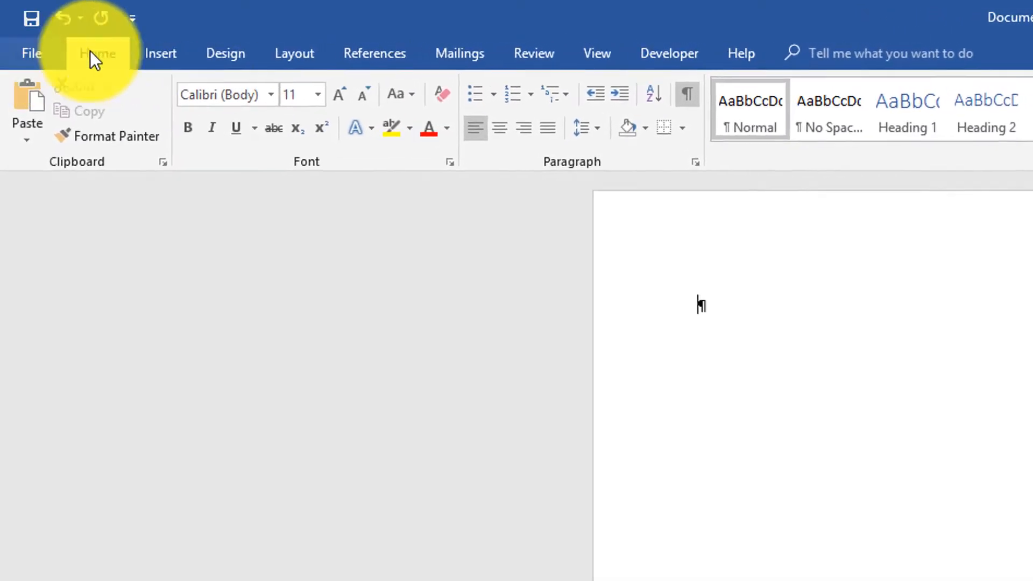
- Browse the Design, Layout and References ribbon tabs before typing the first sentence
click(243, 59)
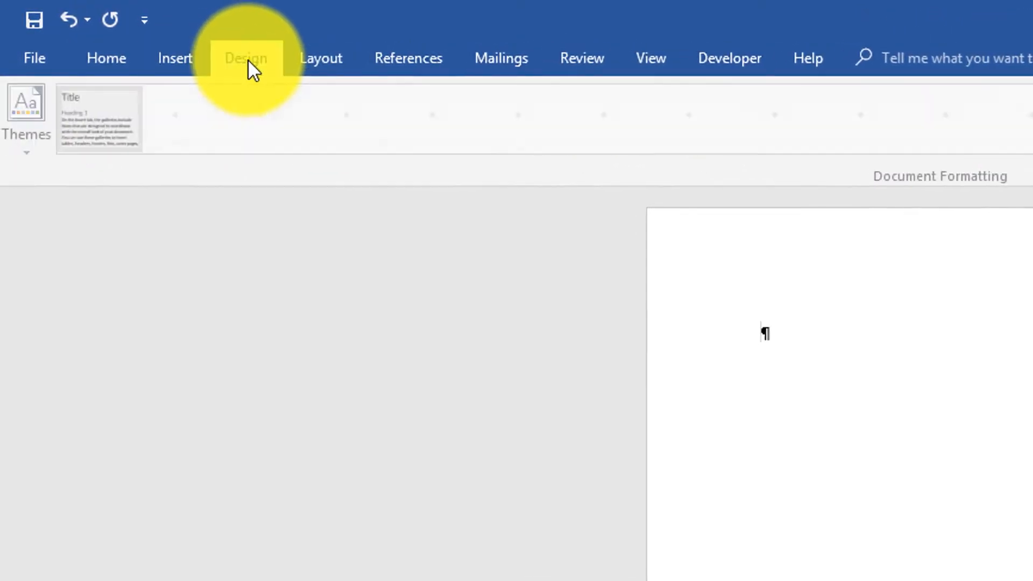
click(321, 57)
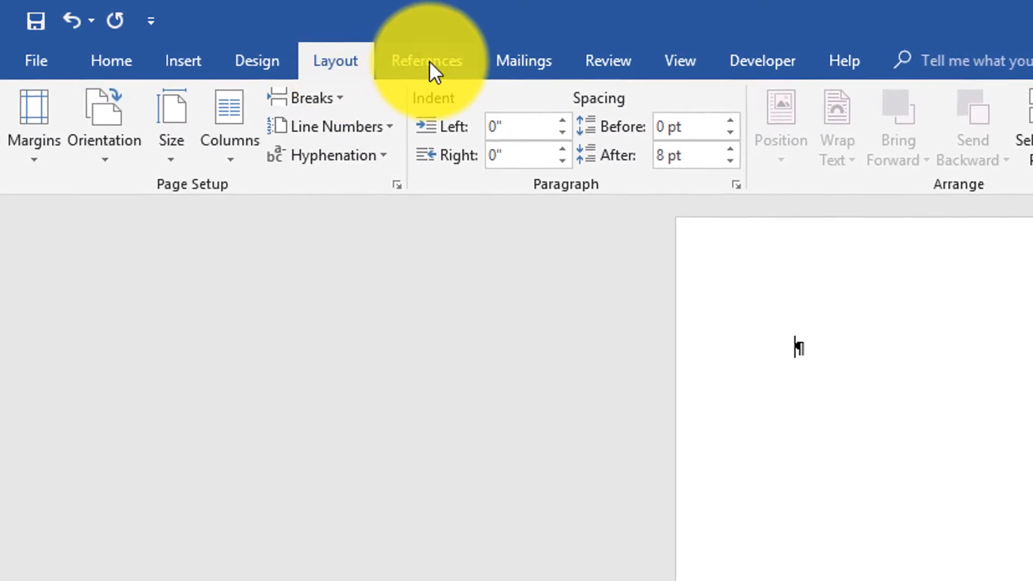
click(110, 61)
text(This is my first Microsoft Word document)
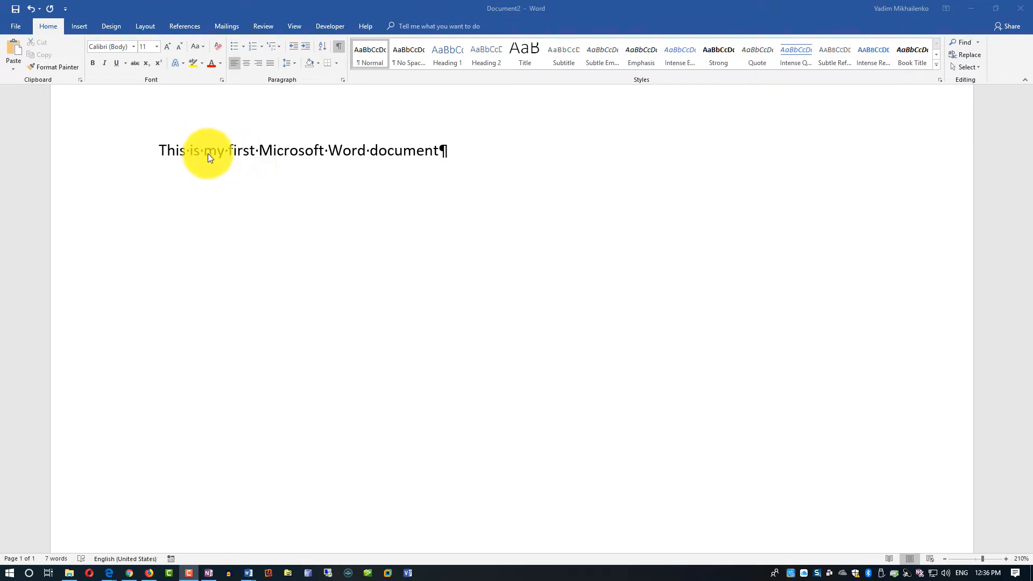
mouse_move(311, 159)
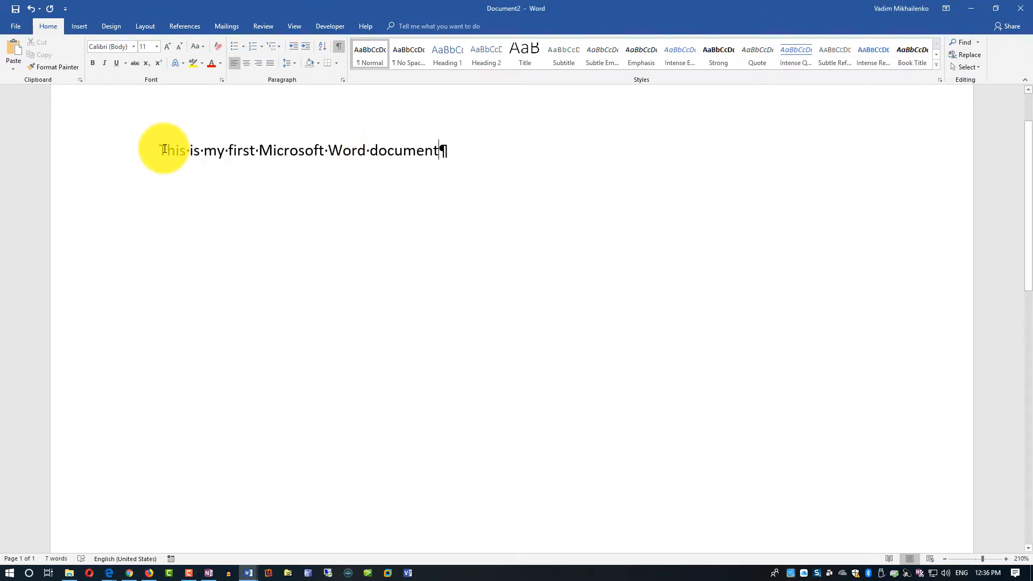
mouse_move(220, 155)
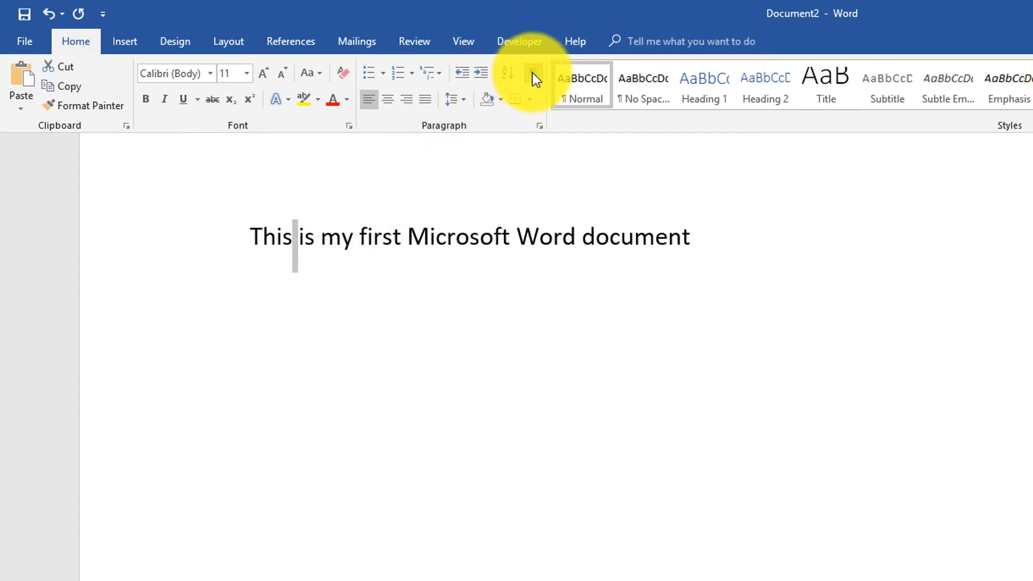
- Toggle Show/Hide ¶ so the two new empty paragraphs show their paragraph marks
click(533, 73)
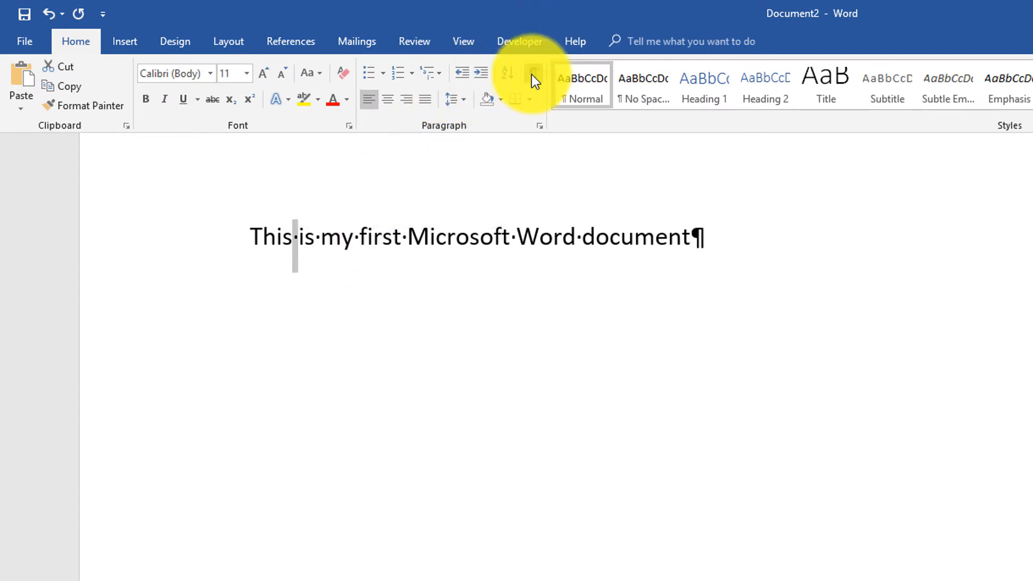
click(533, 73)
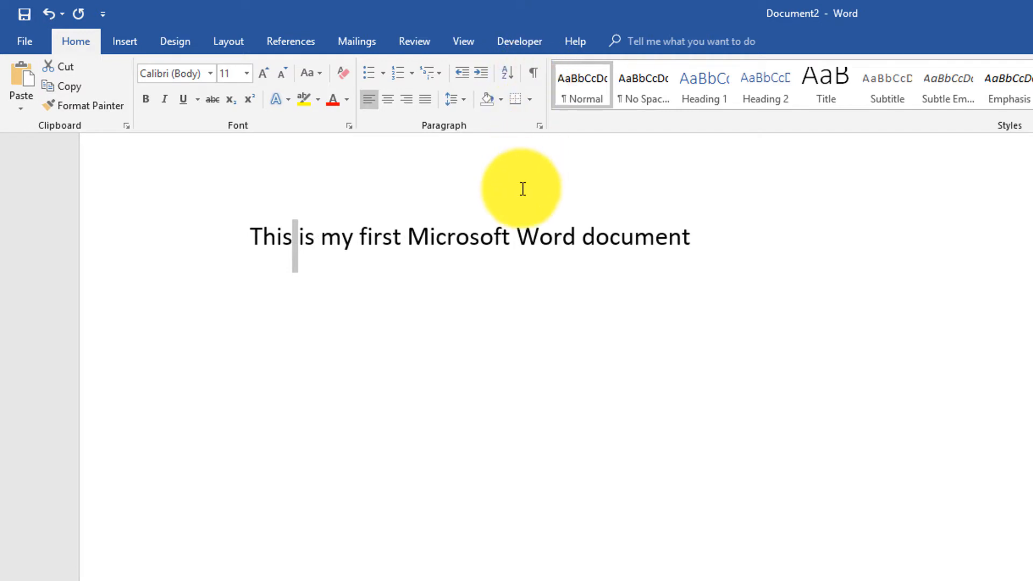
mouse_move(641, 242)
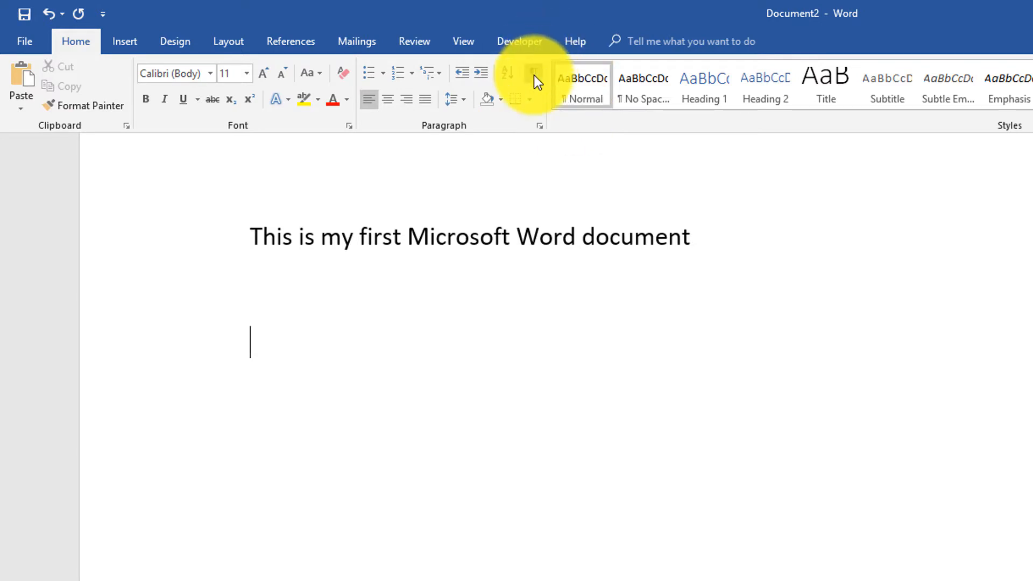
click(533, 74)
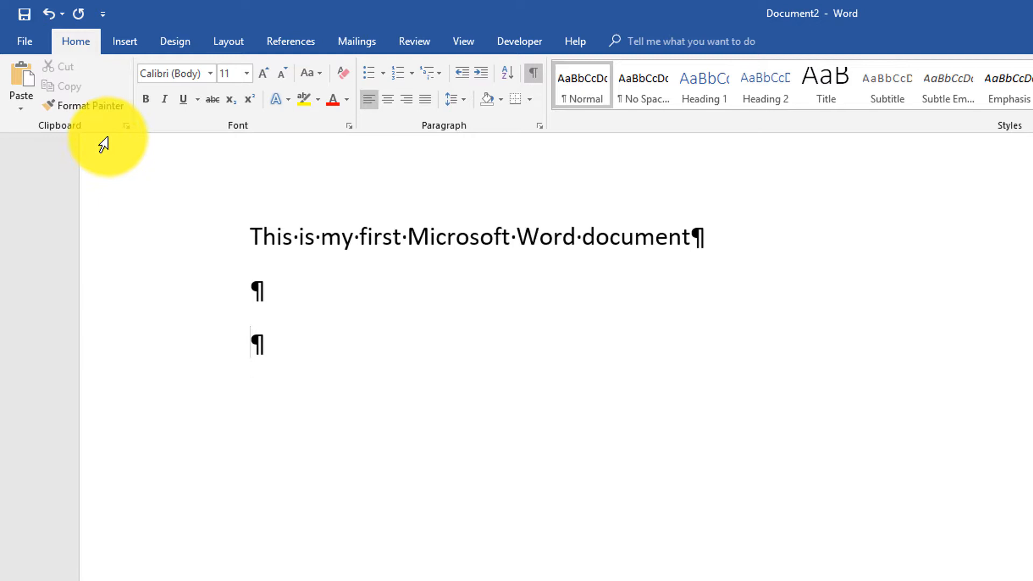
mouse_move(246, 232)
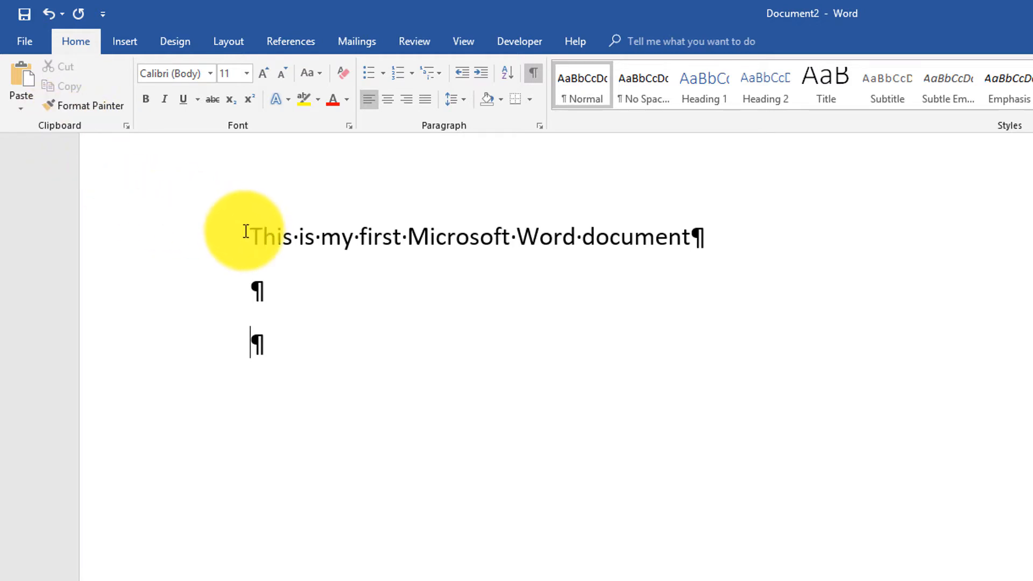
- Select the first sentence and paste copies of it onto the lines below
drag(251, 236, 686, 236)
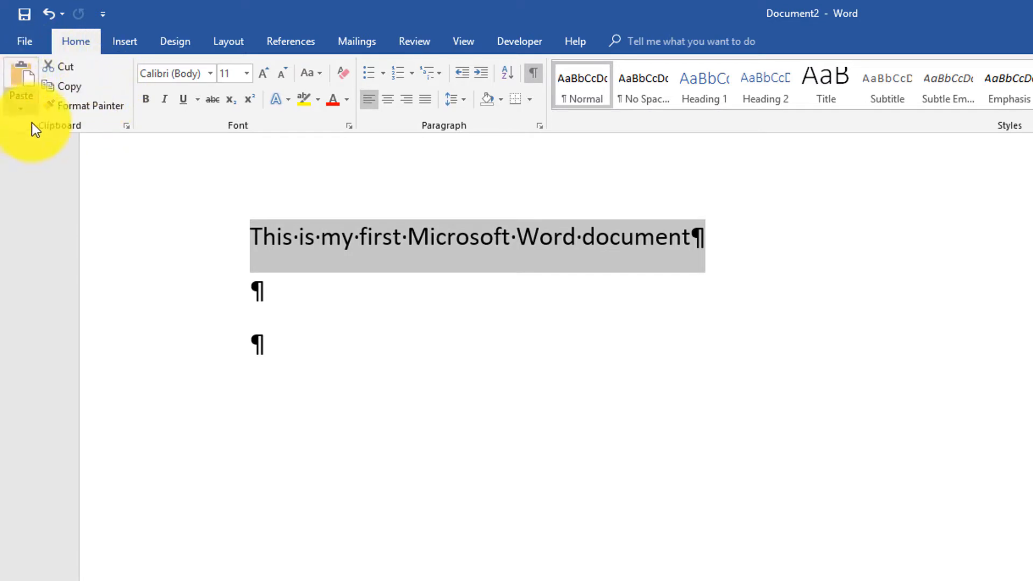
mouse_move(200, 227)
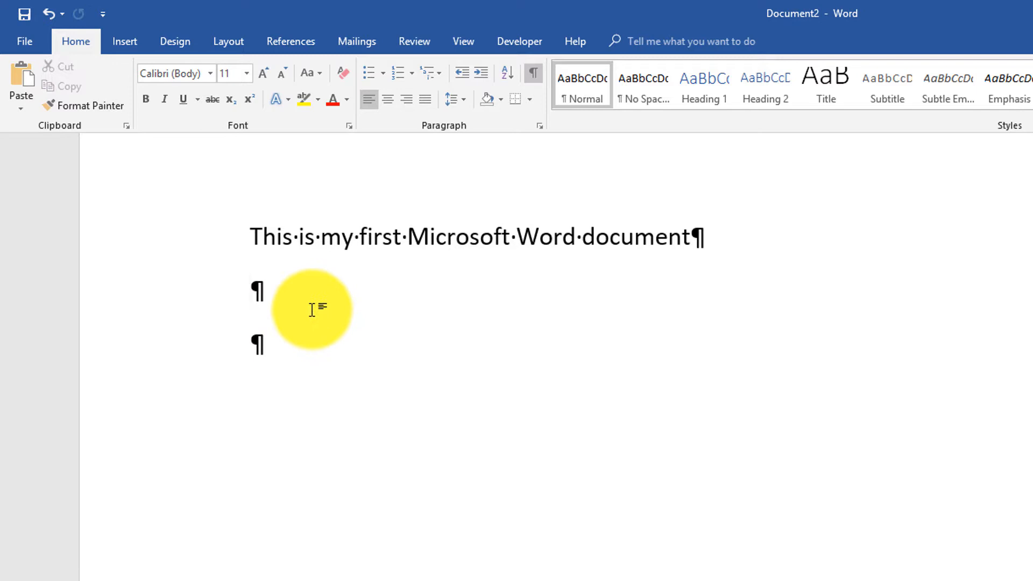
click(20, 84)
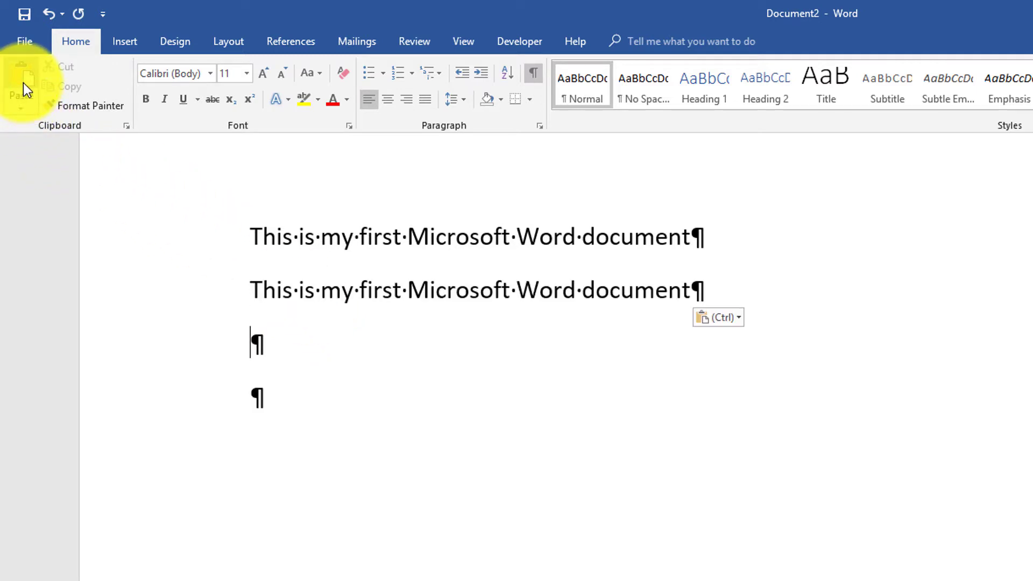
mouse_move(624, 310)
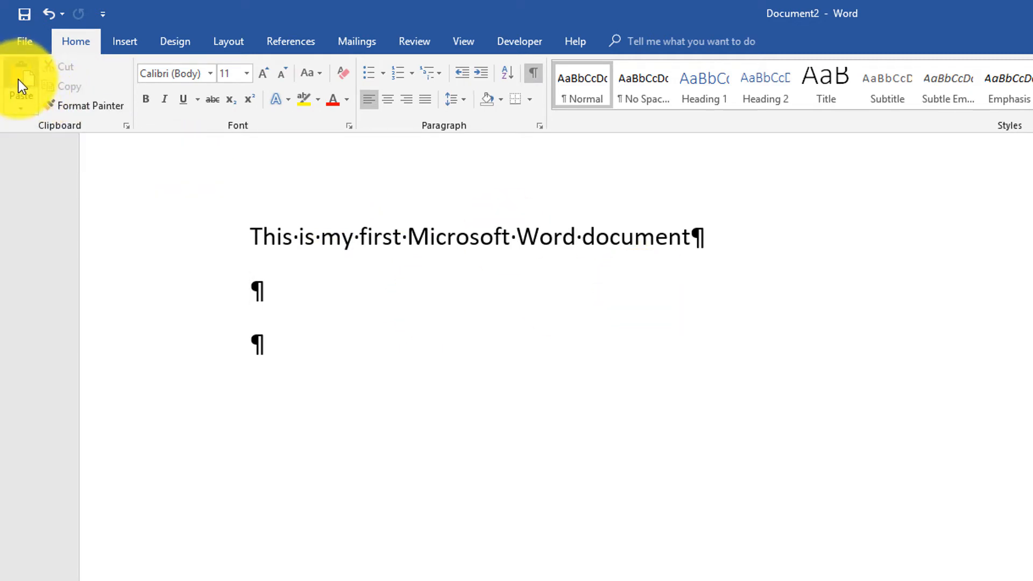
click(21, 75)
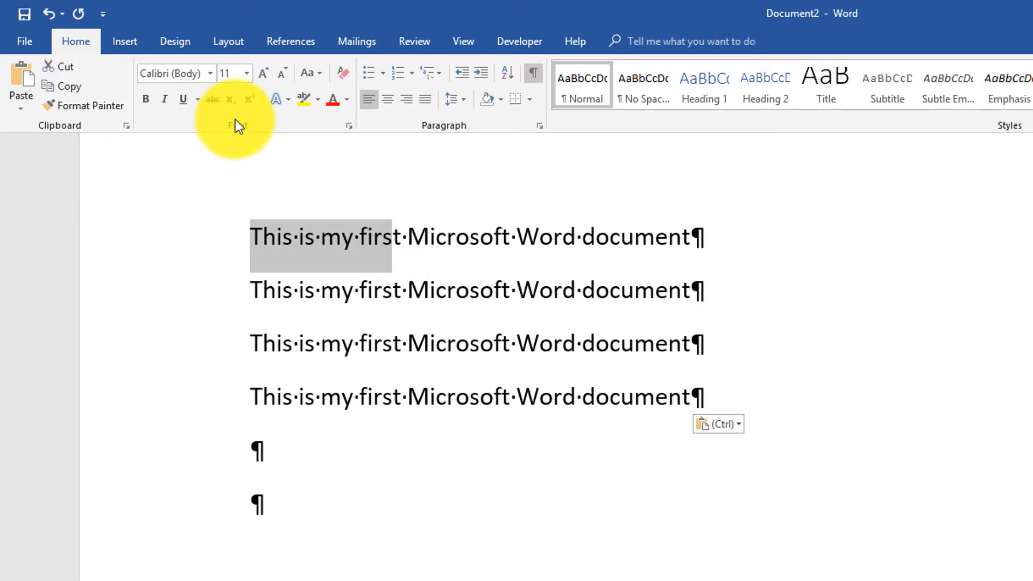
- Format 'This is my first' as bold, underlined, red and yellow-highlighted via the mini toolbar
click(401, 236)
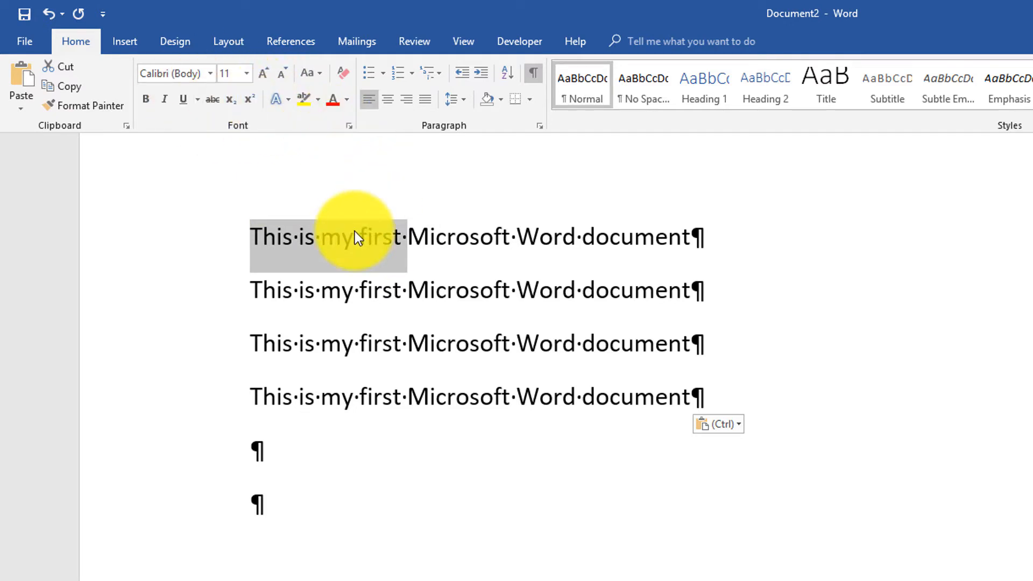
right_click(360, 237)
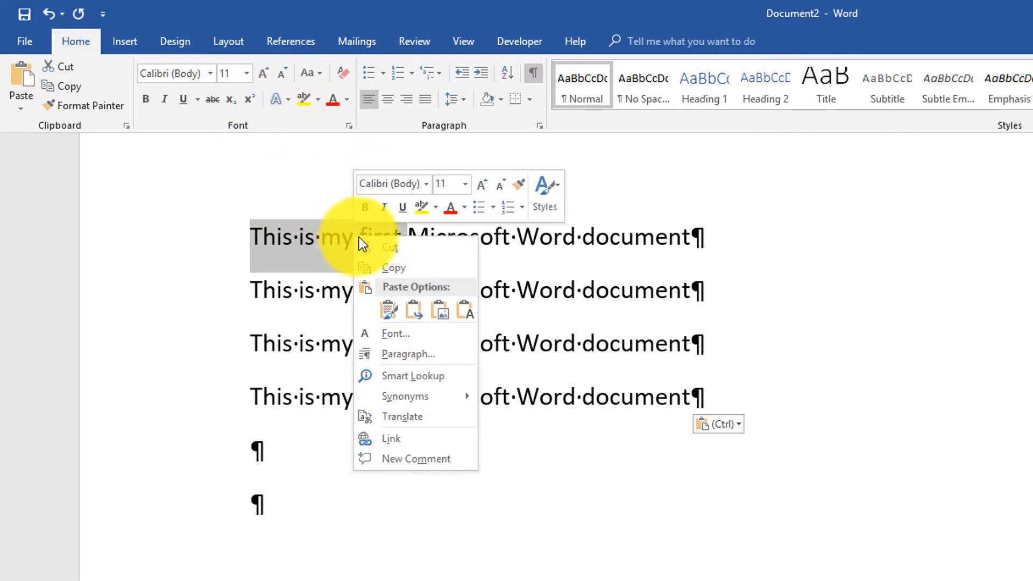
mouse_move(534, 213)
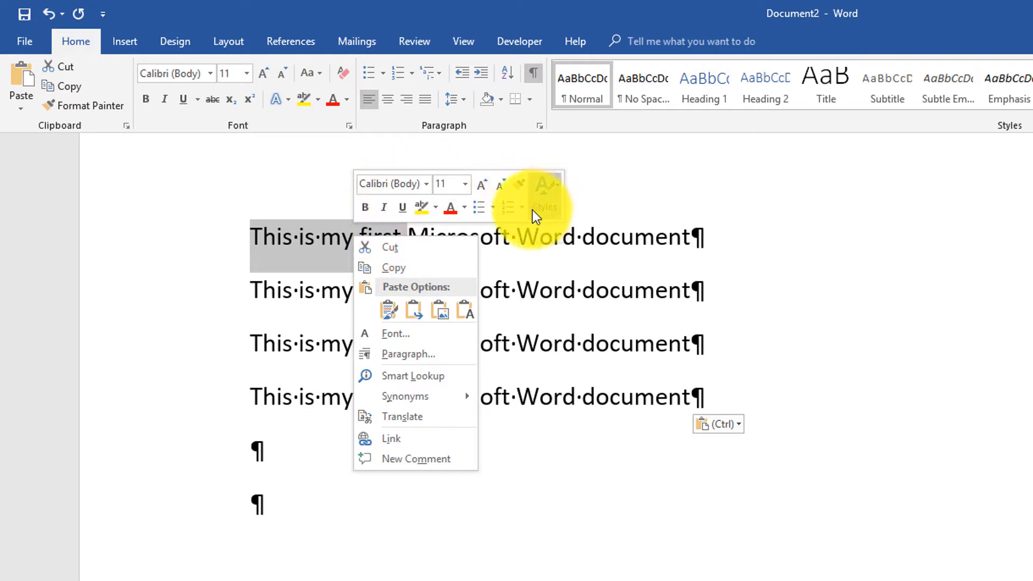
mouse_move(366, 208)
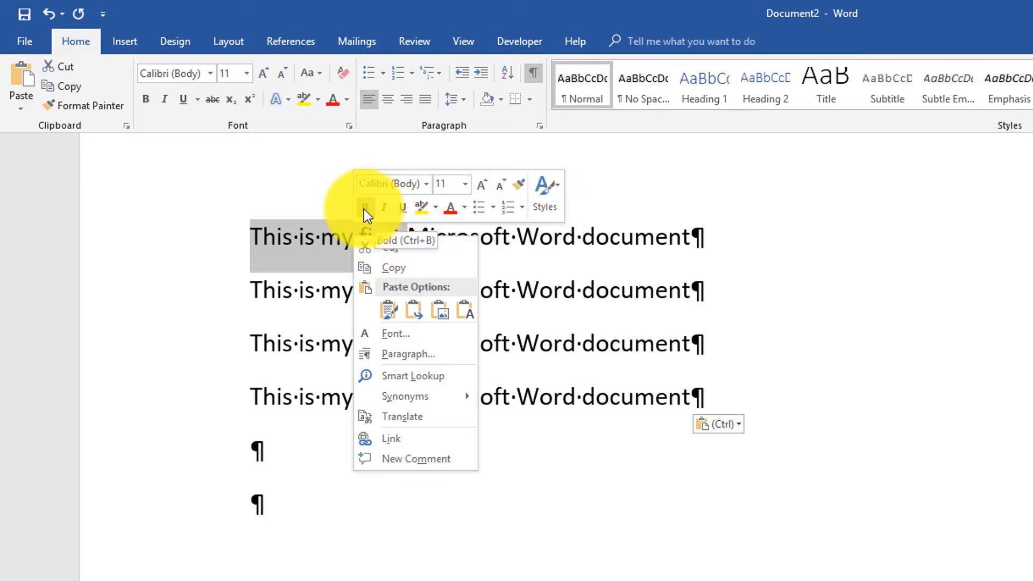
click(366, 208)
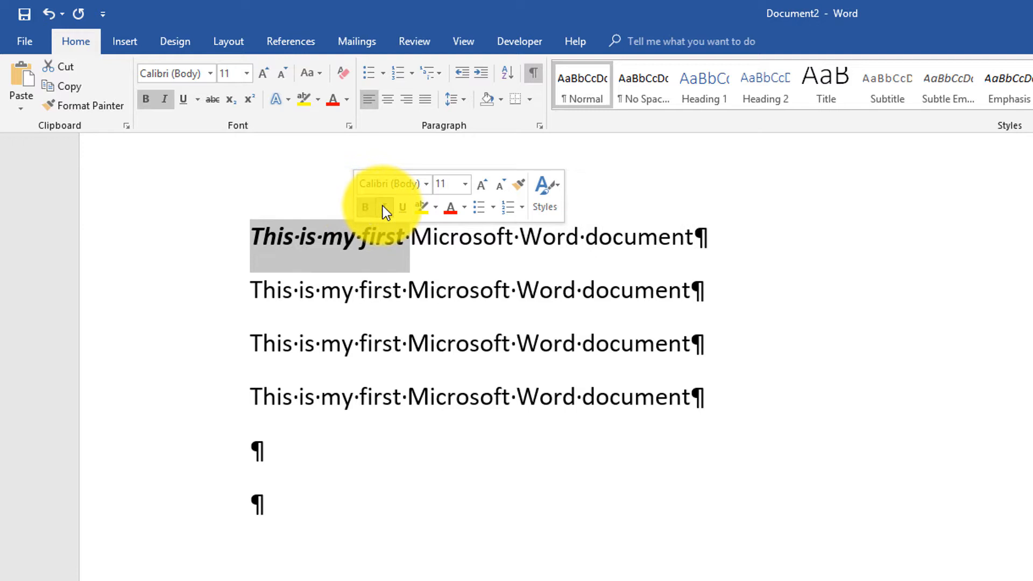
mouse_move(402, 208)
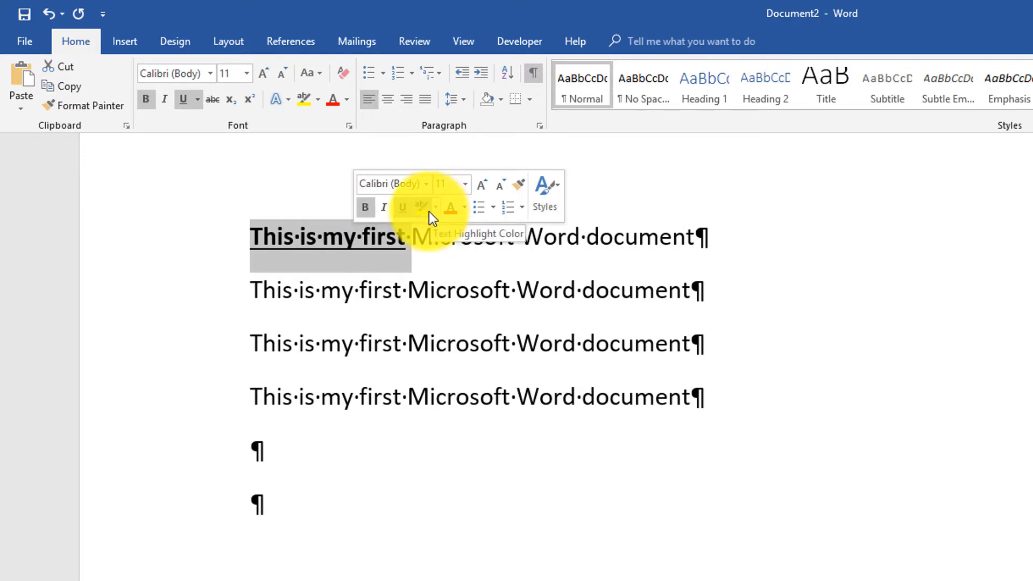
mouse_move(452, 213)
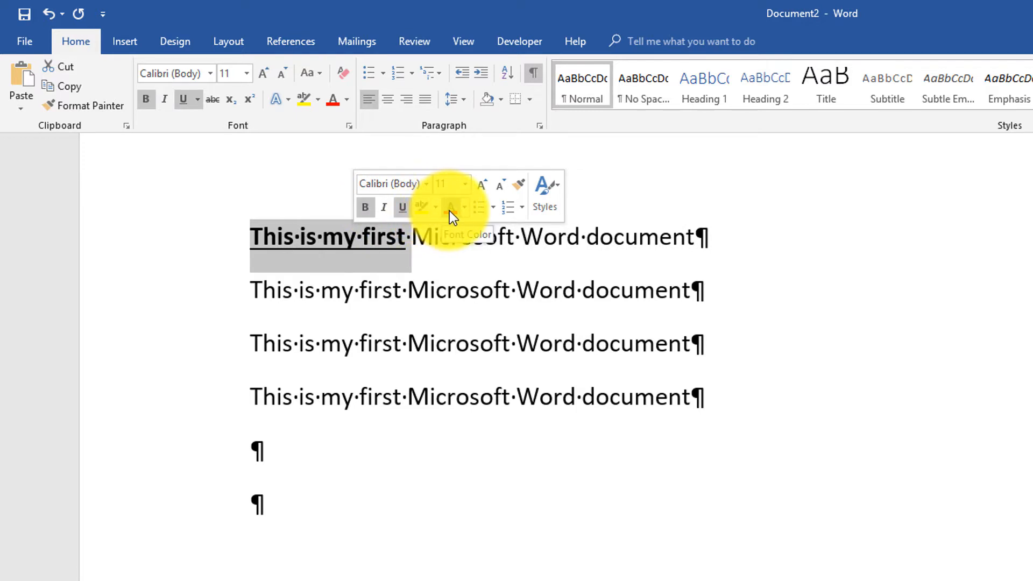
click(451, 207)
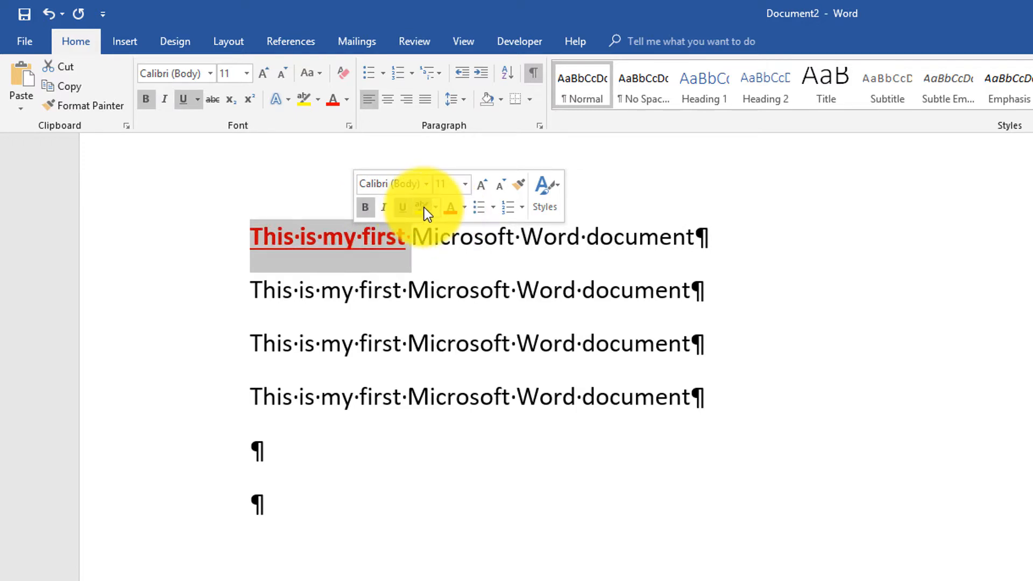
mouse_move(421, 208)
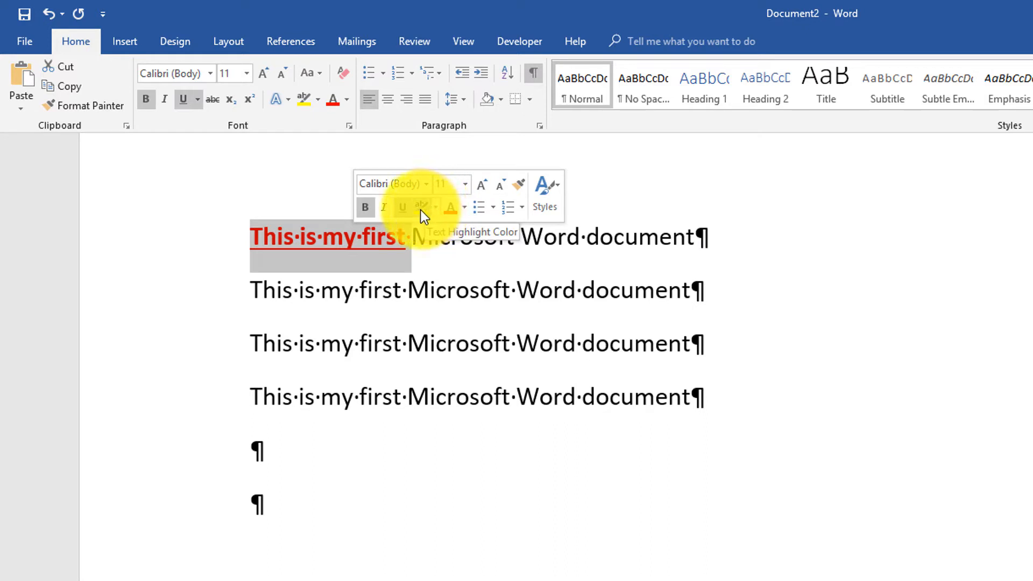
click(420, 208)
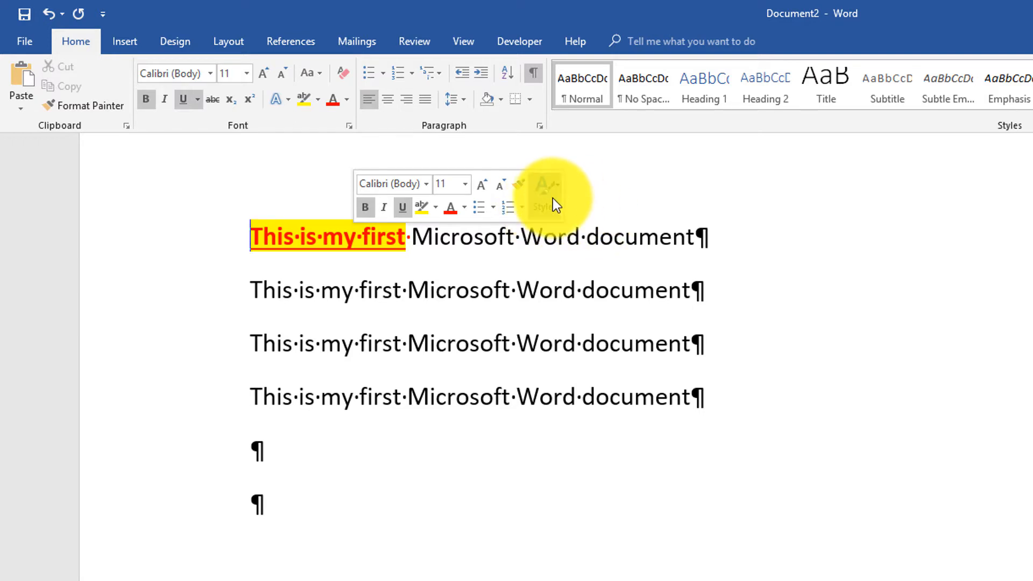
mouse_move(559, 192)
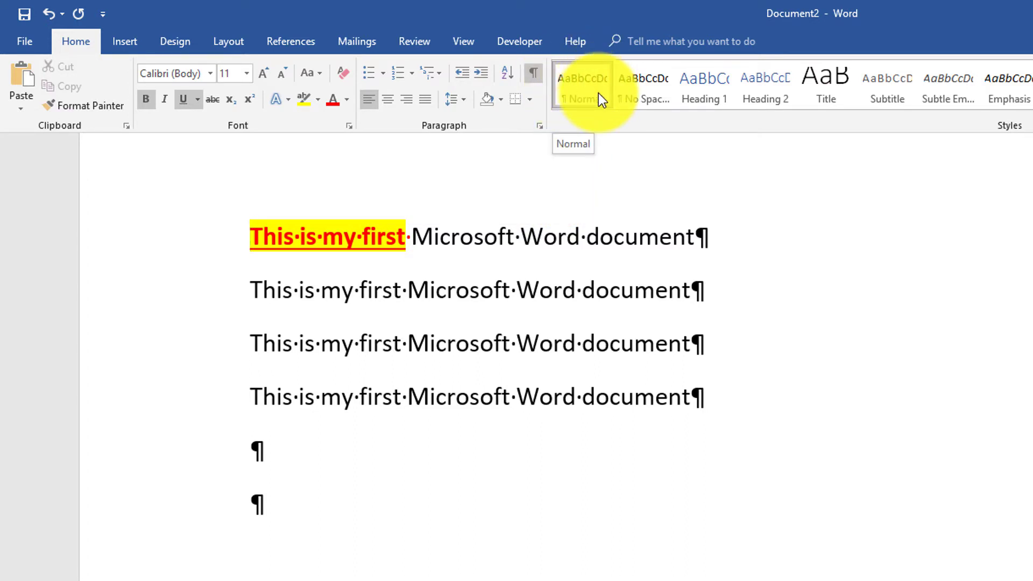
mouse_move(489, 153)
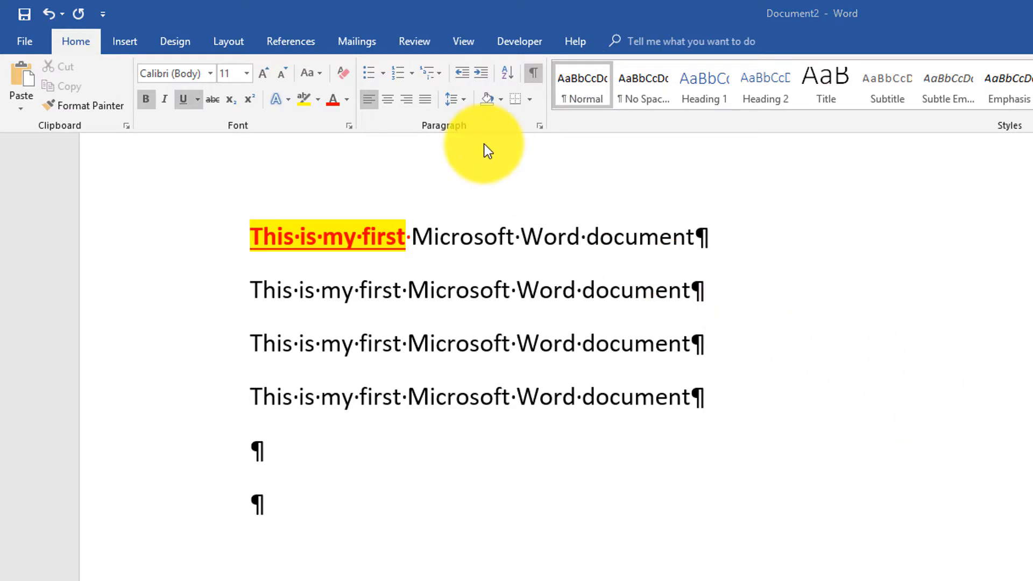
mouse_move(545, 139)
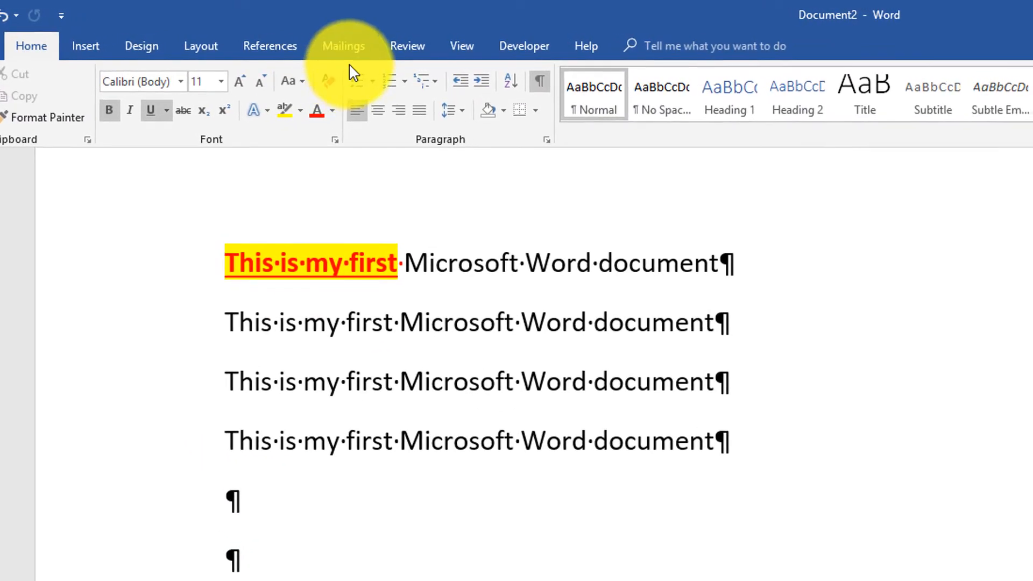
mouse_move(340, 97)
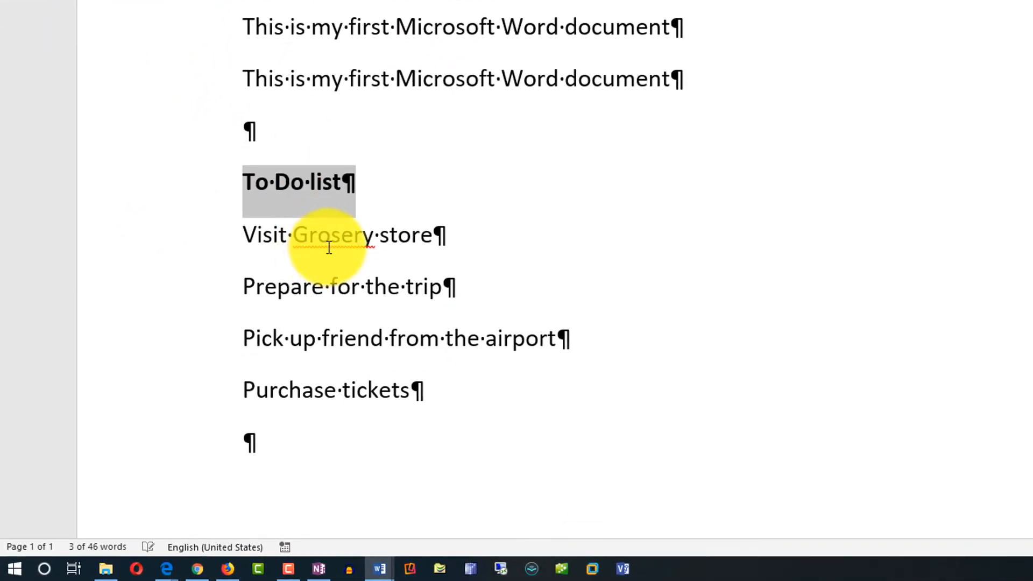
- Fix 'Grosery' to 'Grocery' and make the four to-do items a numbered list, marks hidden
right_click(333, 235)
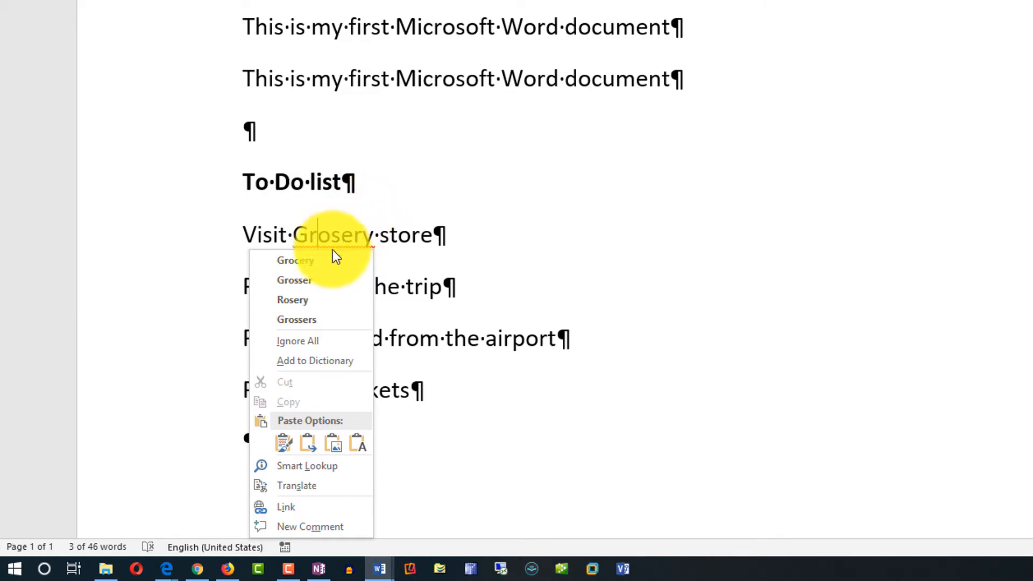
mouse_move(309, 262)
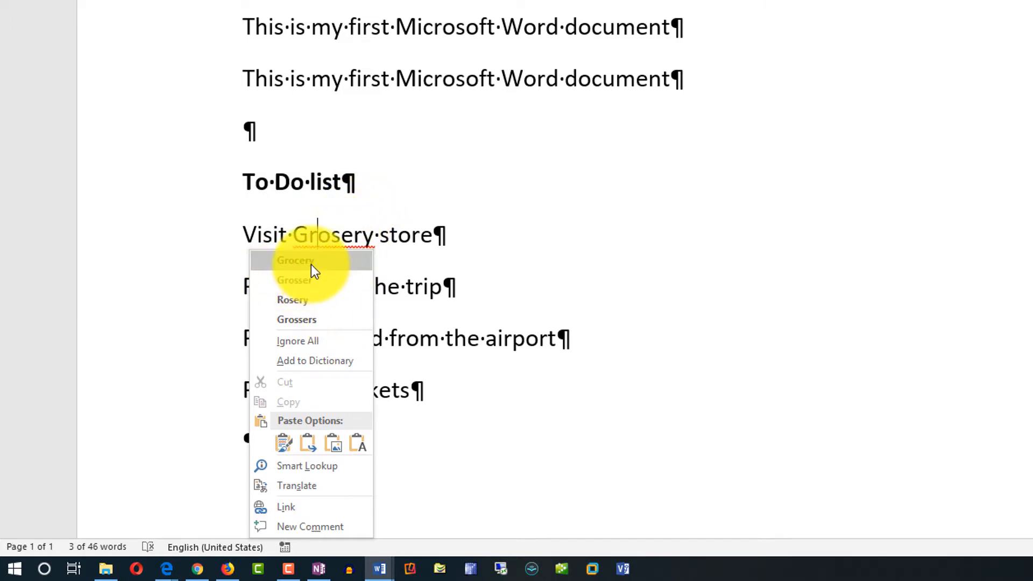
mouse_move(358, 256)
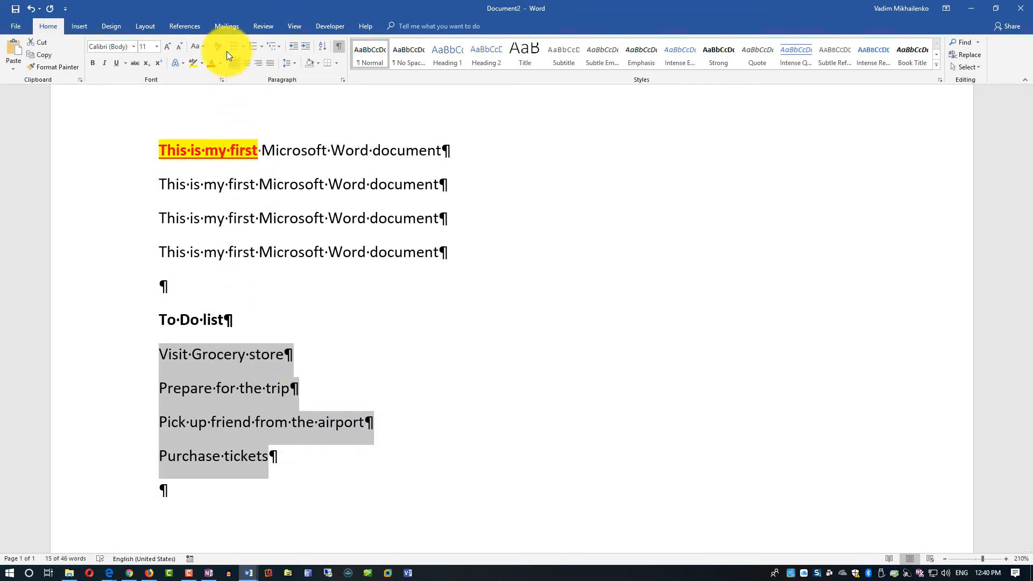
click(231, 46)
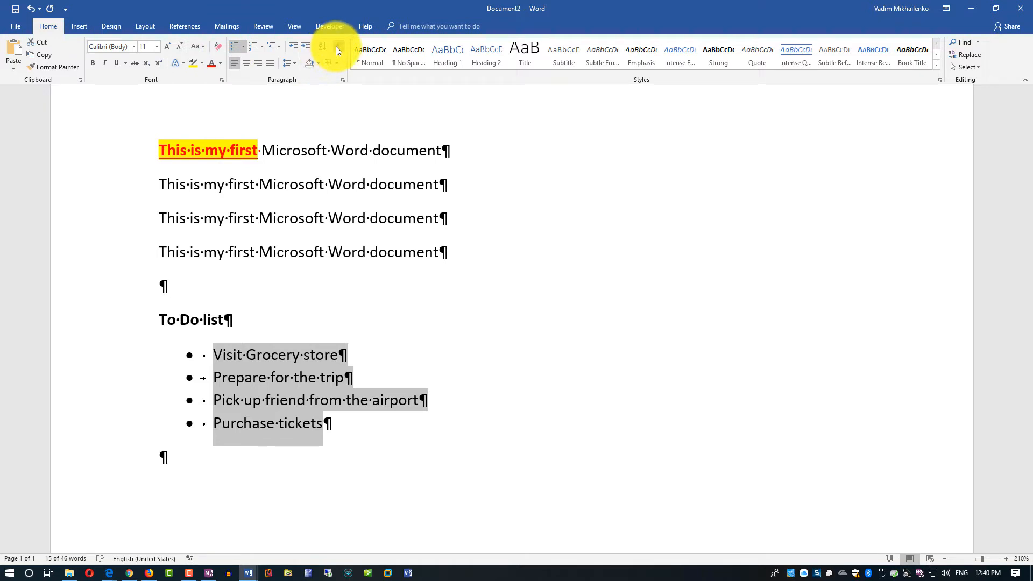
click(330, 45)
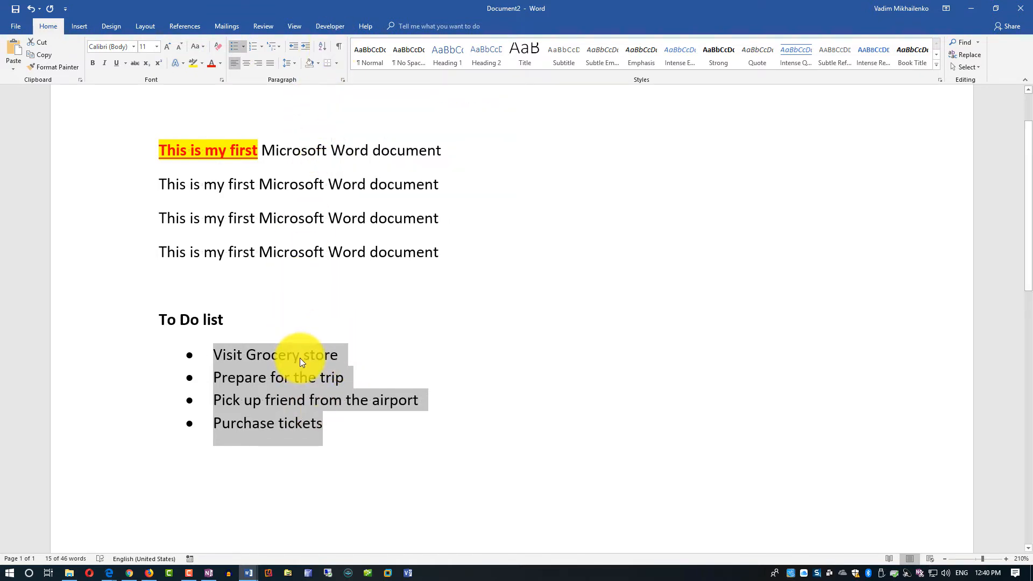
mouse_move(318, 325)
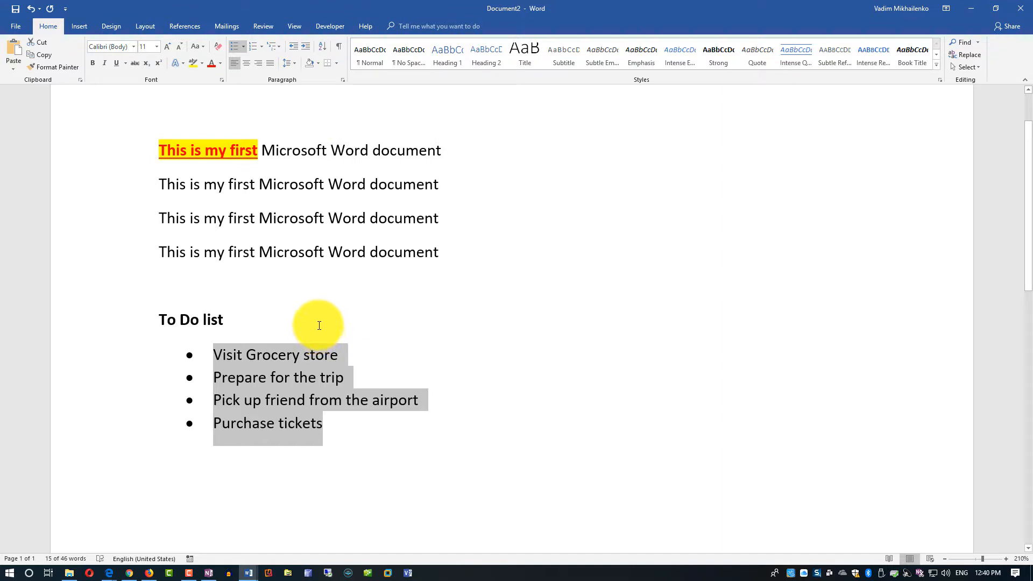
click(253, 46)
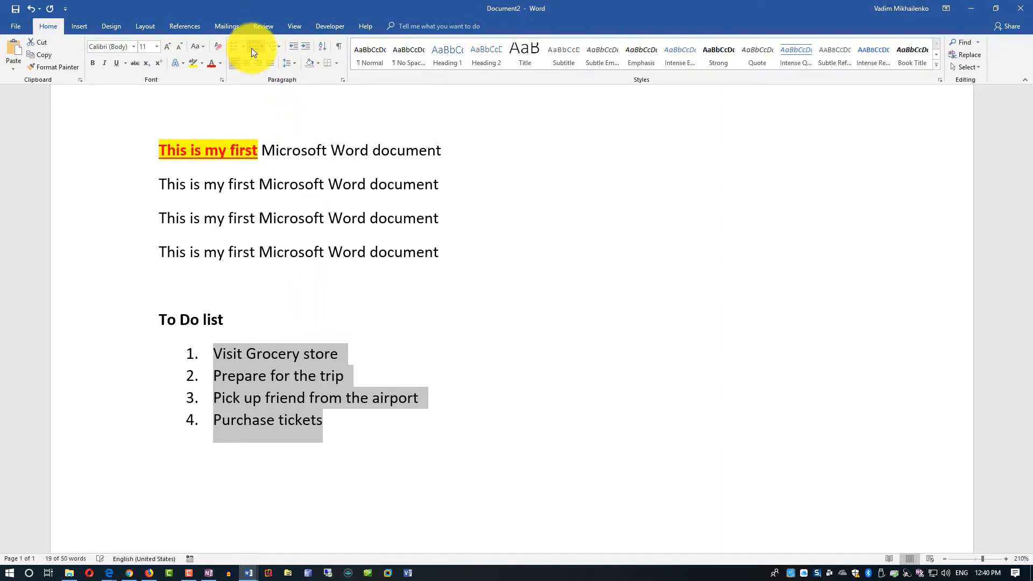
mouse_move(268, 45)
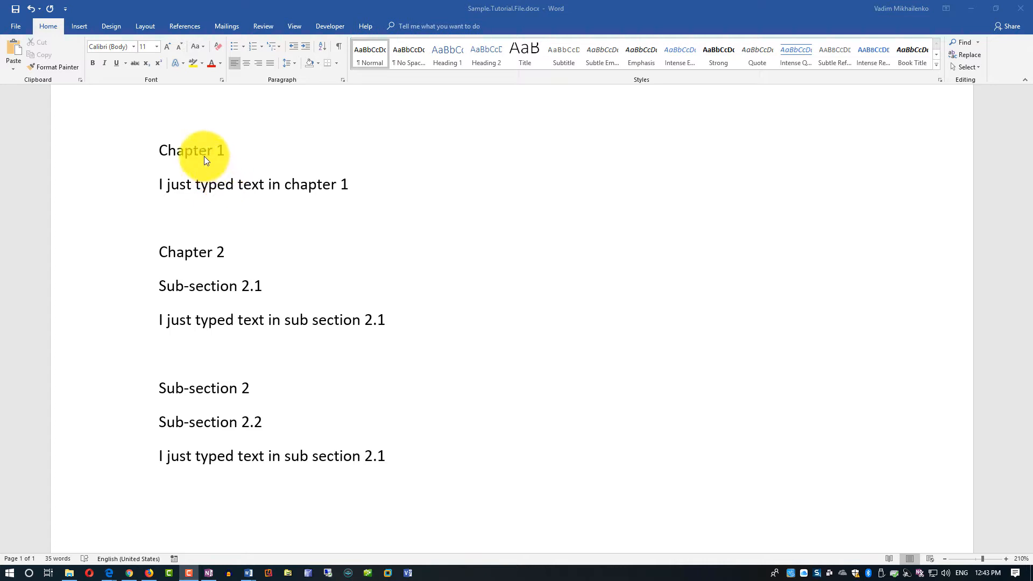
mouse_move(617, 322)
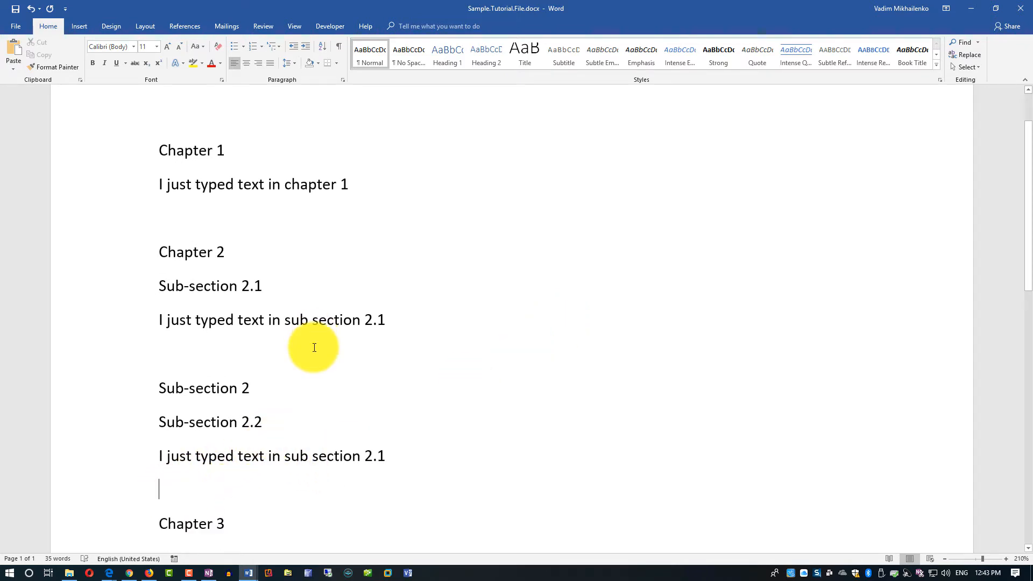
mouse_move(205, 523)
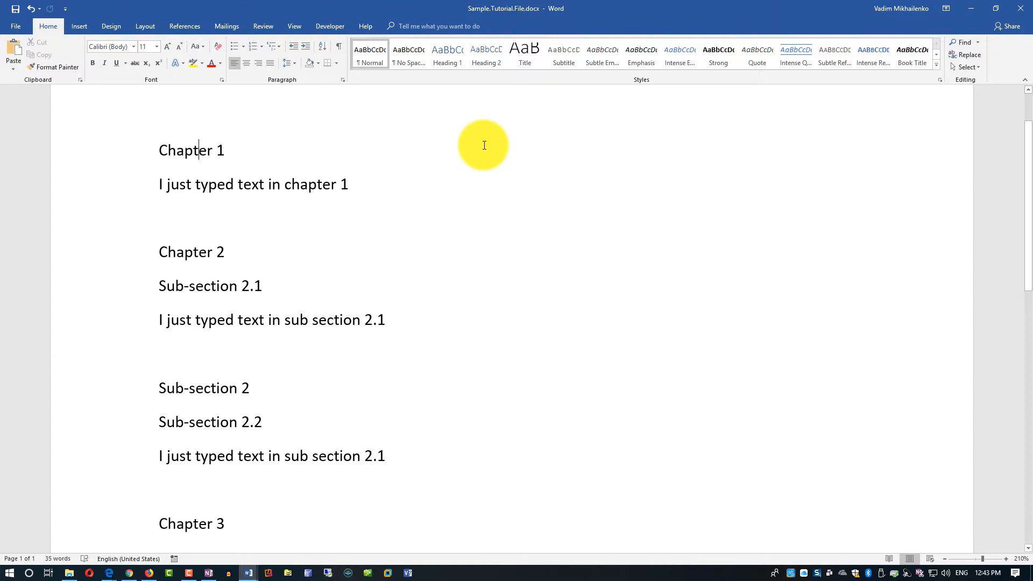
- Apply Heading 1 to Chapters 1 and 2 and Heading 2 to Sub-section 2.1
click(448, 54)
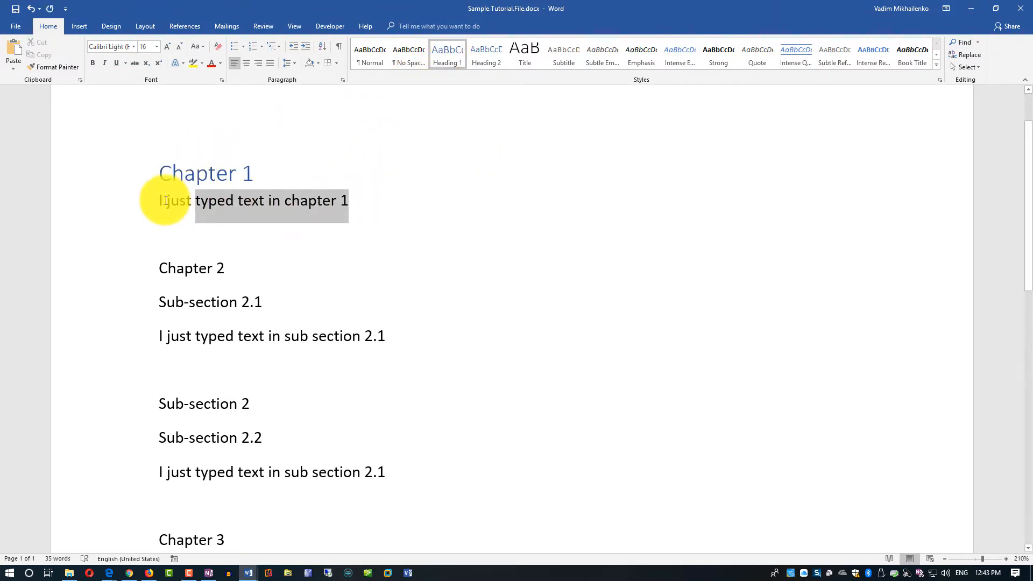
click(370, 51)
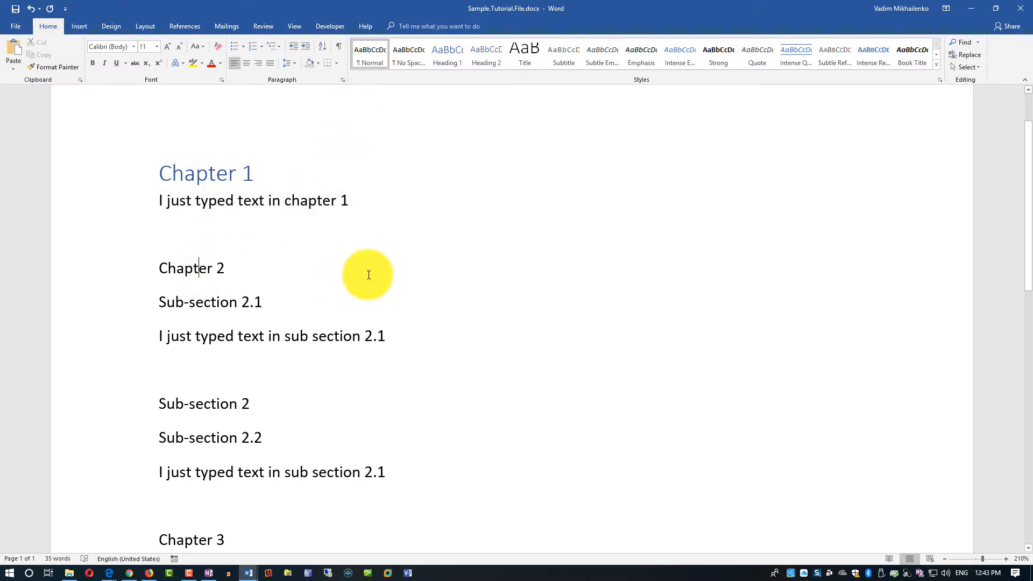
mouse_move(448, 64)
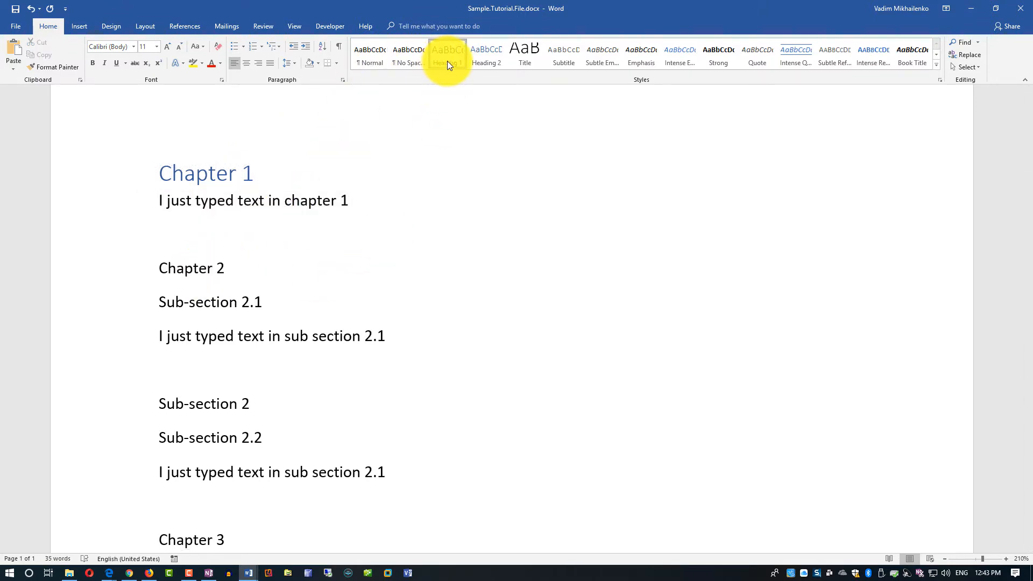
click(448, 54)
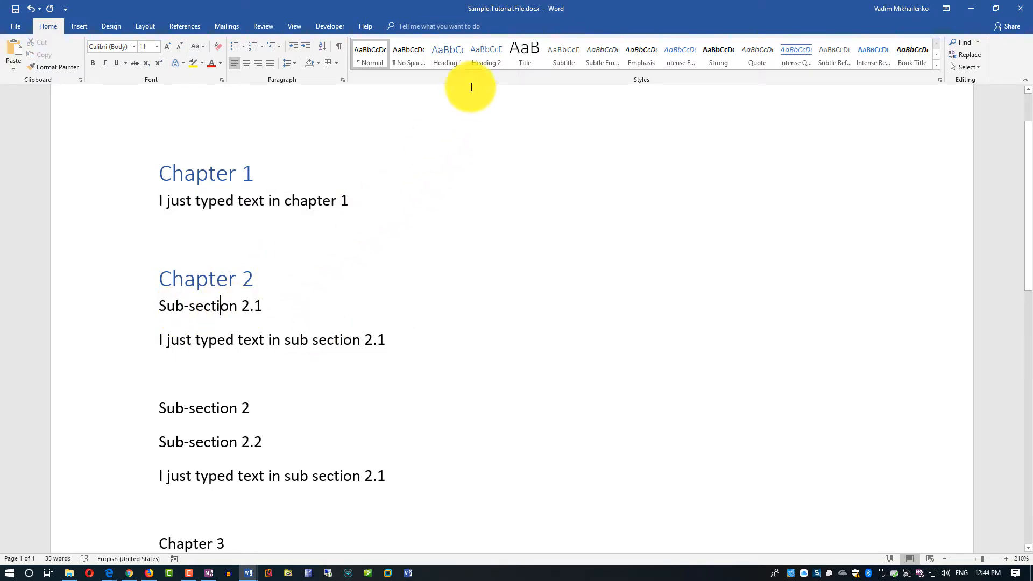
click(485, 53)
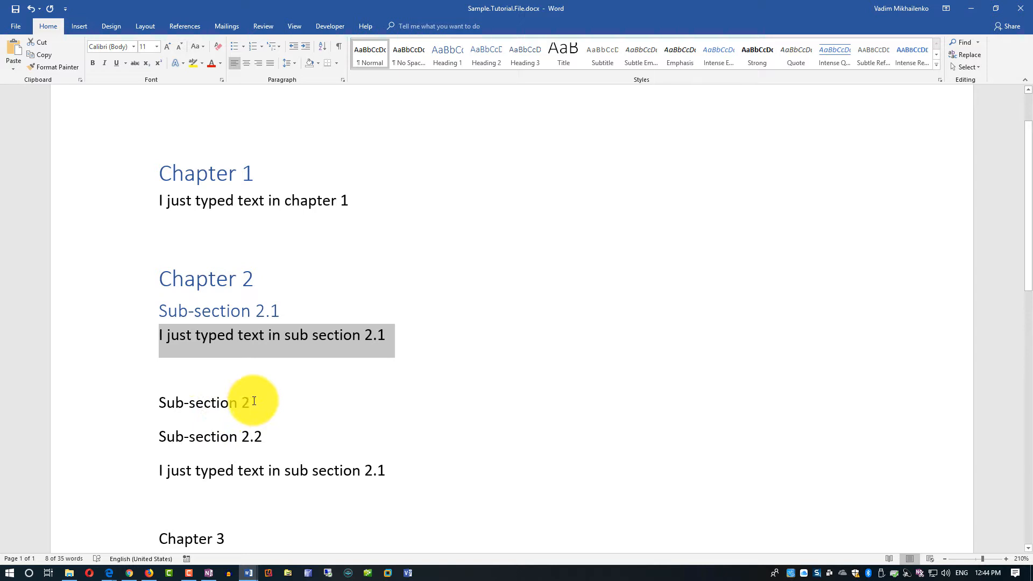
- Remove the extra Sub-section 2 line and apply Heading 1 to Chapter 3
double_click(205, 402)
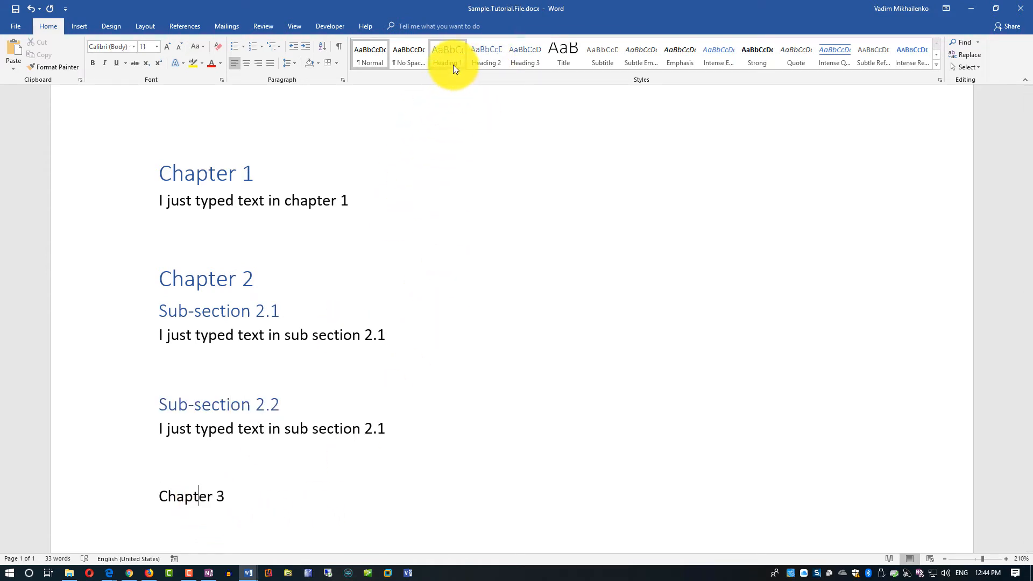
click(448, 54)
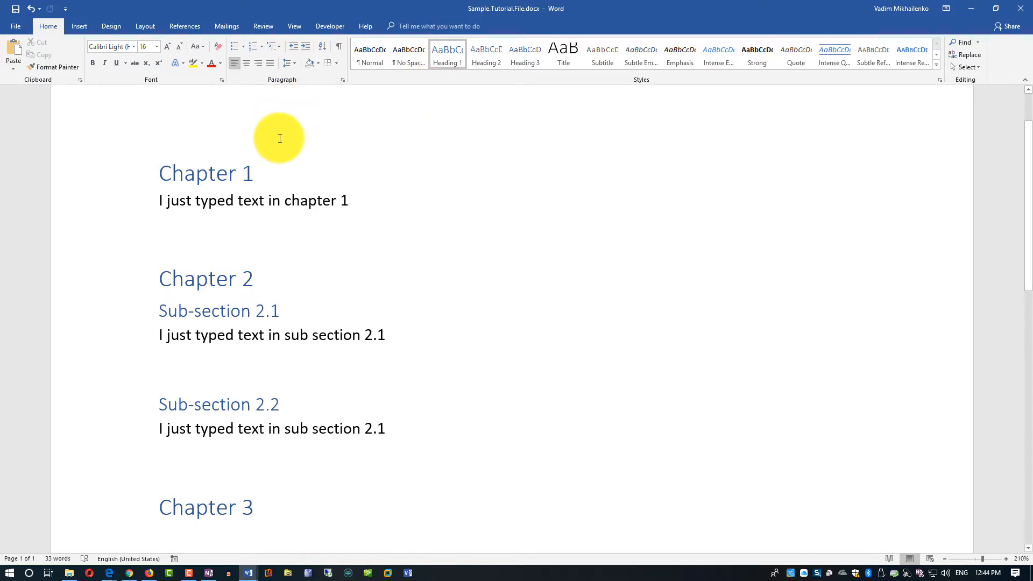
click(294, 26)
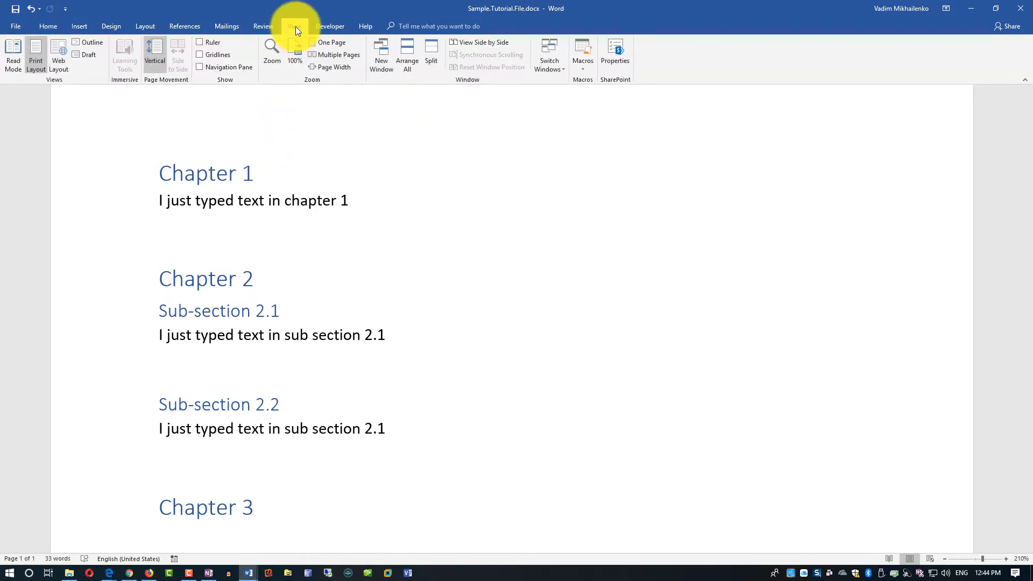
- Show the Navigation Pane headings outline and jump to Chapter 3
click(199, 66)
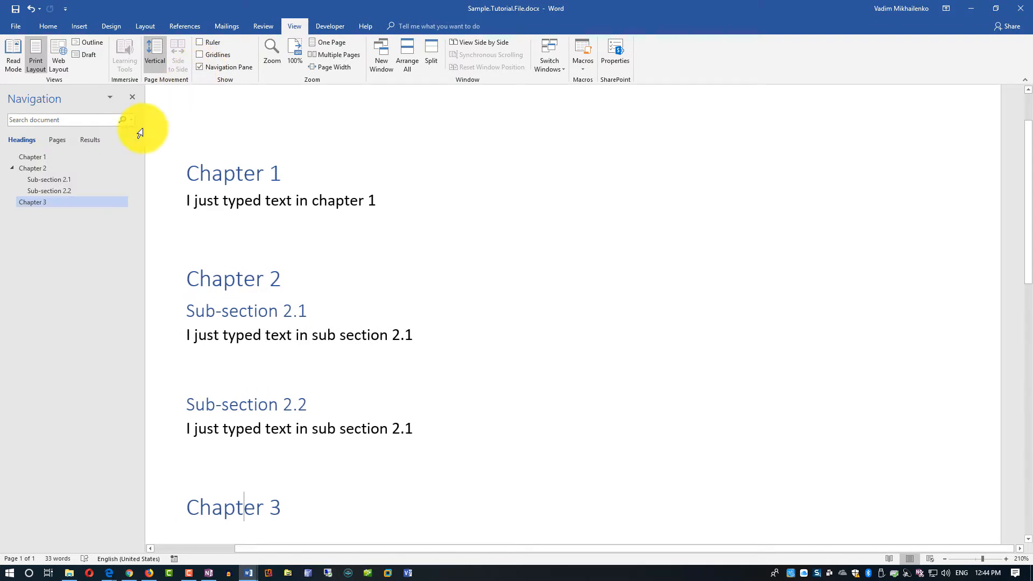
mouse_move(35, 163)
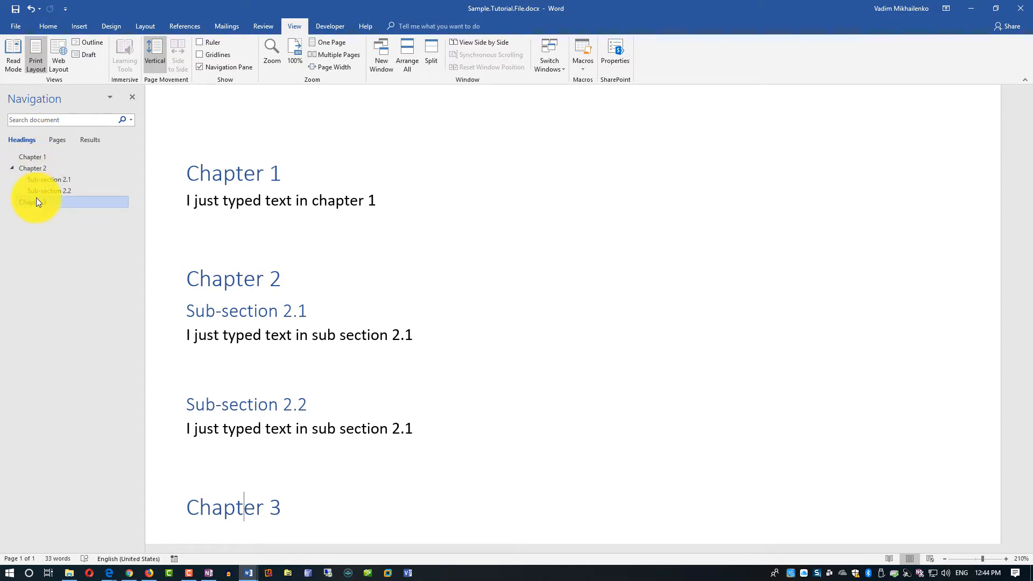
click(33, 203)
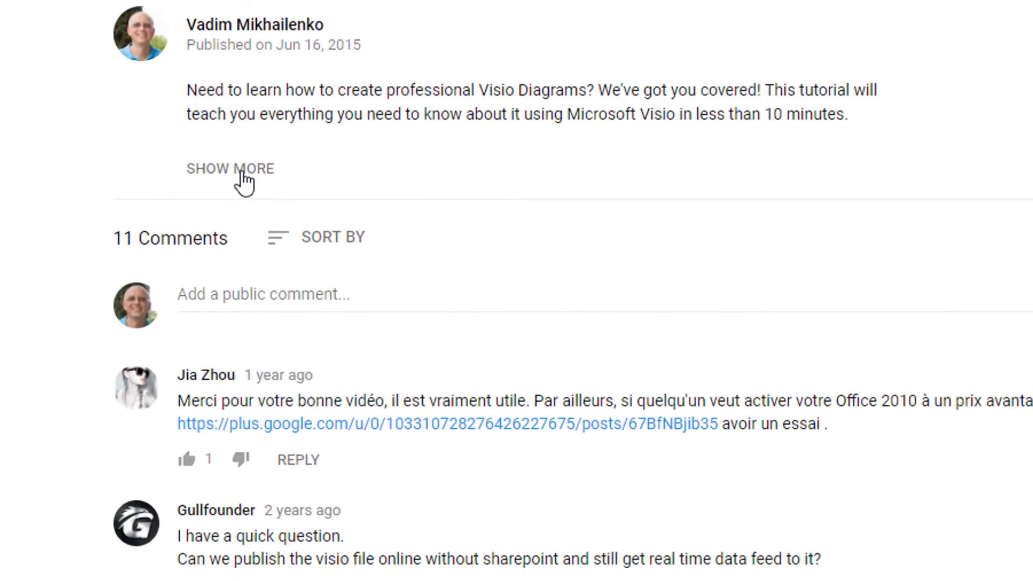
click(231, 168)
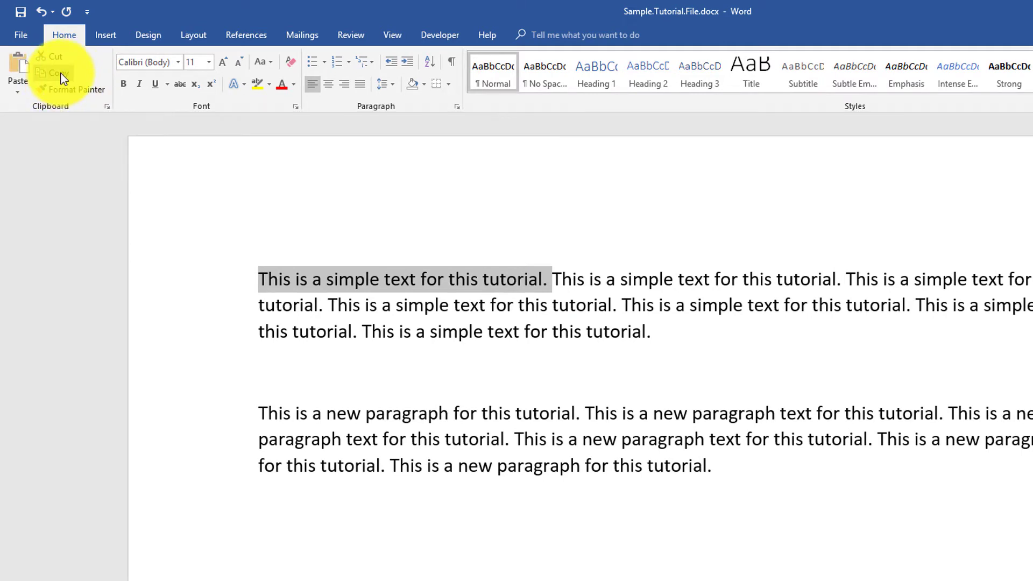
mouse_move(261, 373)
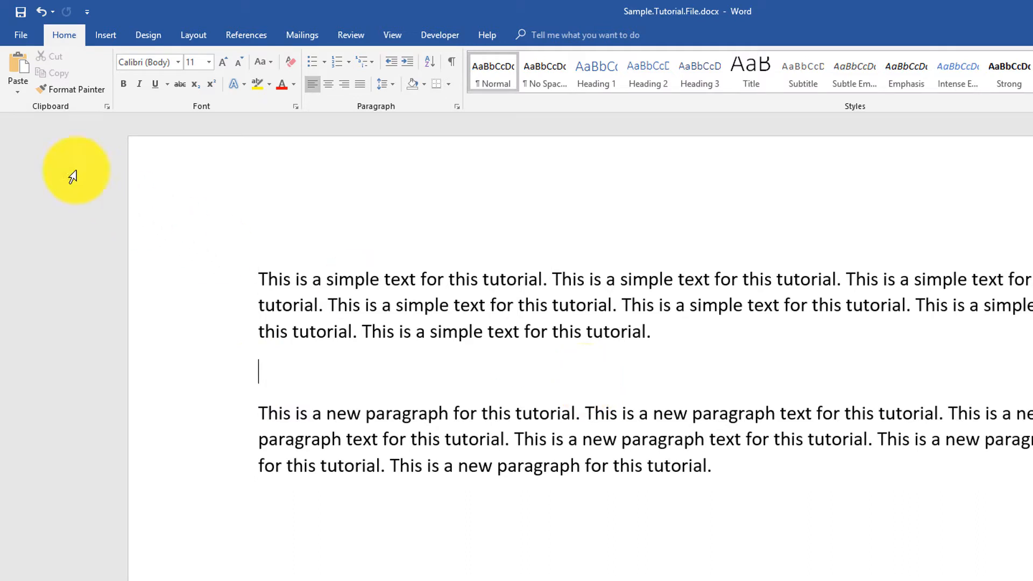
mouse_move(17, 70)
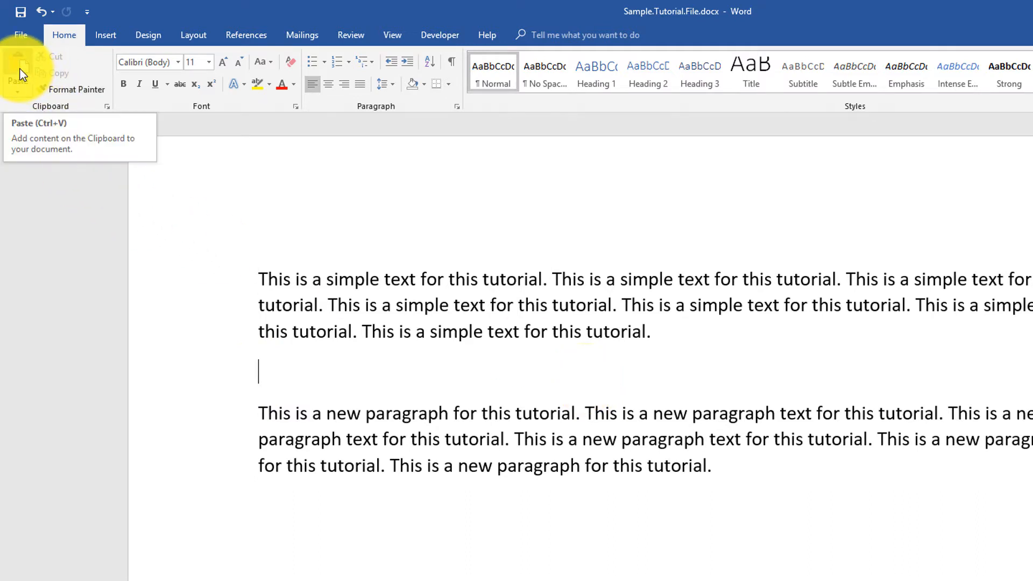
- Paste 'This is a simple text for this tutorial.' on the blank line, undoing and redoing it
click(18, 66)
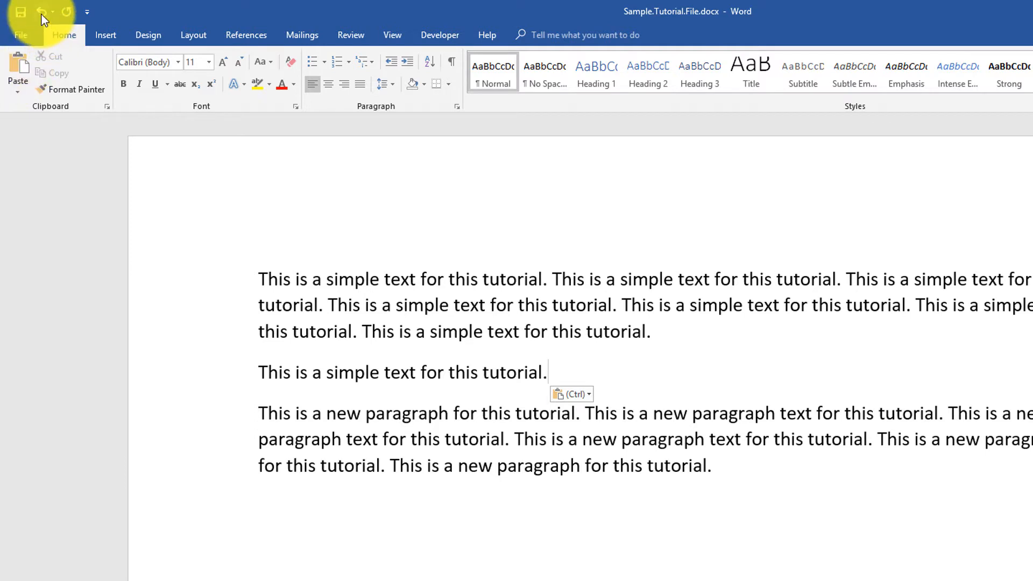
mouse_move(40, 11)
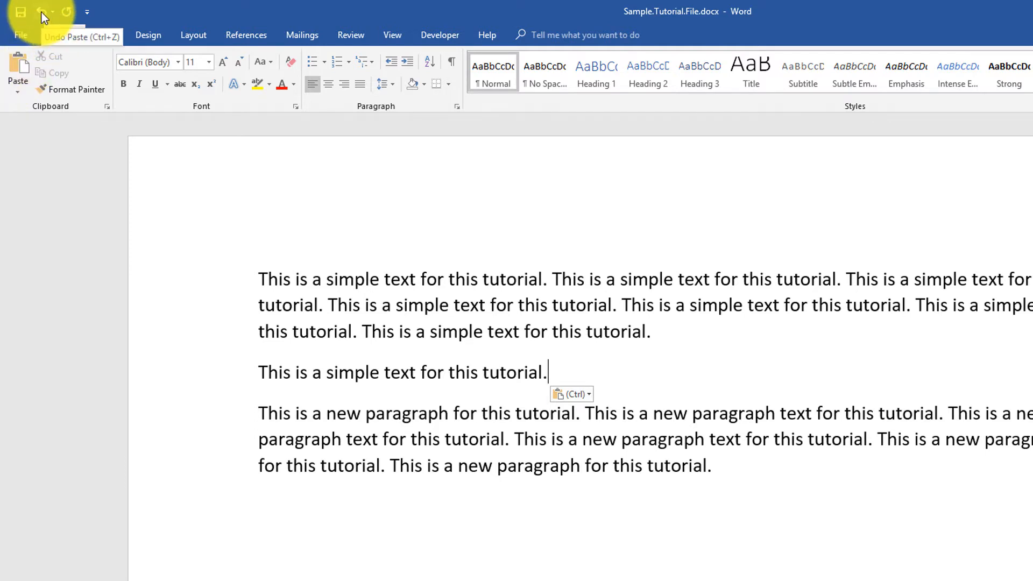
click(37, 11)
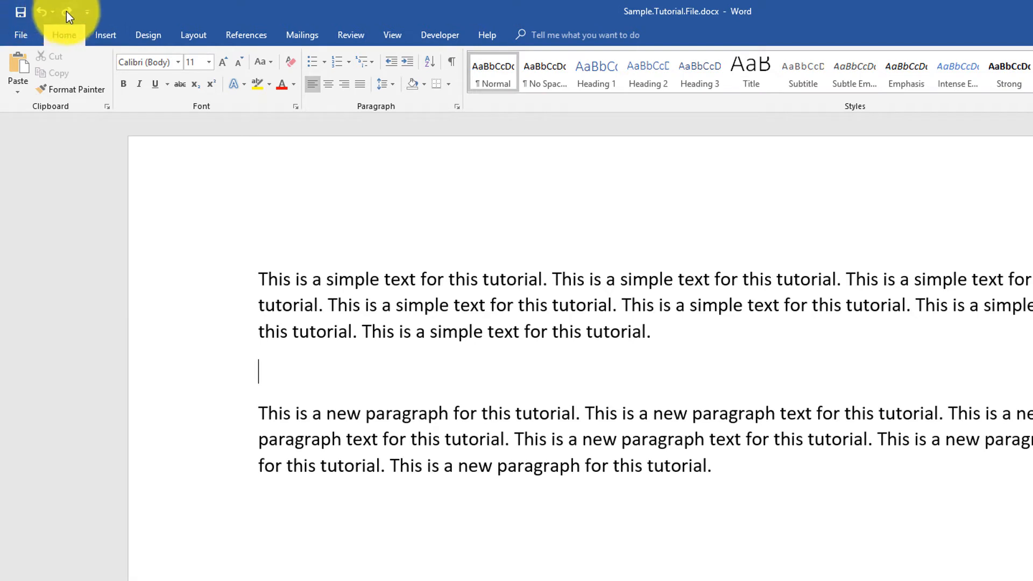
text(This is a simple text for this tutorial.)
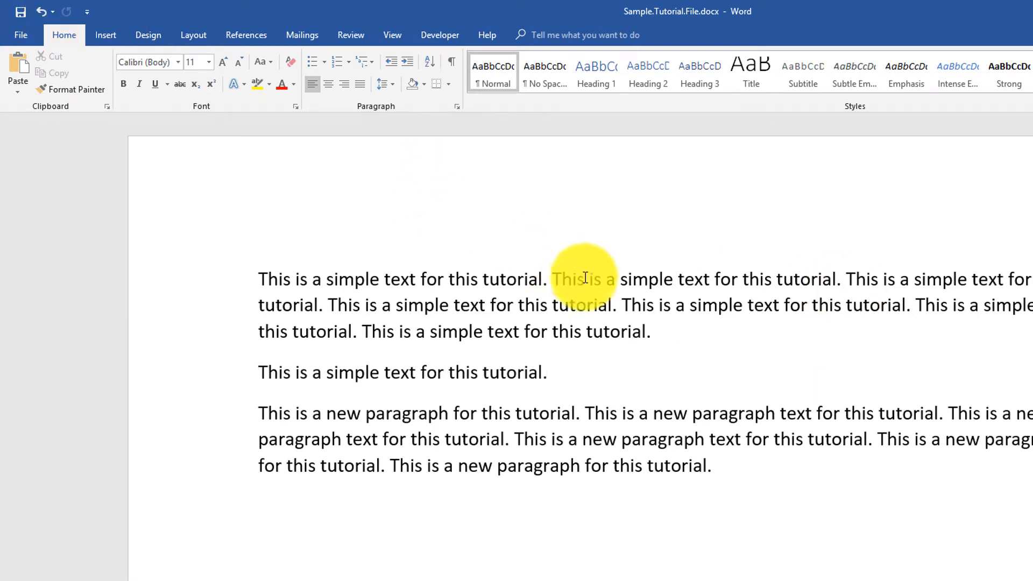
mouse_move(450, 61)
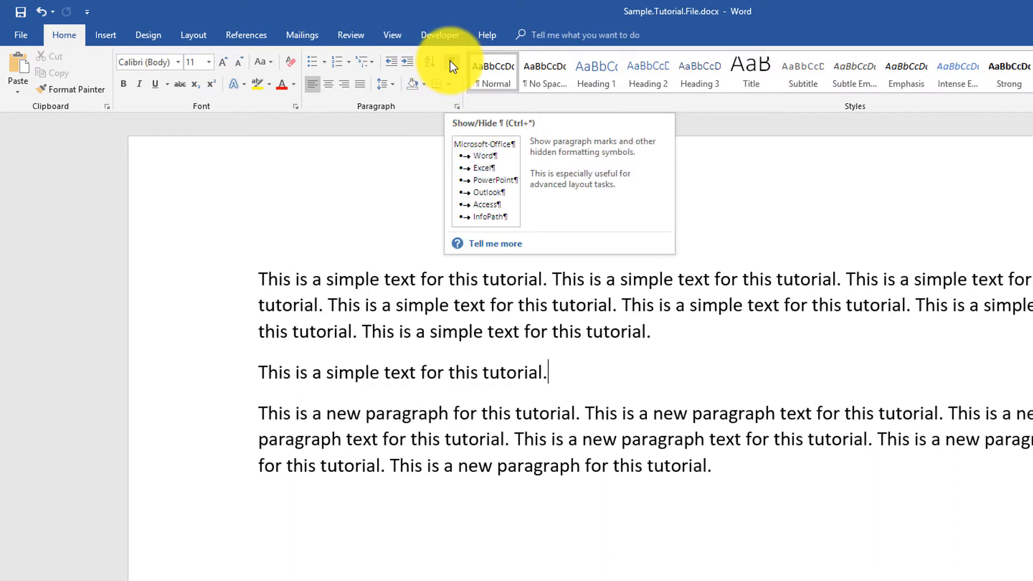
- Show paragraph marks and place the cursor at the start of the first paragraph
click(451, 61)
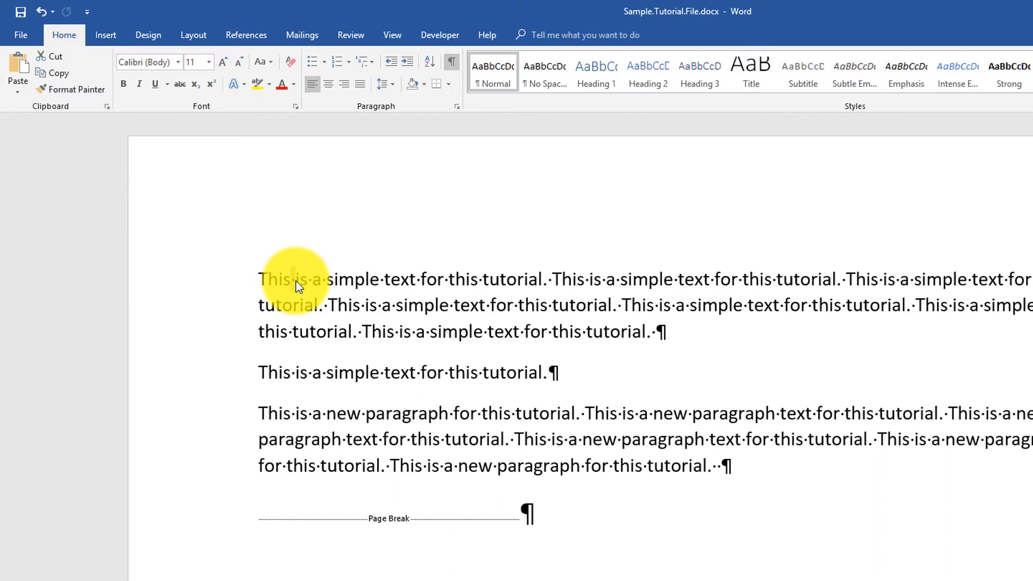
click(659, 332)
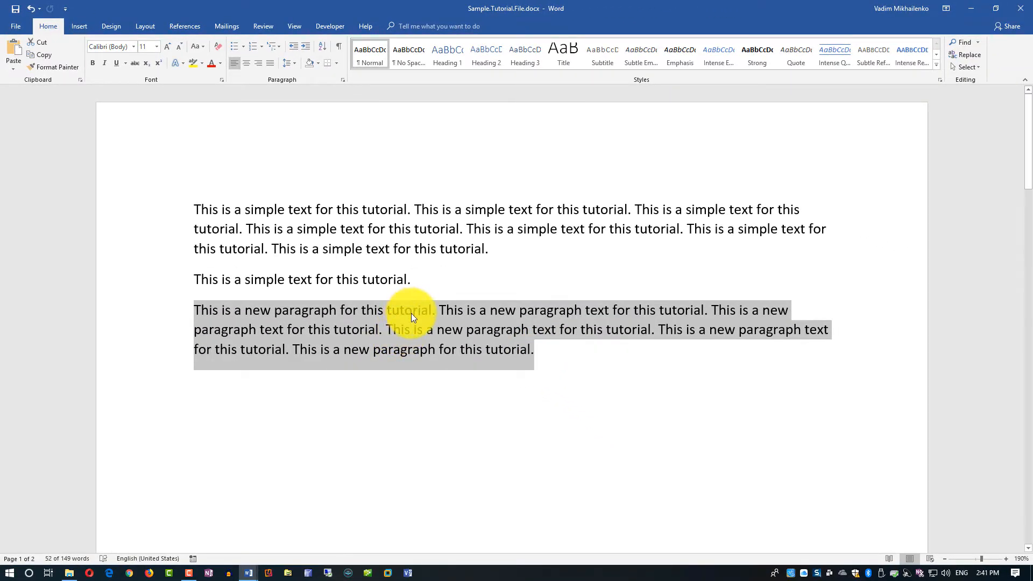
- Copy the third paragraph and paste a duplicate below the existing text via right-click
right_click(412, 316)
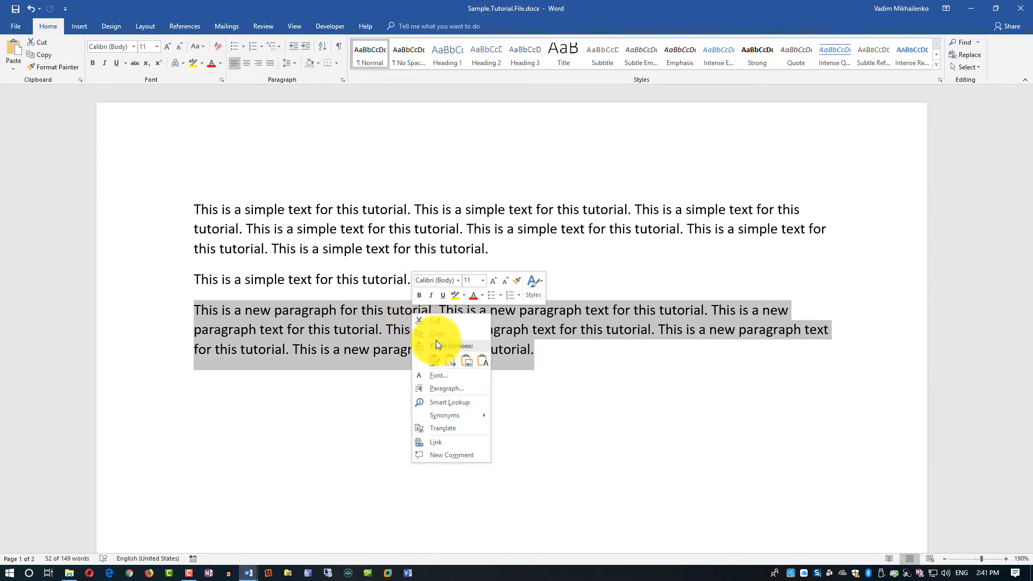
mouse_move(448, 338)
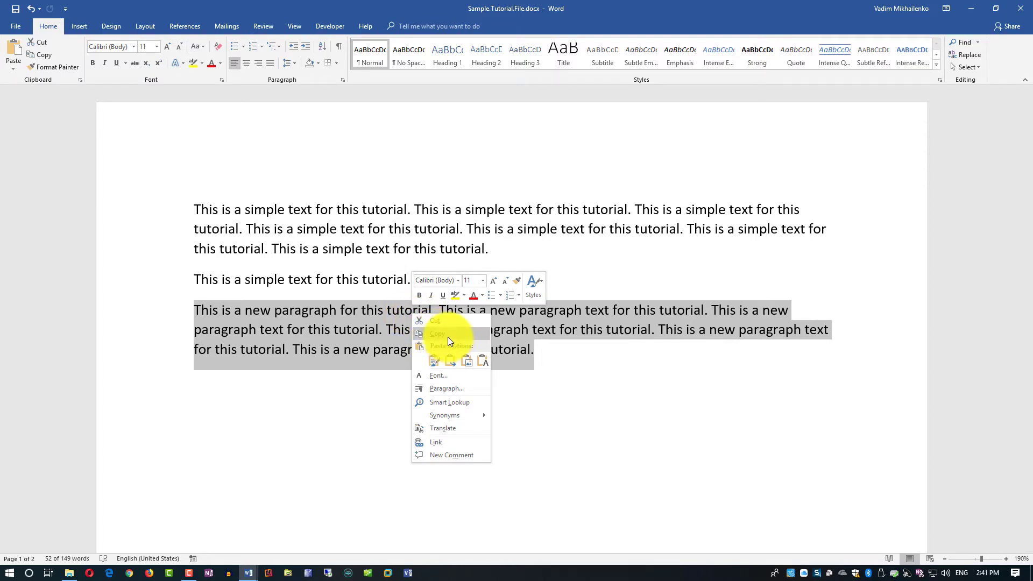
click(598, 371)
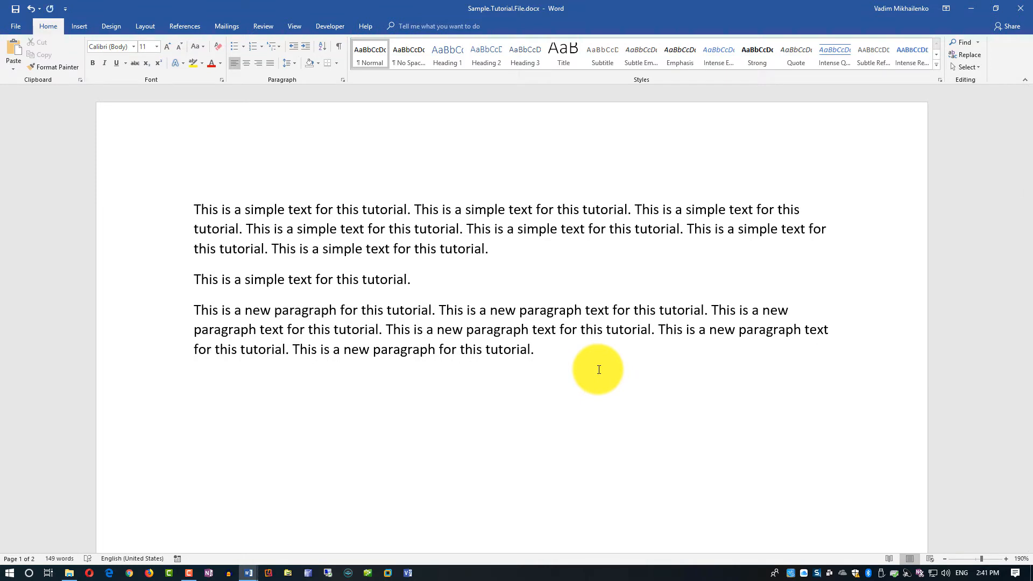
mouse_move(192, 409)
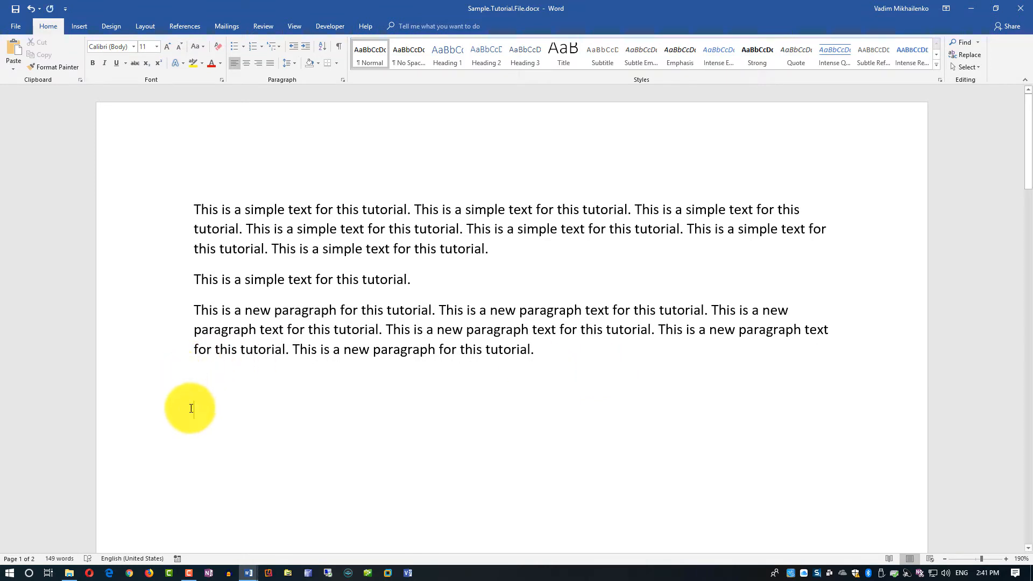
right_click(192, 409)
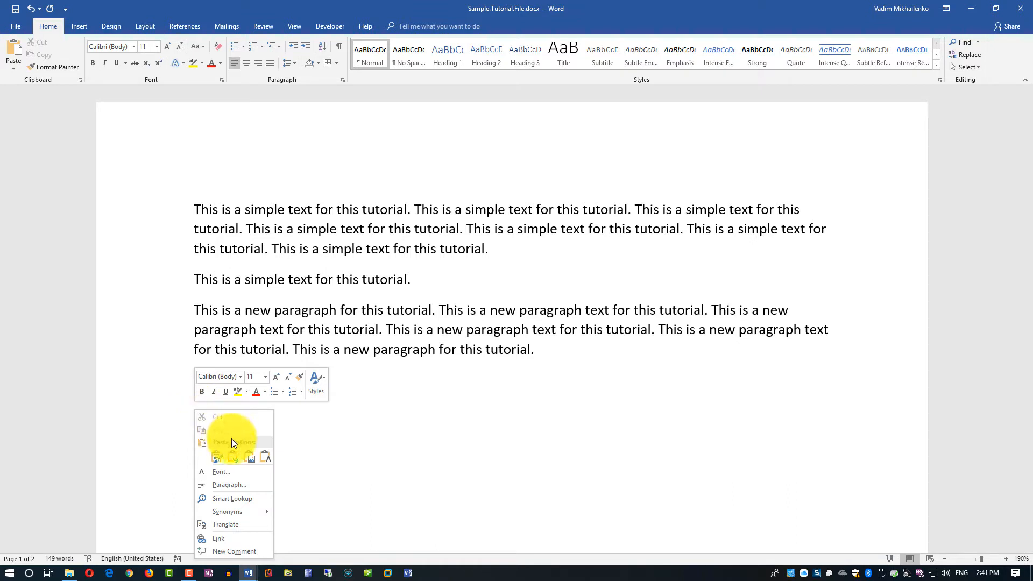
click(229, 442)
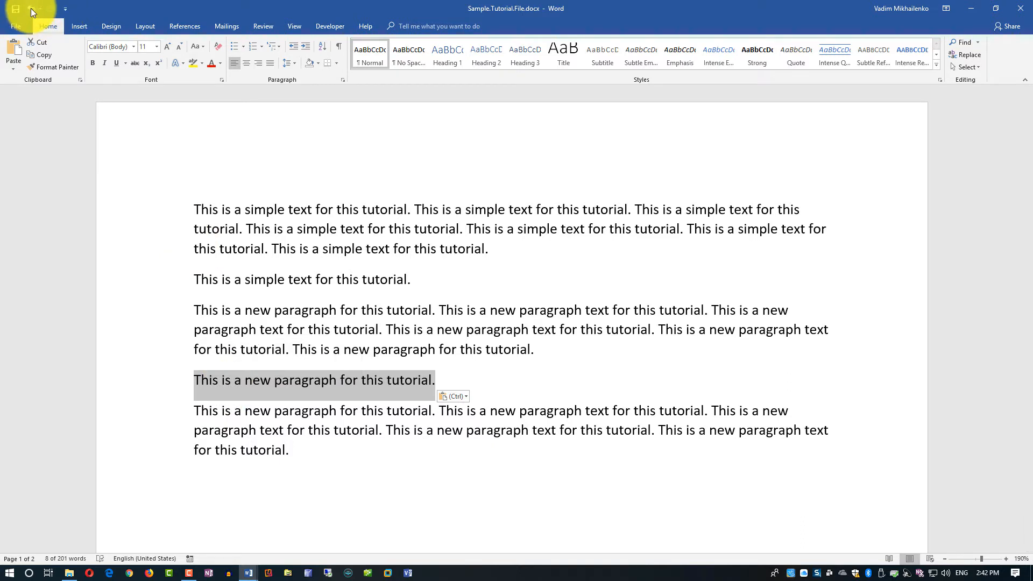
mouse_move(37, 9)
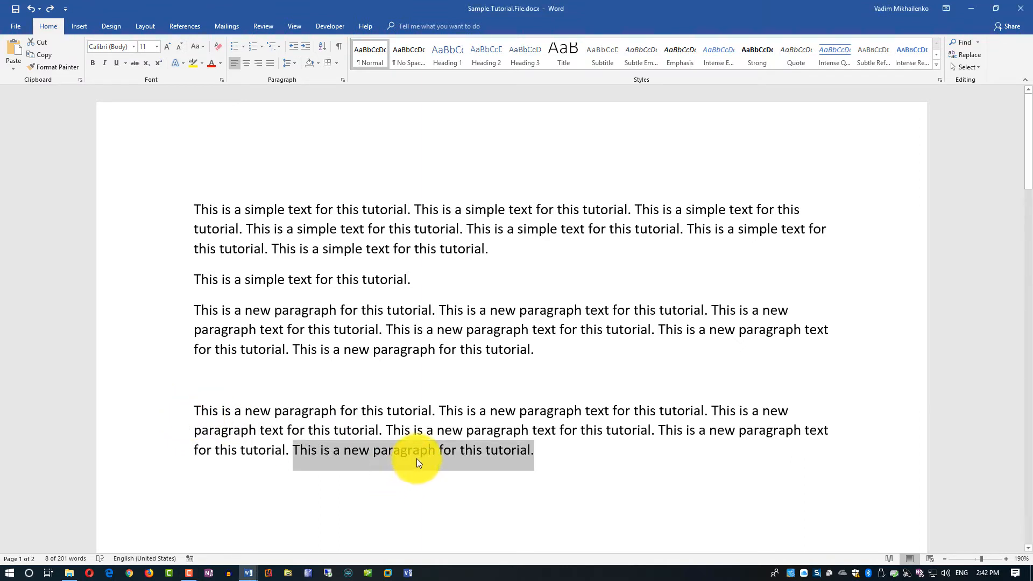
- Cut the trailing sentences of the pasted paragraph, leaving its first four sentences
right_click(417, 463)
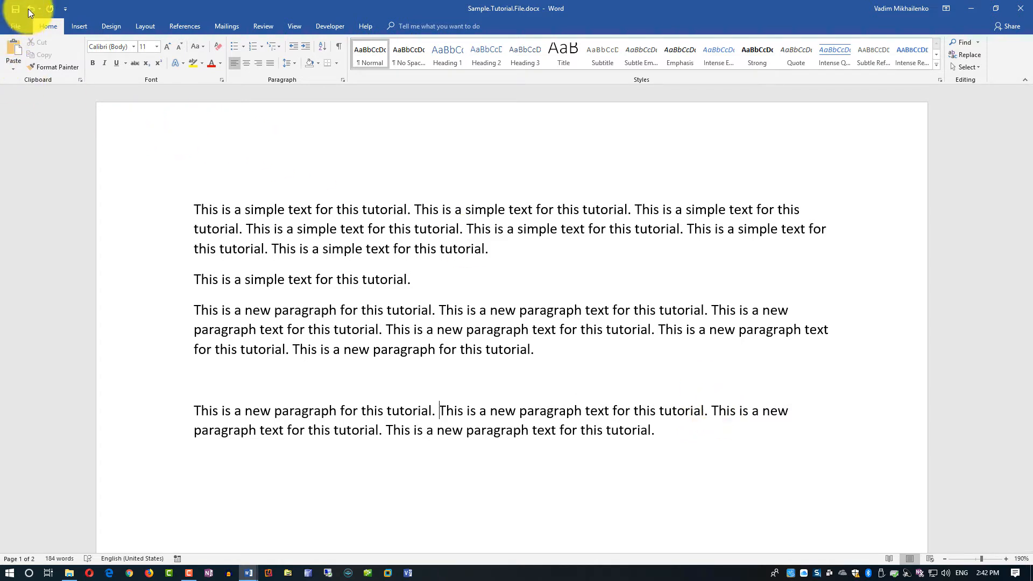
mouse_move(515, 263)
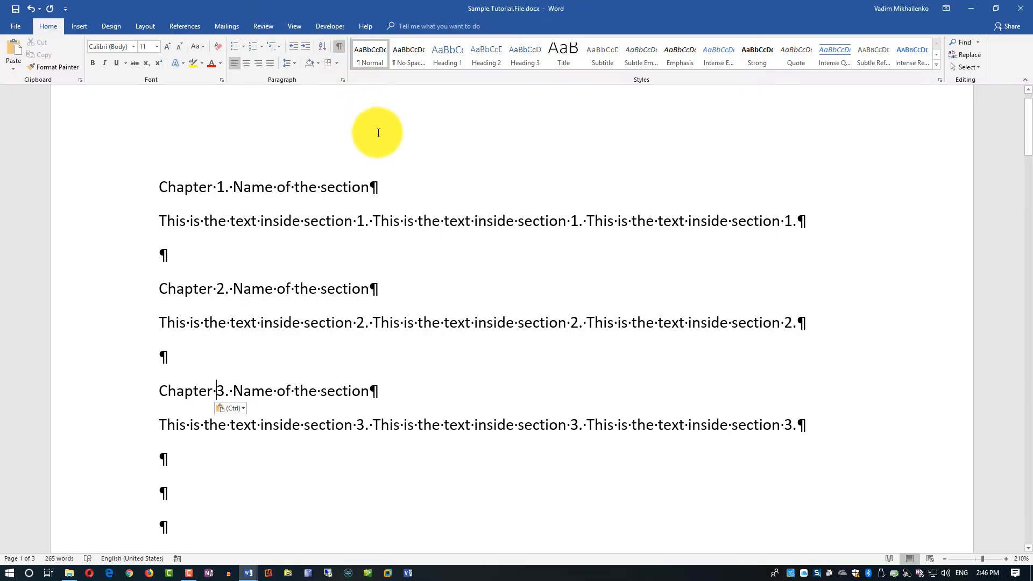
mouse_move(476, 172)
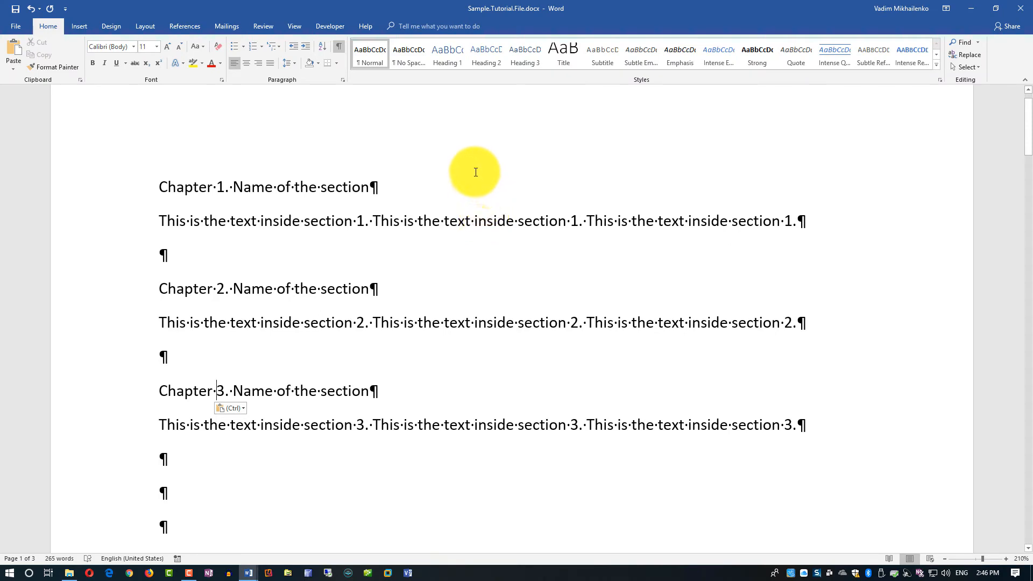
mouse_move(714, 180)
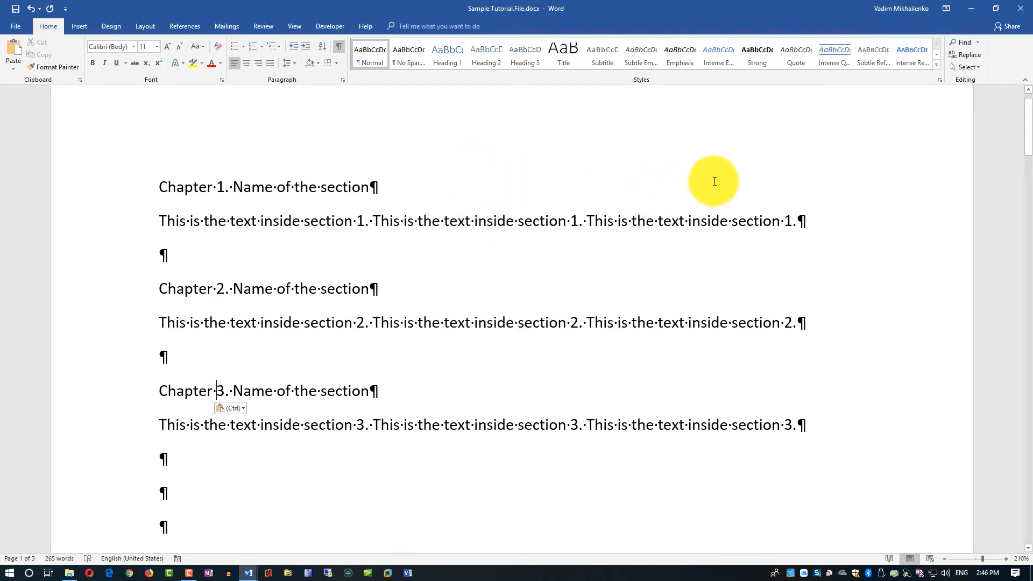
mouse_move(758, 183)
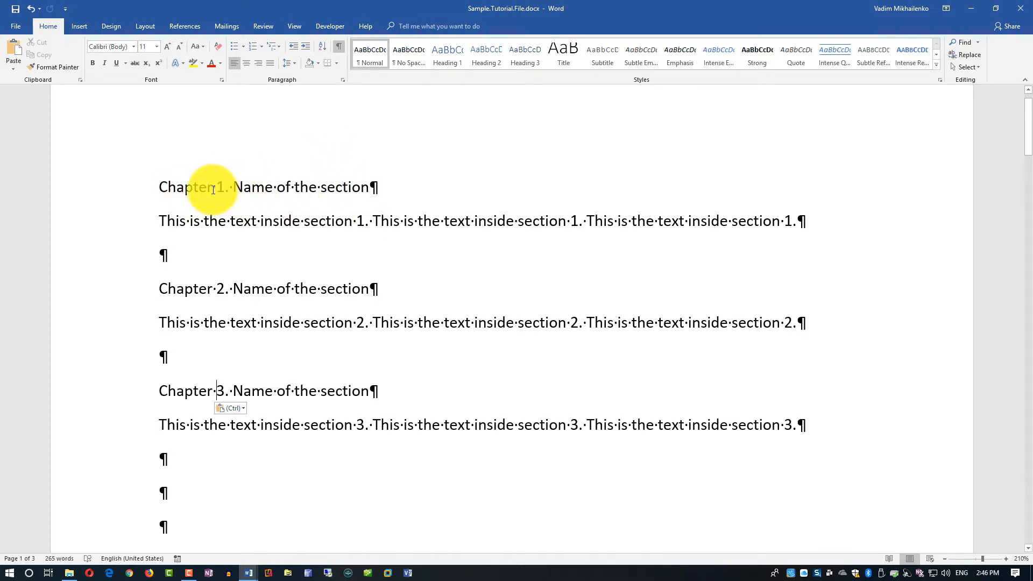
mouse_move(161, 164)
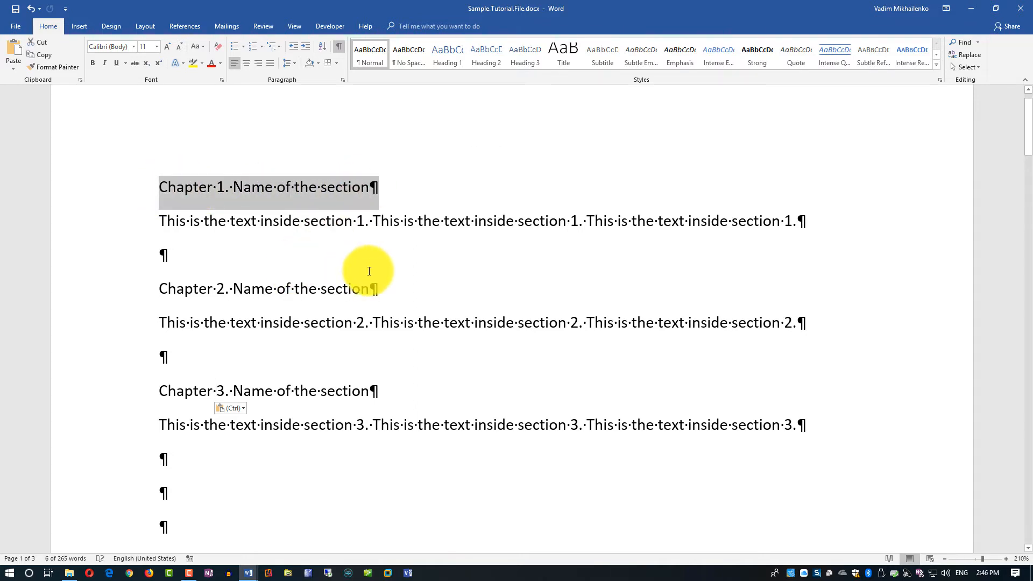
mouse_move(344, 308)
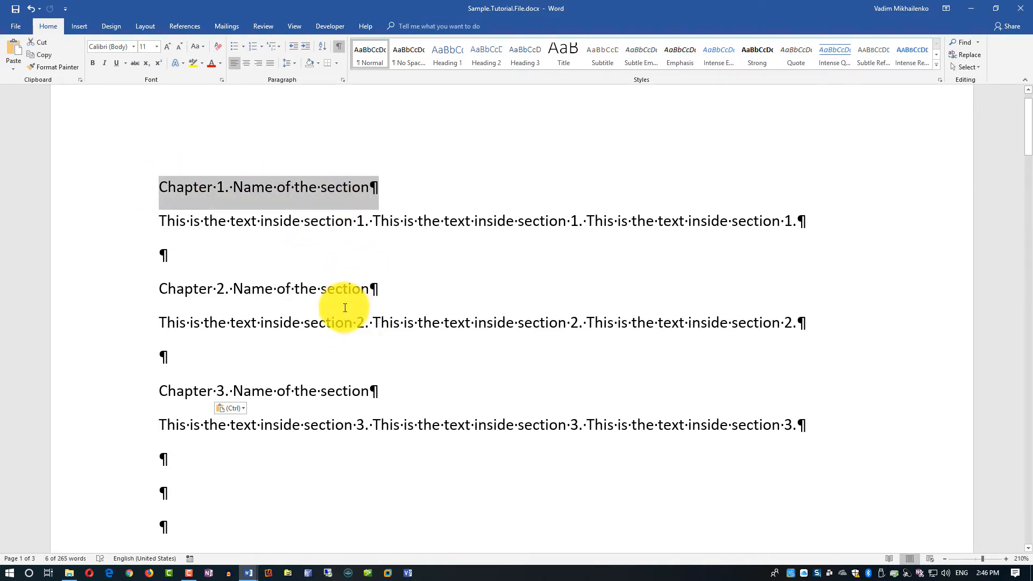
mouse_move(638, 245)
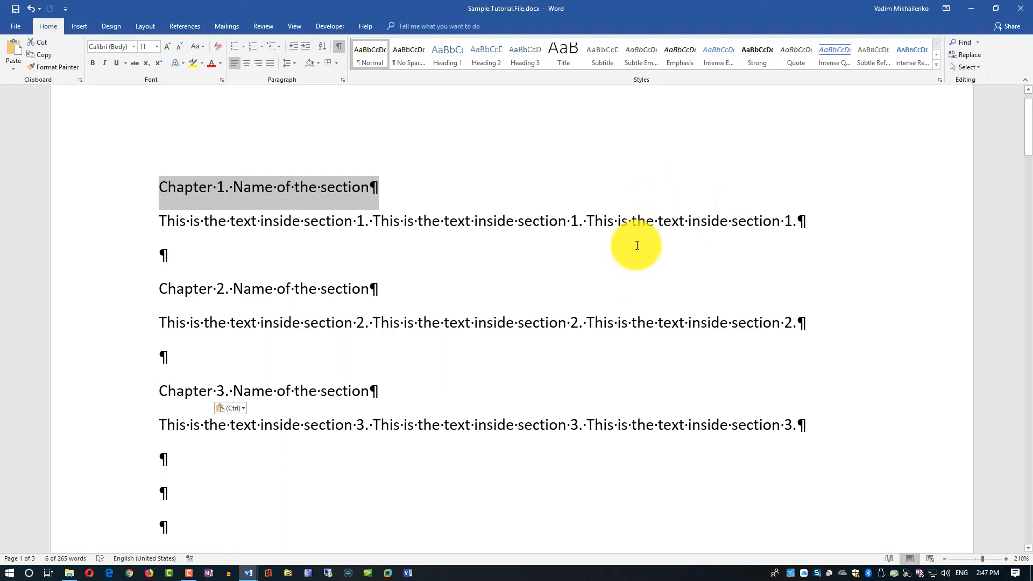
mouse_move(293, 305)
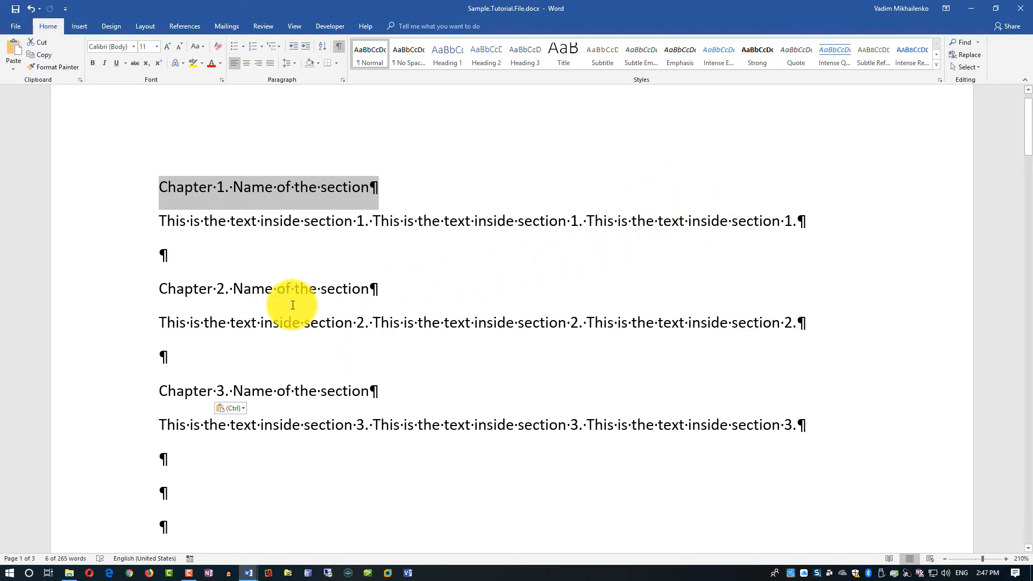
mouse_move(332, 400)
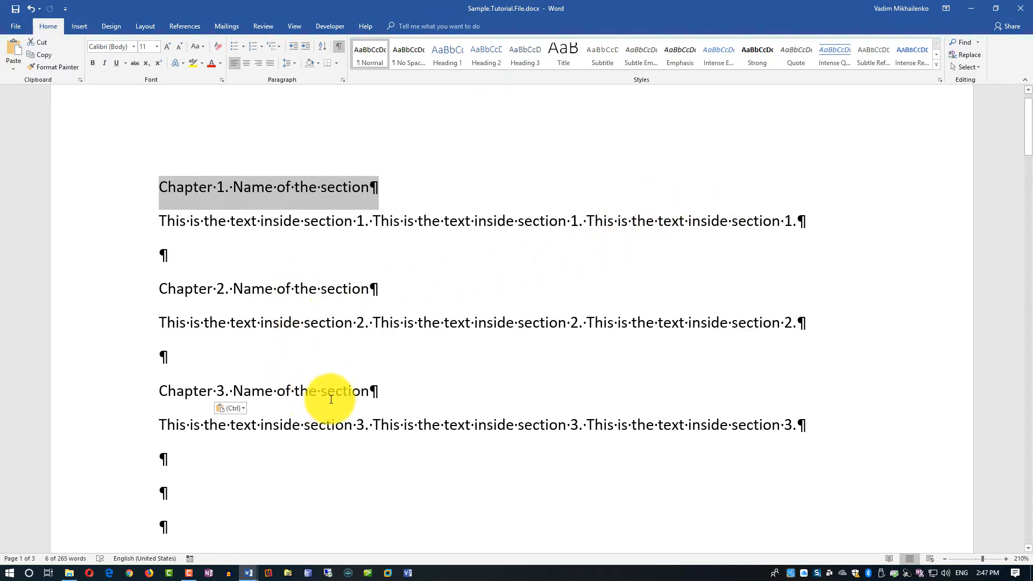
mouse_move(458, 381)
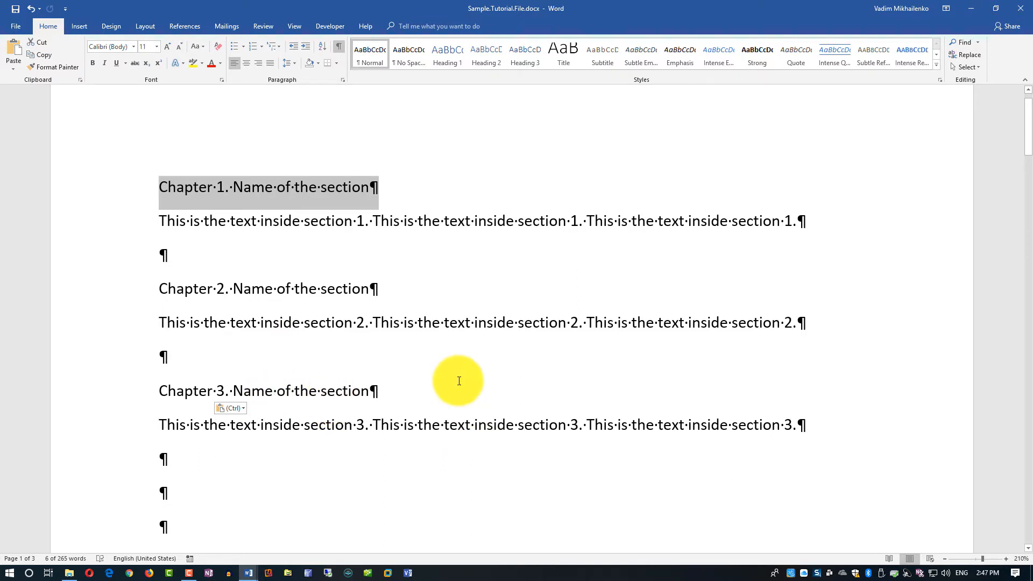
mouse_move(454, 398)
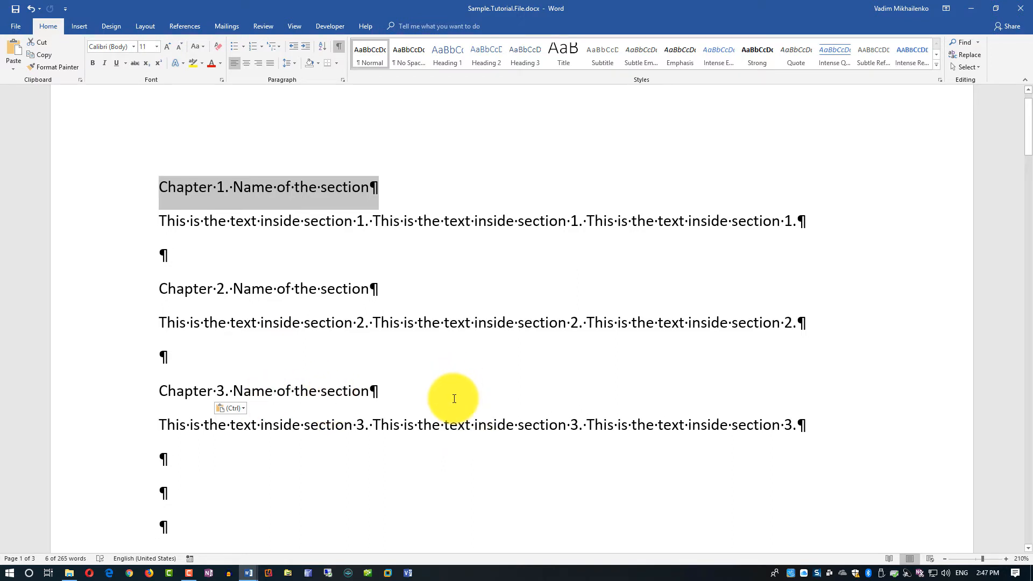
mouse_move(442, 343)
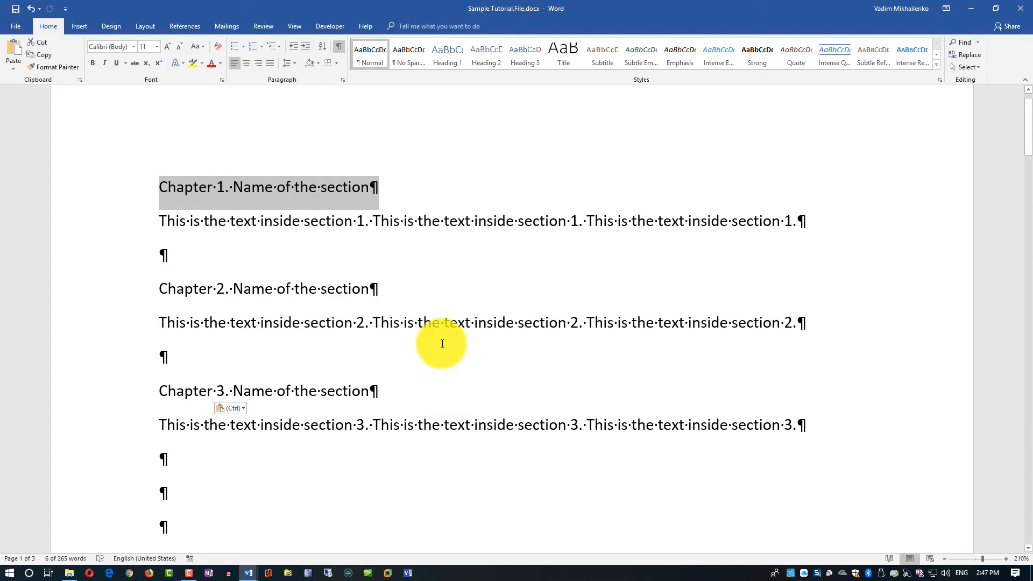
click(470, 201)
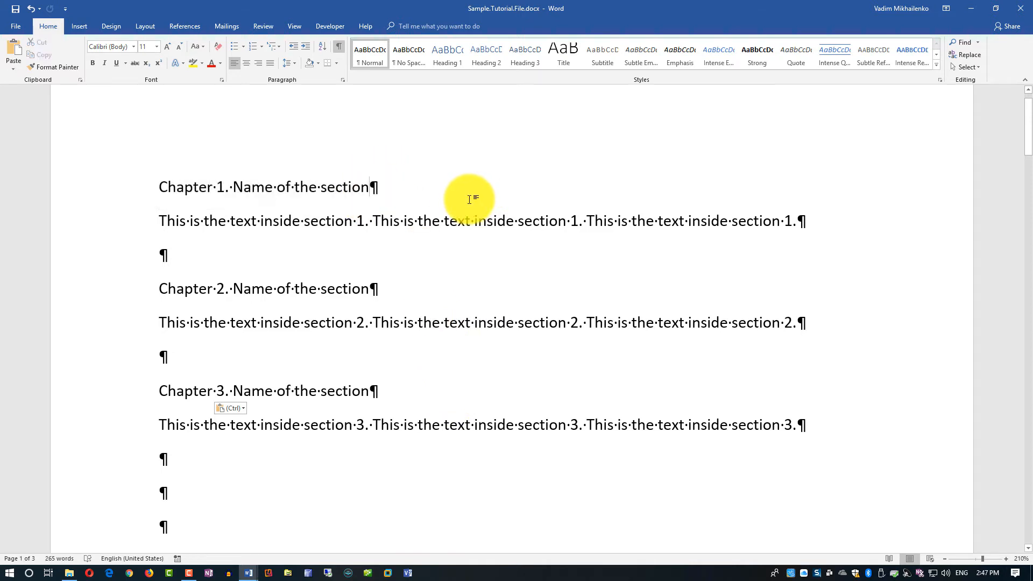
double_click(344, 188)
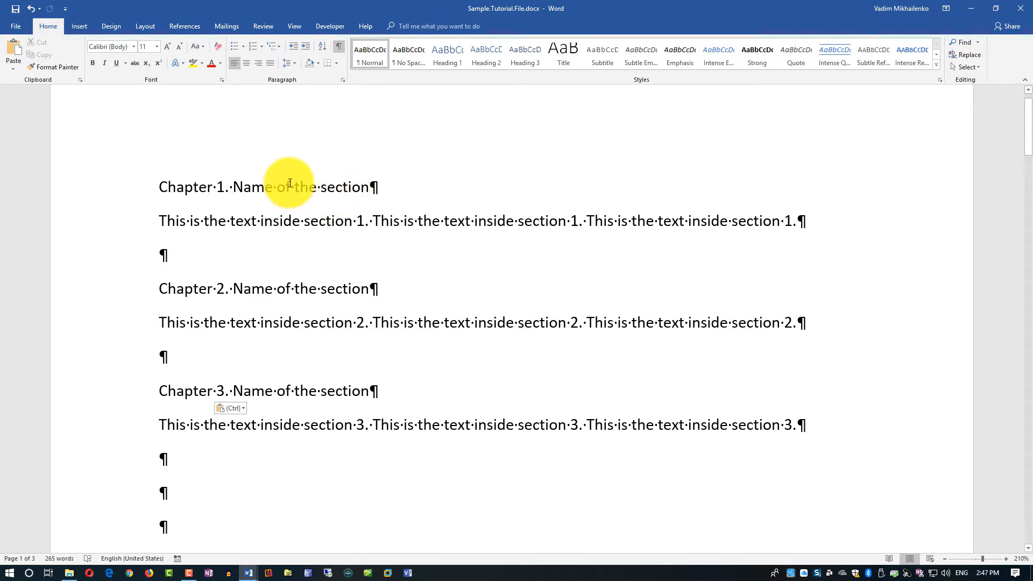
mouse_move(842, 60)
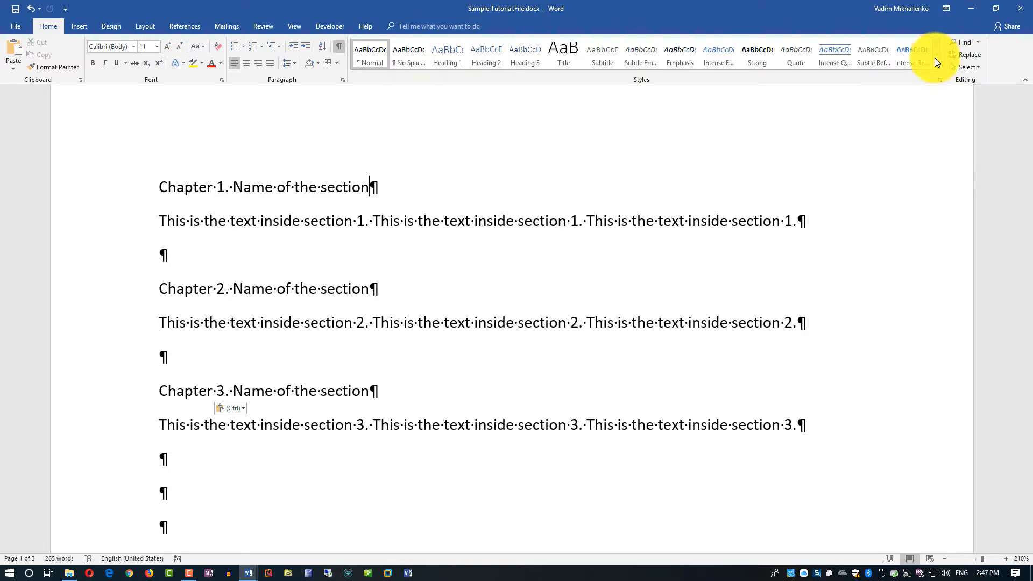
- Give the Chapter 3 line the Heading 1 style to match the other chapter titles
click(937, 80)
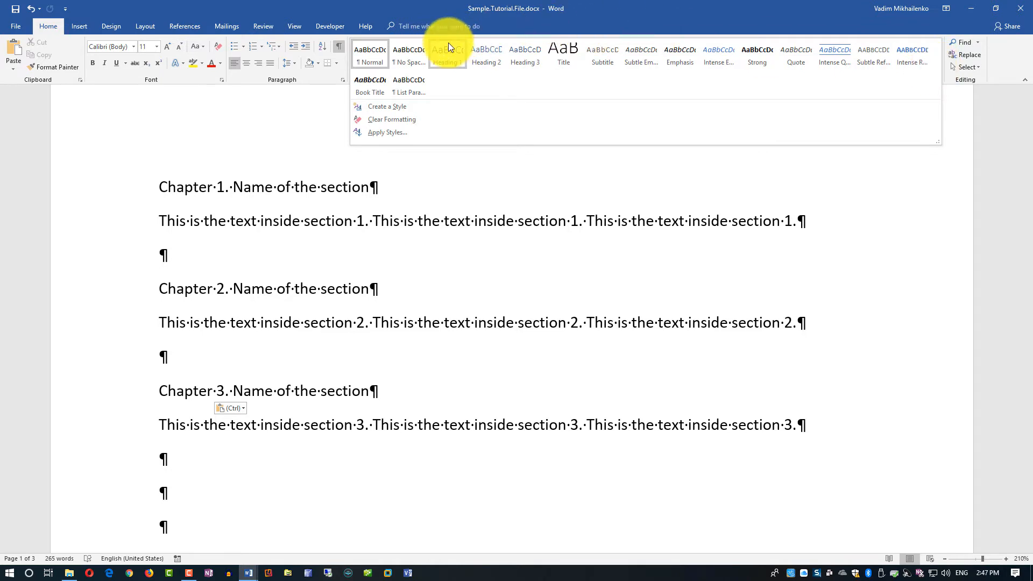
mouse_move(370, 66)
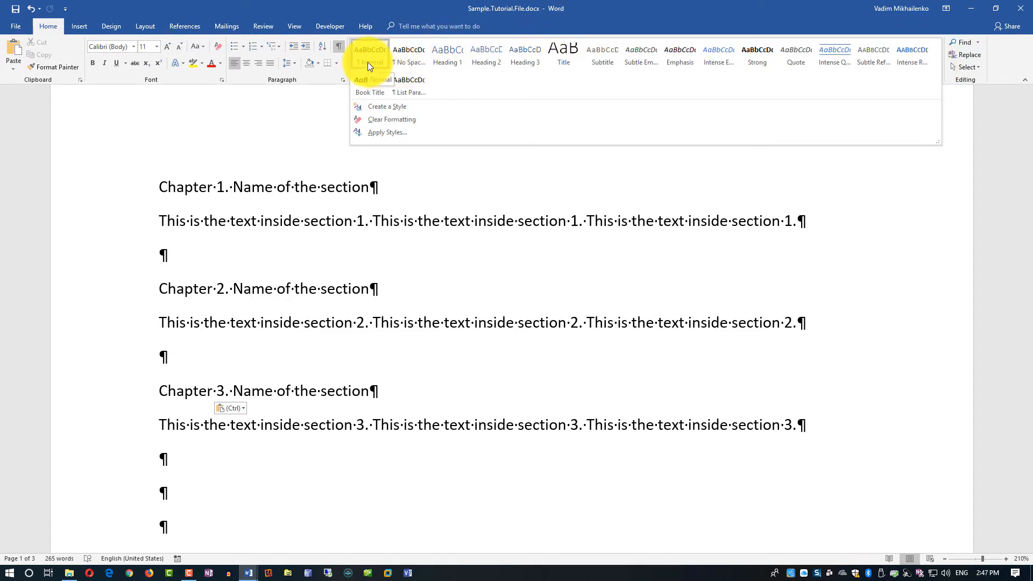
click(487, 54)
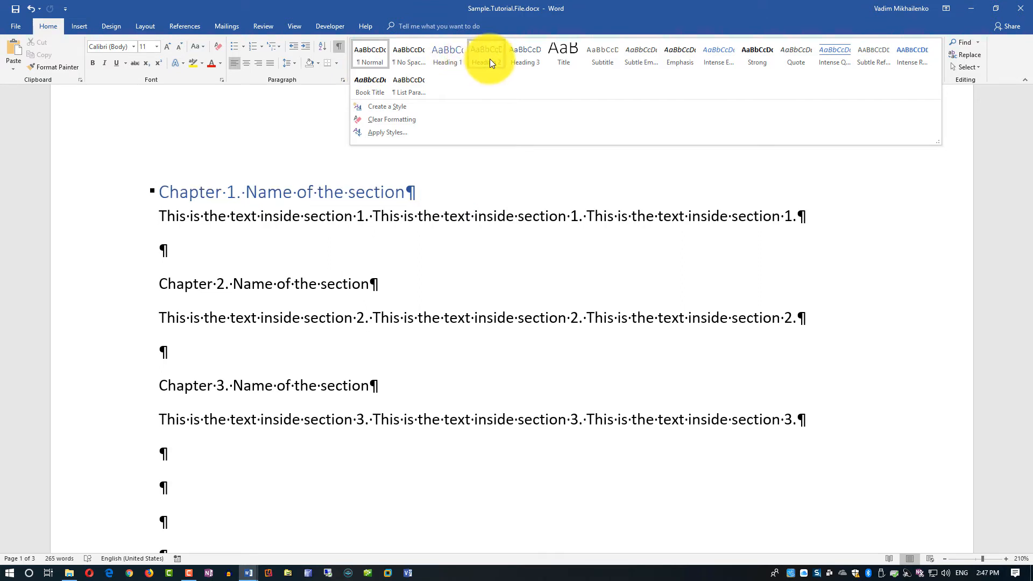
click(485, 51)
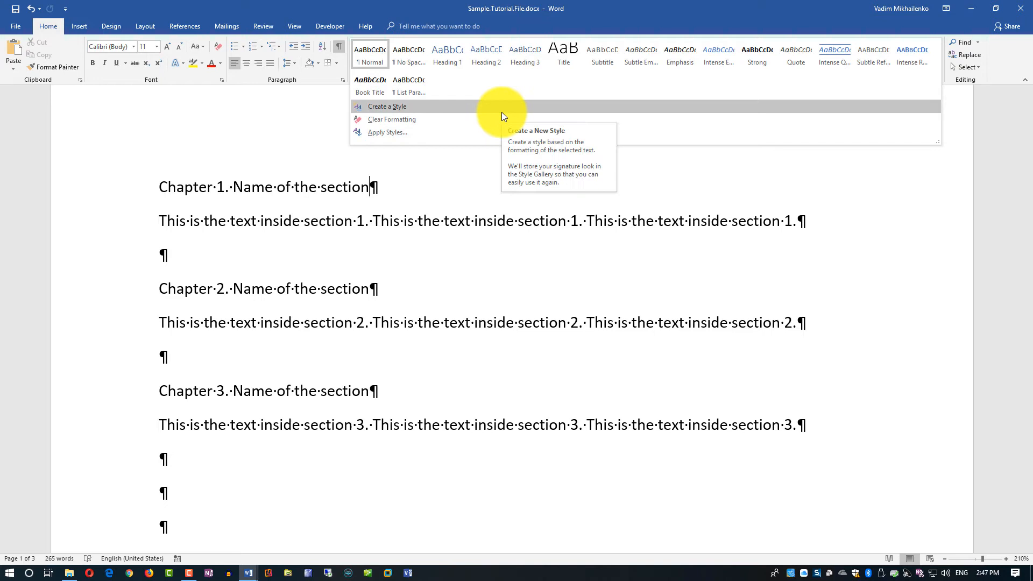
mouse_move(474, 88)
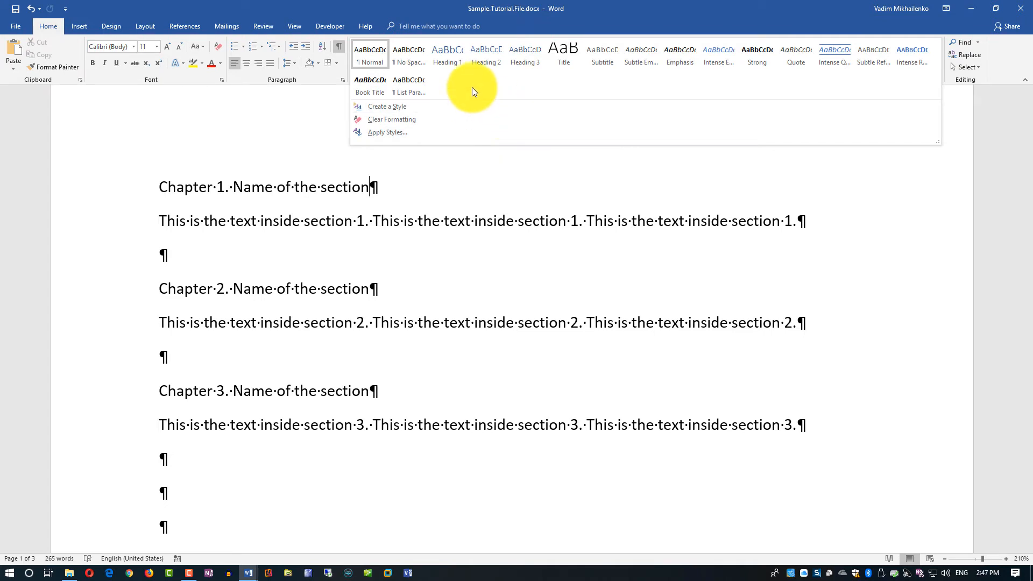
mouse_move(318, 137)
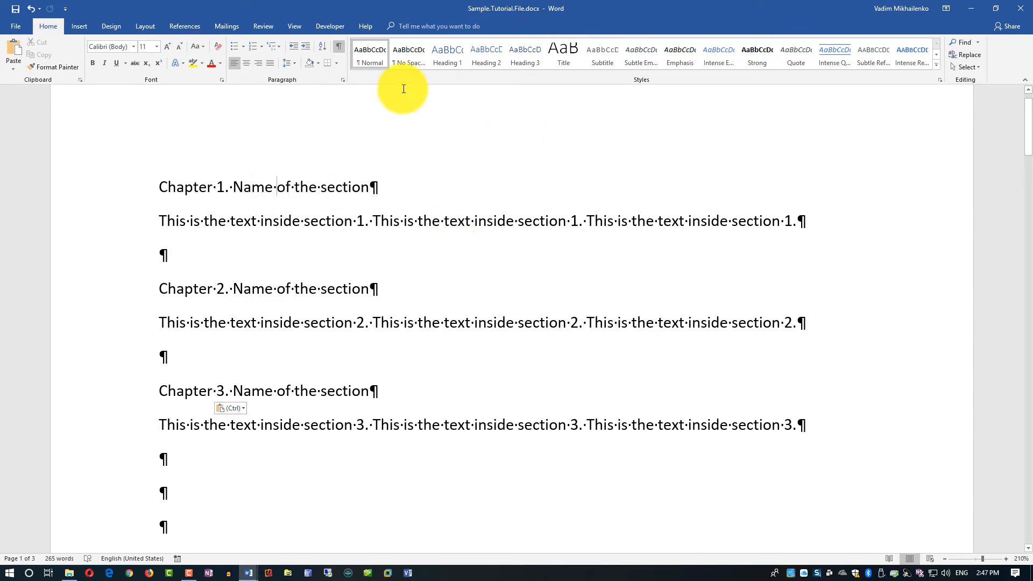
click(447, 50)
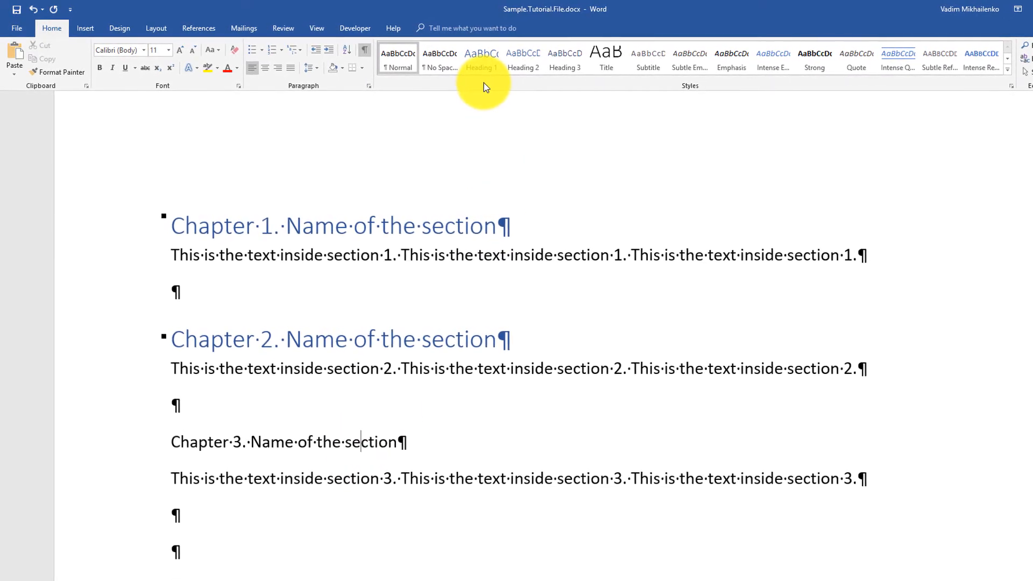
click(528, 56)
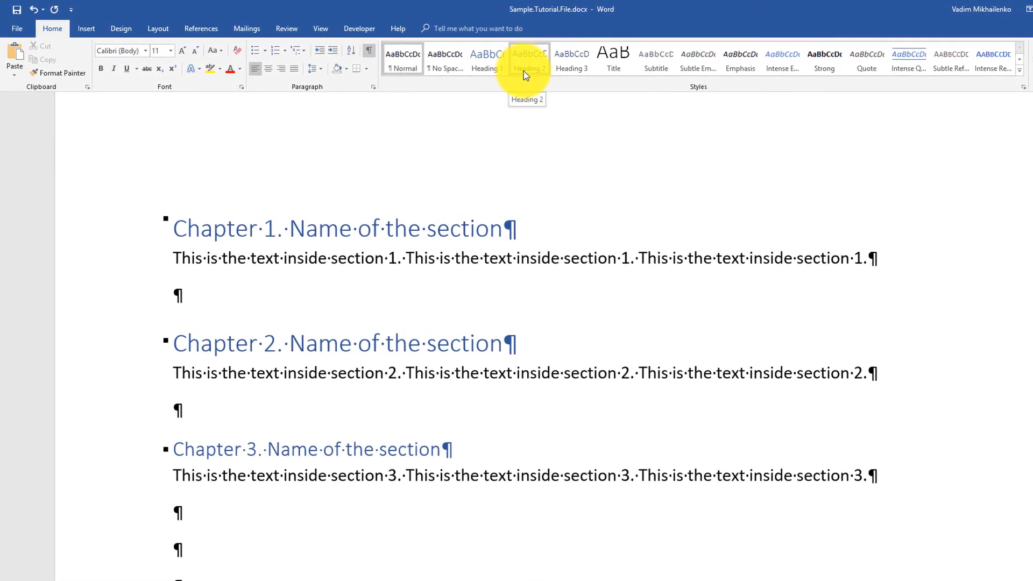
click(485, 56)
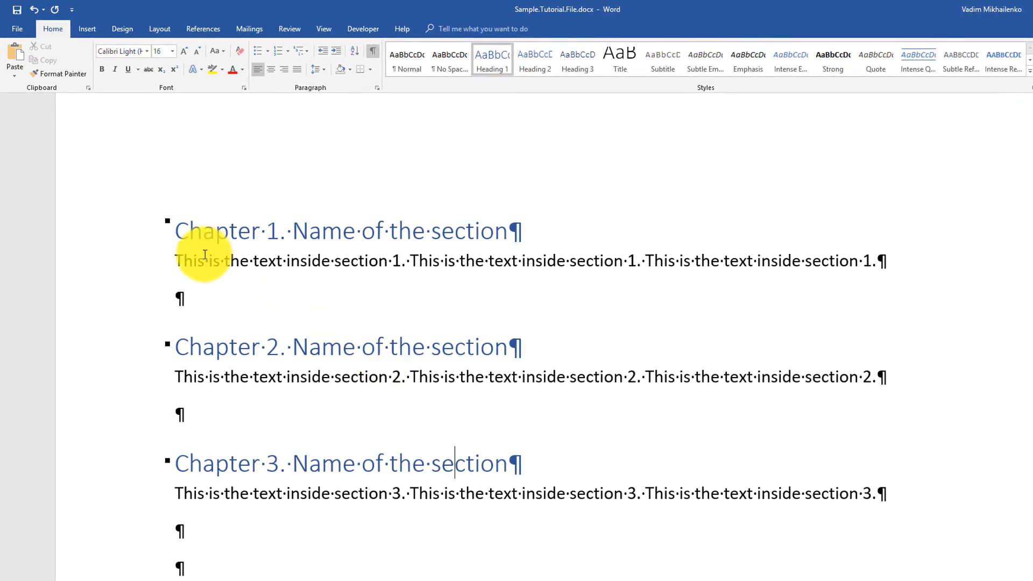
mouse_move(385, 234)
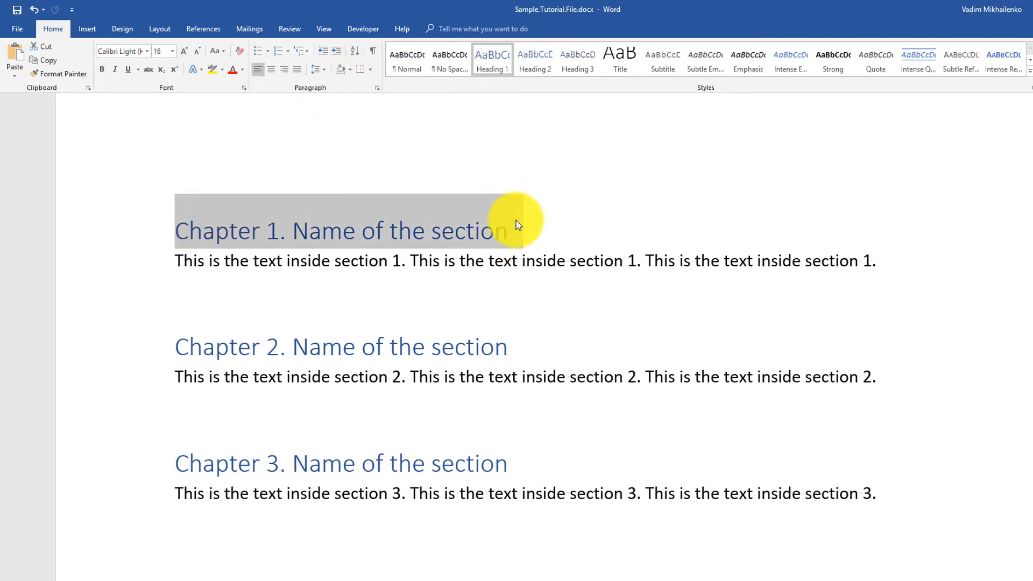
- Hide the paragraph formatting marks again with Show/Hide ¶
click(517, 230)
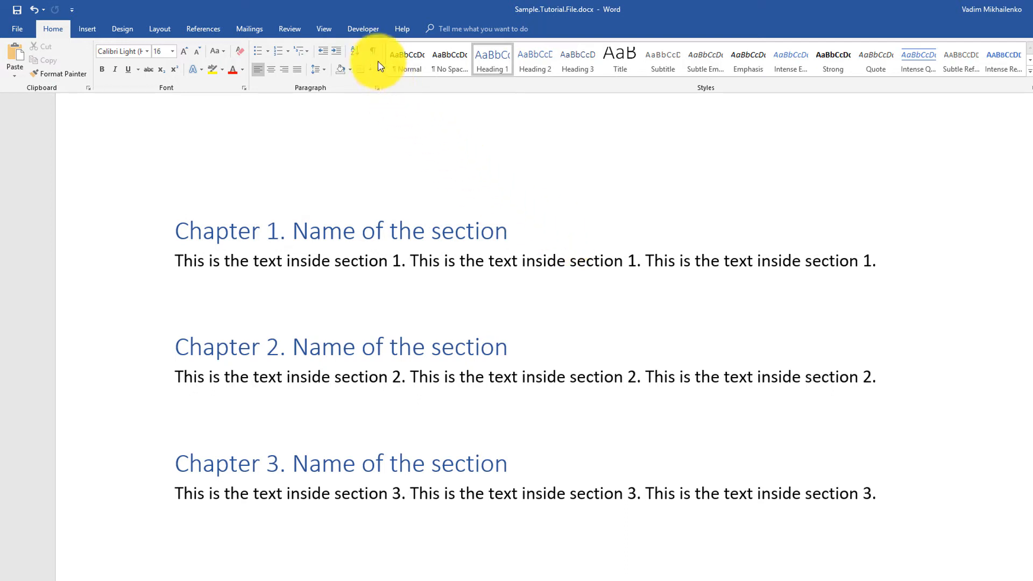
mouse_move(370, 50)
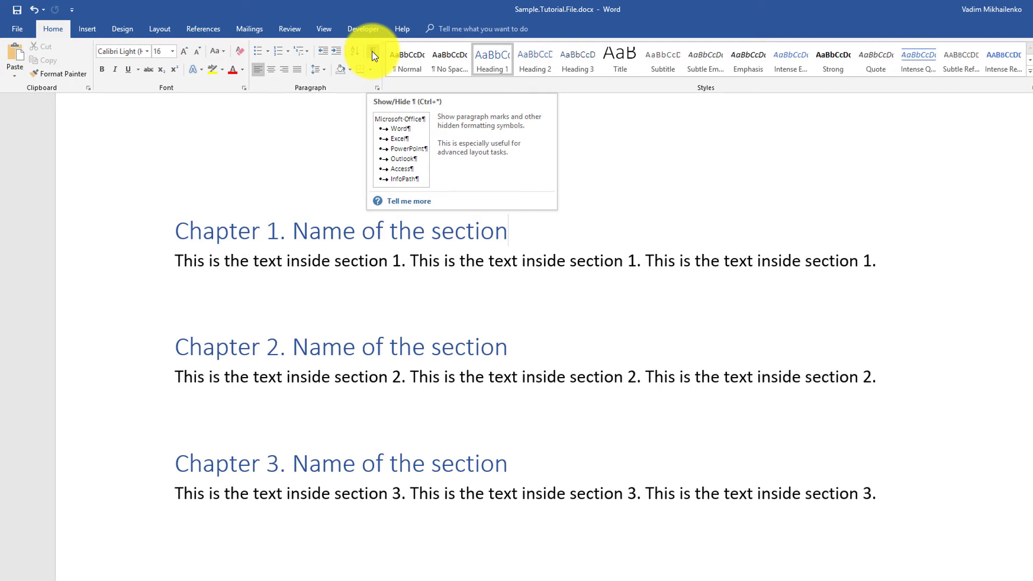
click(369, 51)
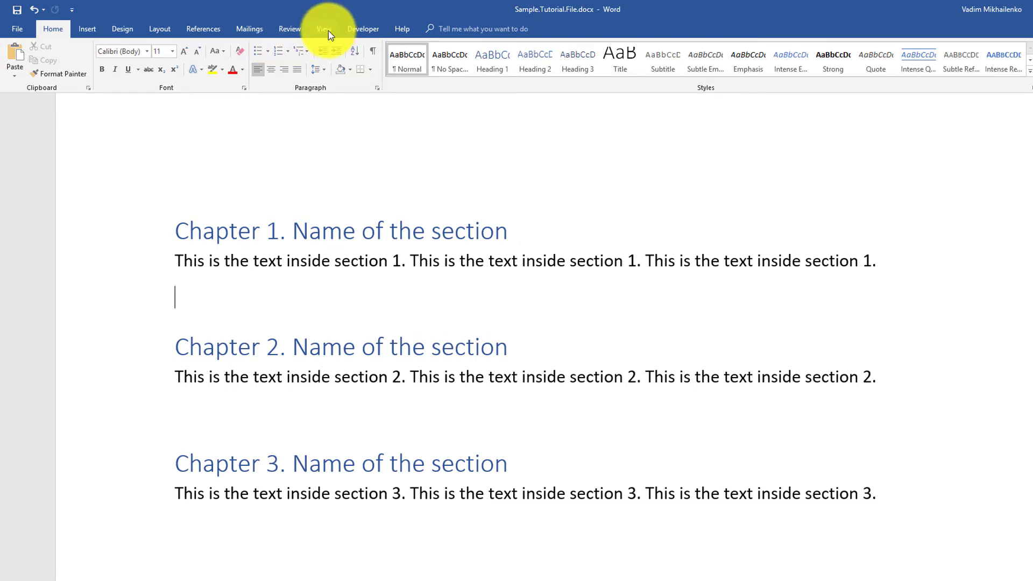
- Show the Navigation Pane with the document's headings outline from the View ribbon
click(323, 28)
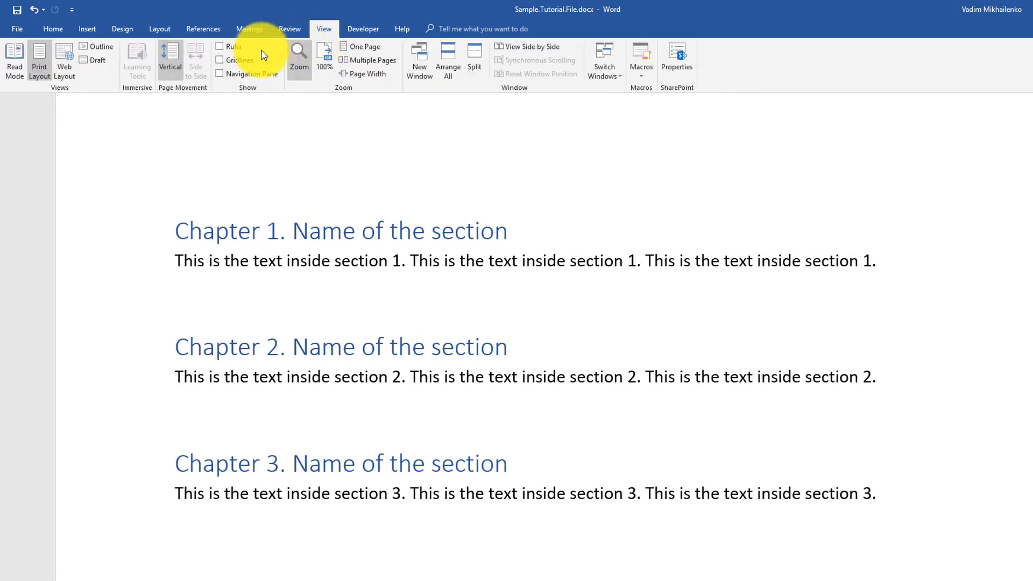
click(219, 74)
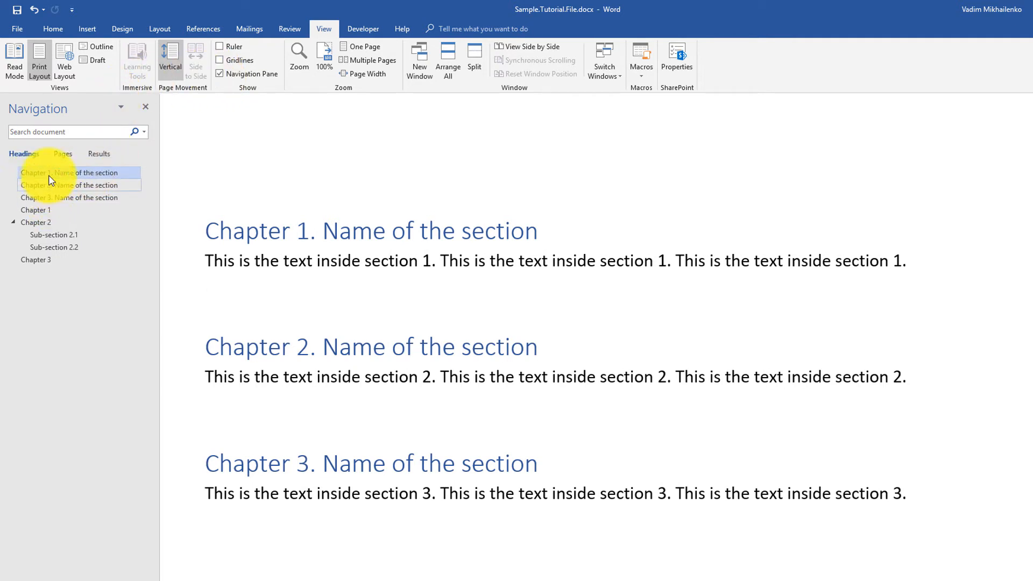
- Jump to Chapter 1, Chapter 3, Chapter 2 and back to Chapter 1 via the headings outline
click(52, 172)
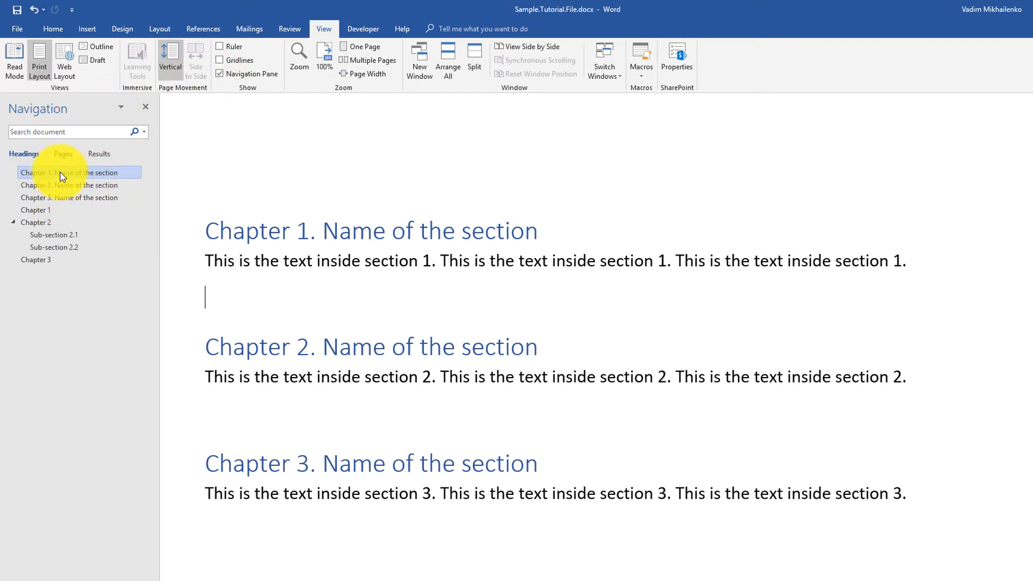
click(69, 198)
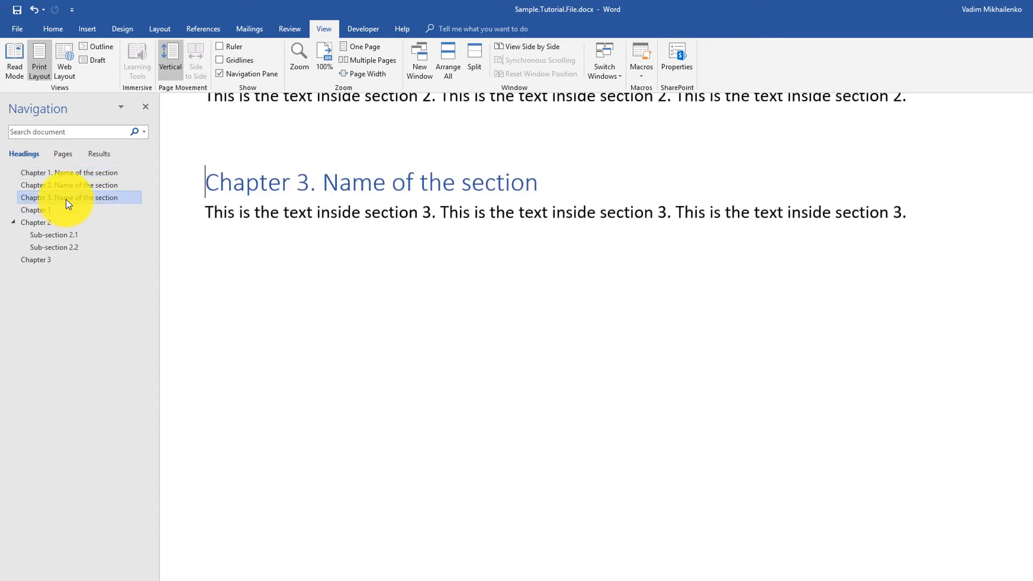
click(70, 185)
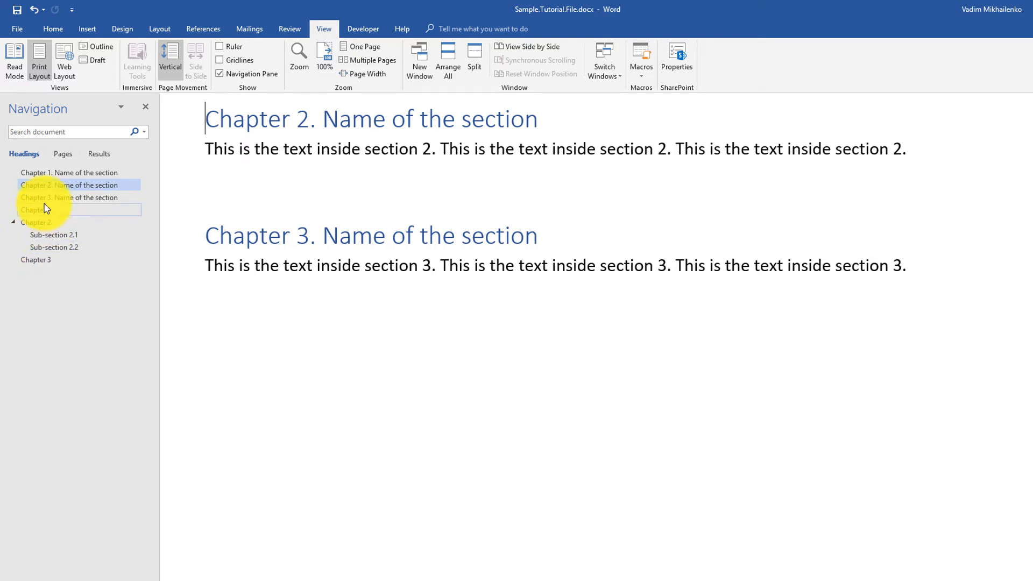
click(65, 172)
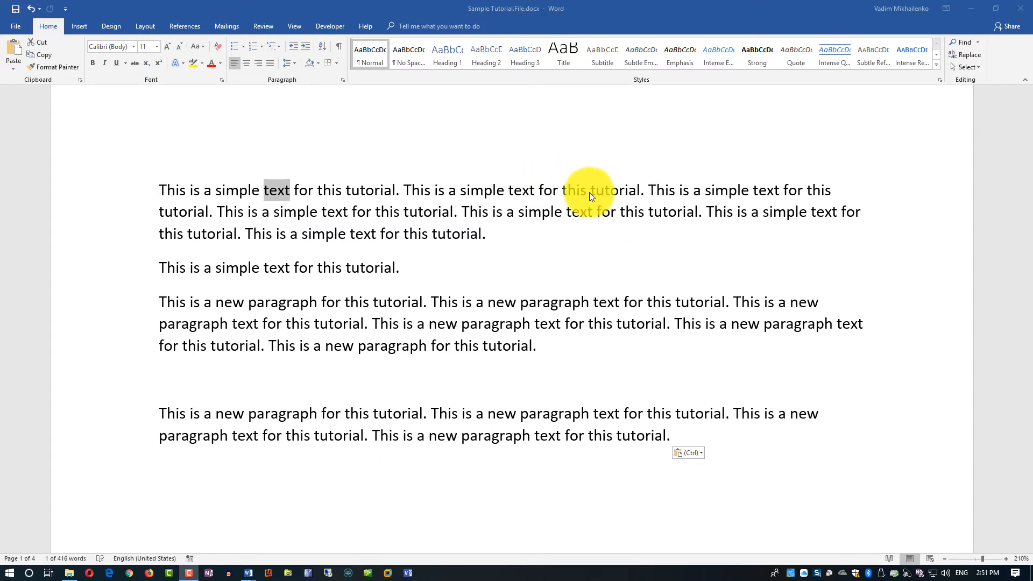
mouse_move(299, 196)
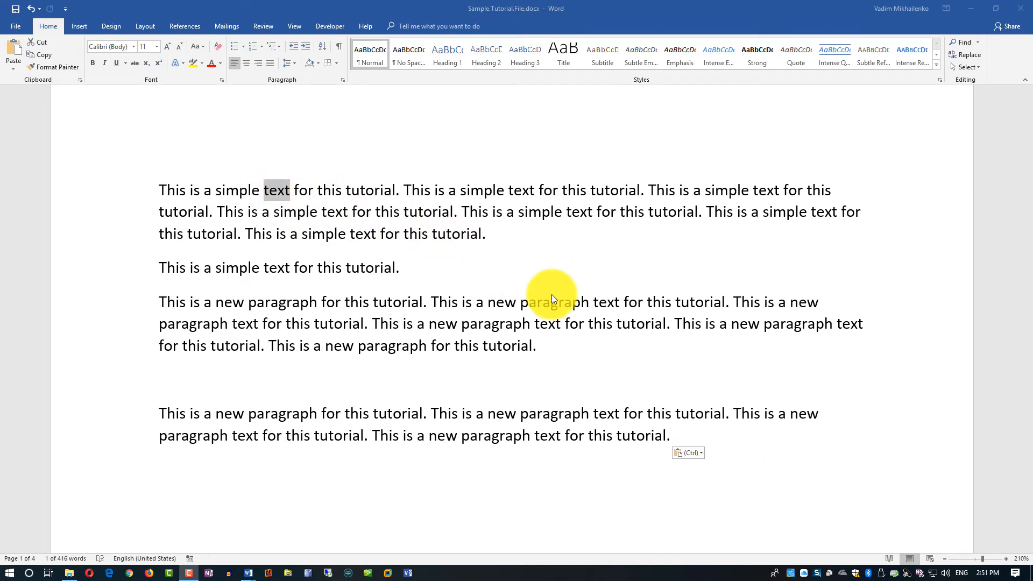
mouse_move(380, 197)
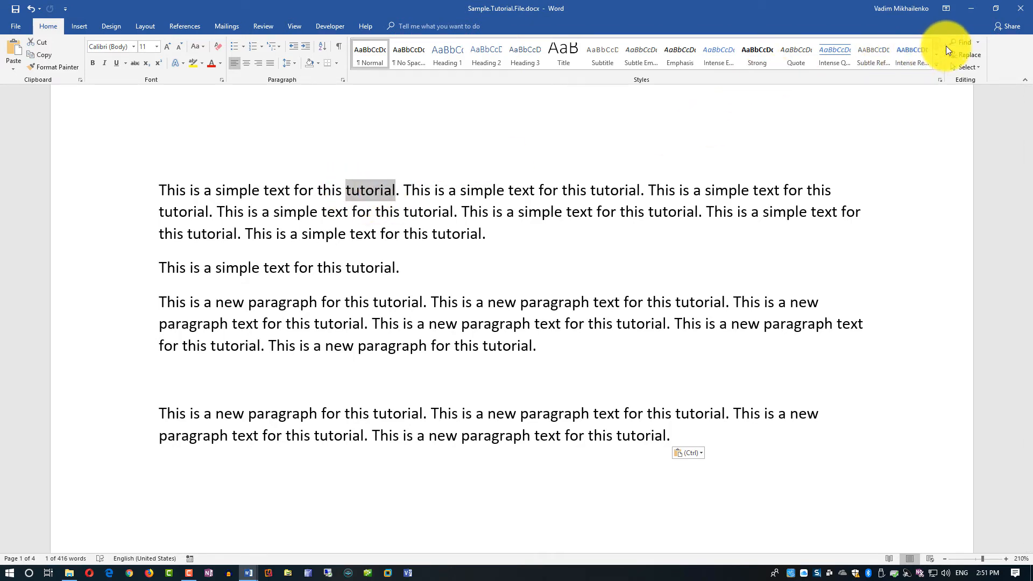
mouse_move(968, 45)
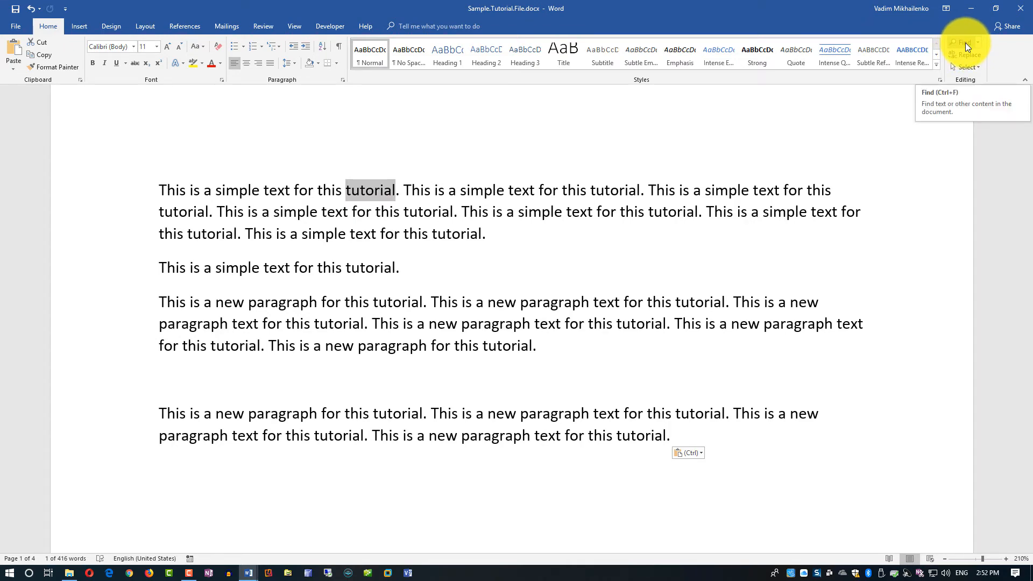
- Find all matches of 'tutorial', step through them and change one occurrence to 'Text'
click(967, 43)
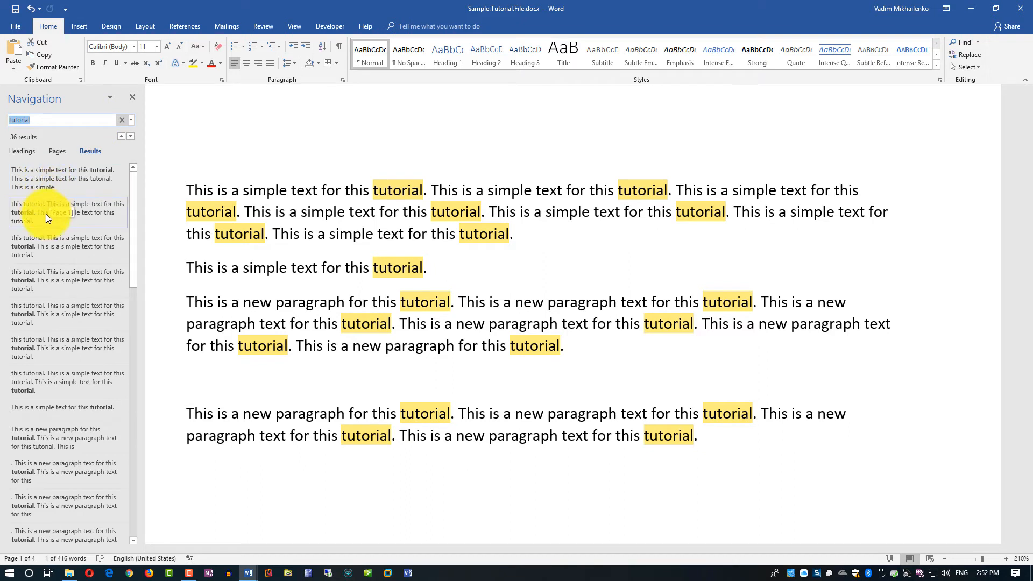
click(63, 178)
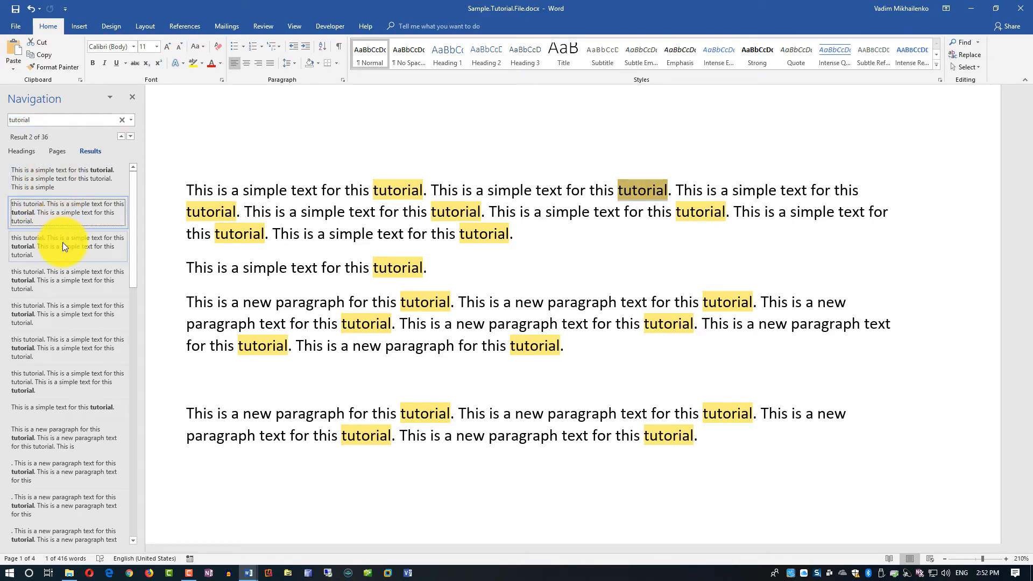
click(67, 246)
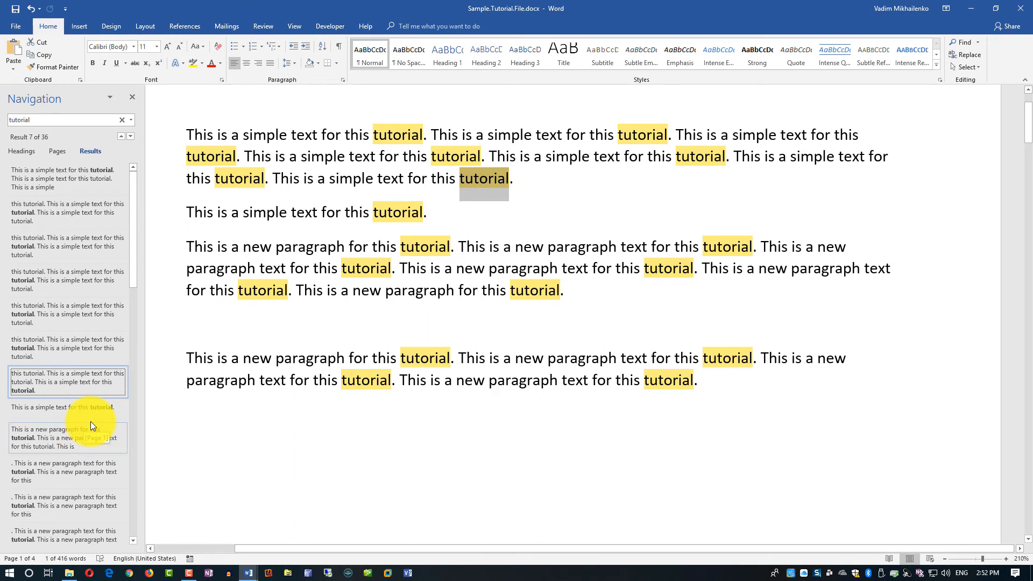
mouse_move(719, 270)
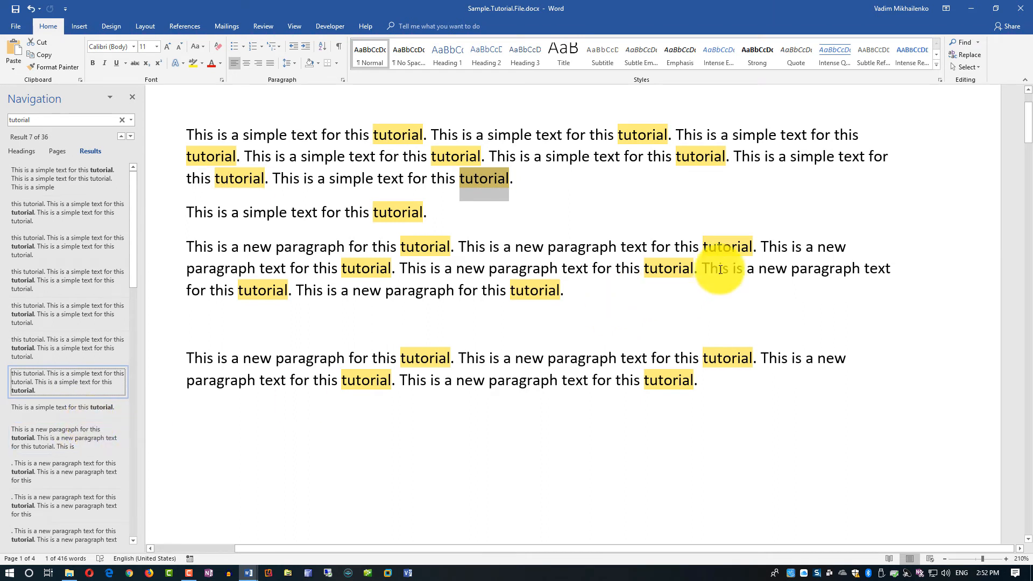
mouse_move(849, 182)
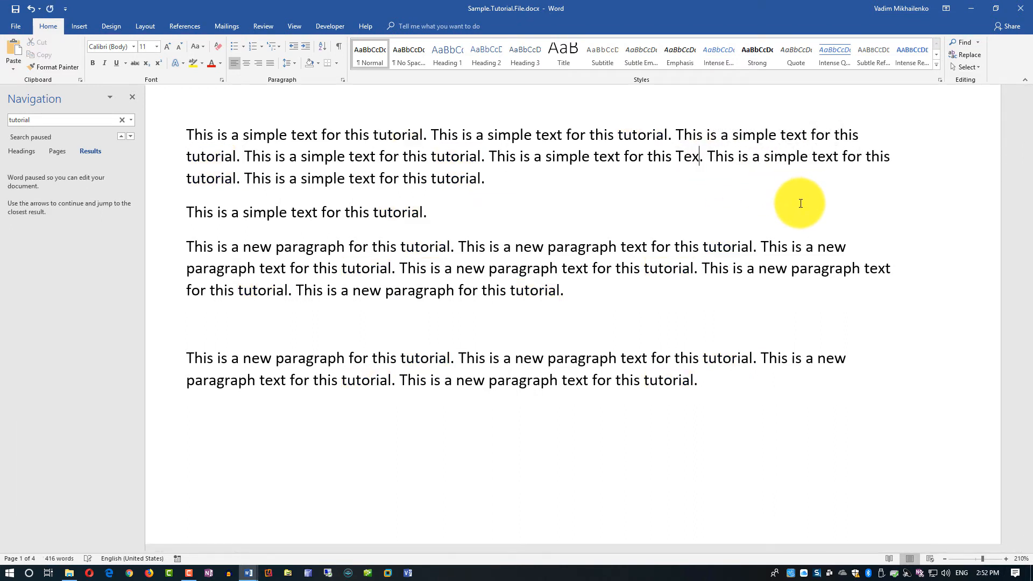
text(t)
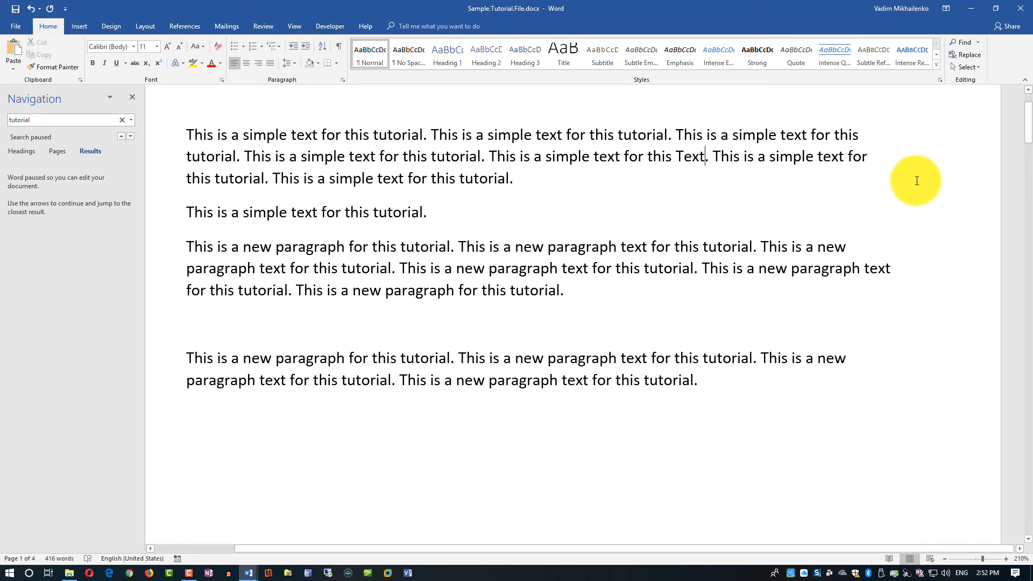
mouse_move(178, 114)
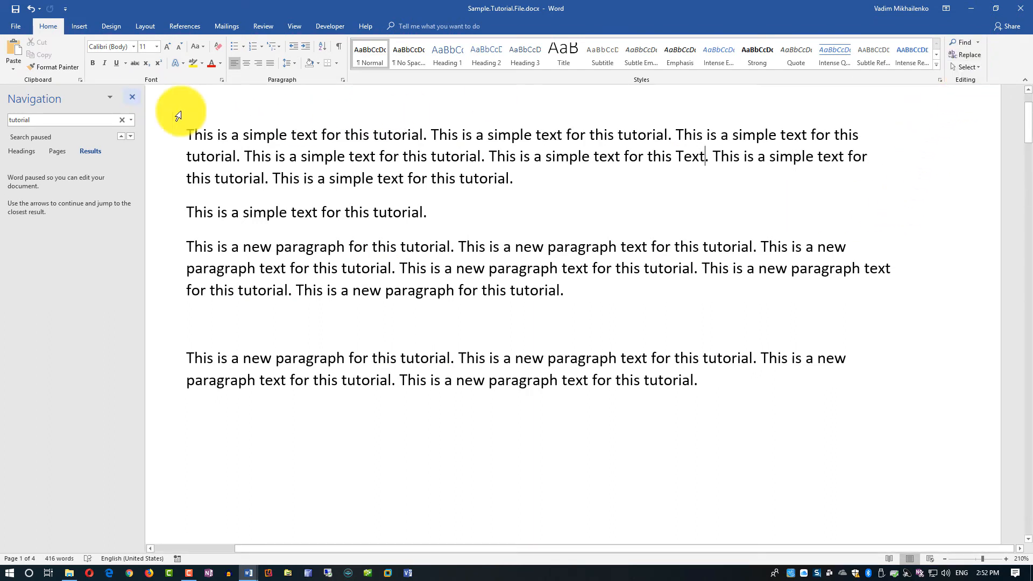
mouse_move(971, 54)
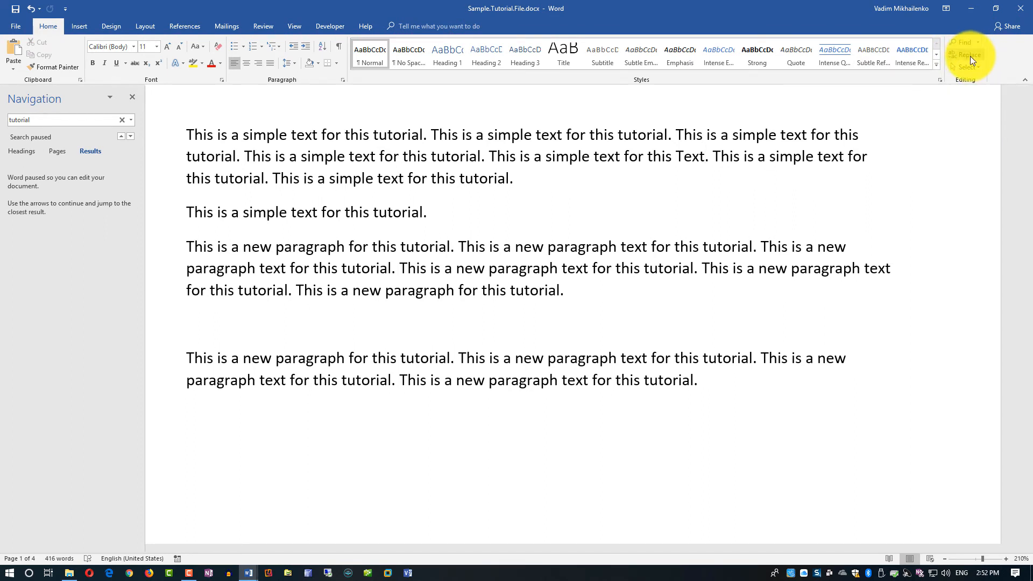
- Replace 'tutorial' with 'manual' once, then throughout the document (14 replacements)
click(968, 55)
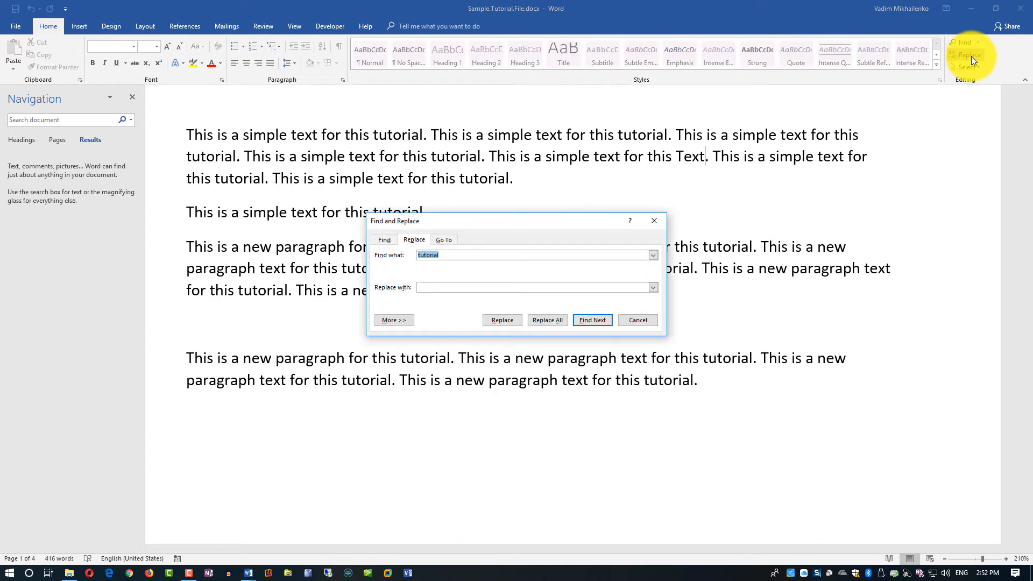
click(502, 288)
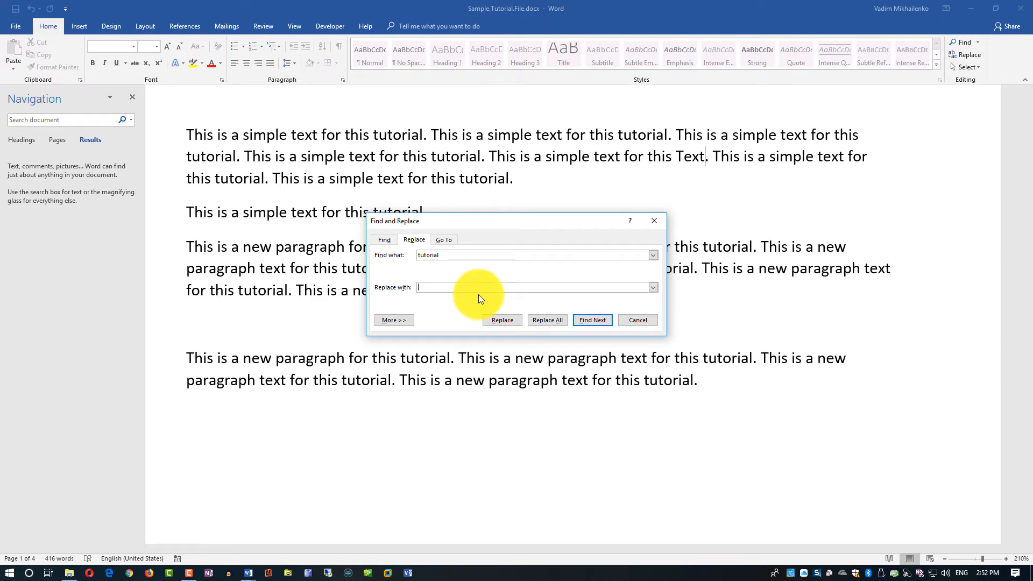
text(manual)
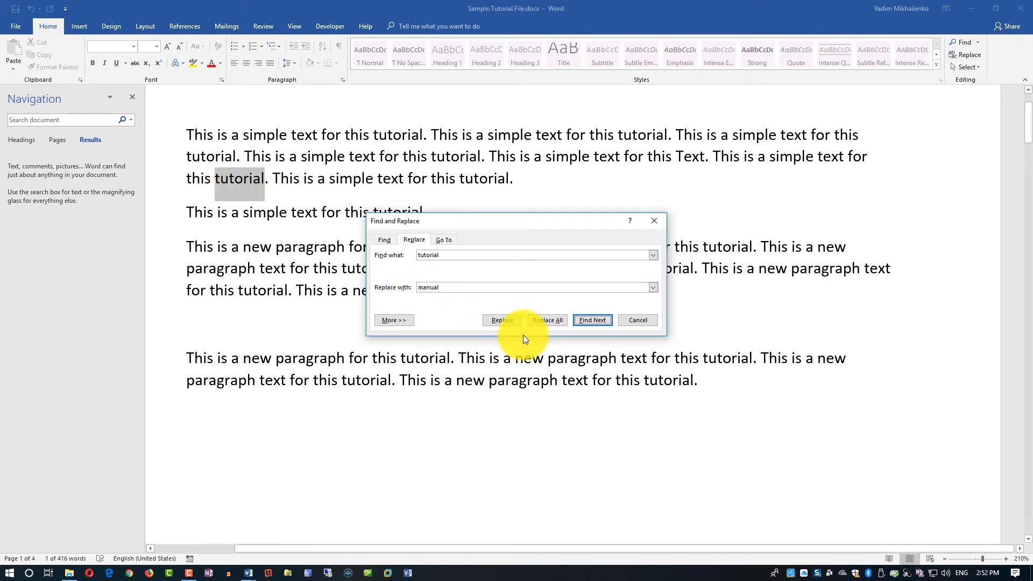
click(502, 319)
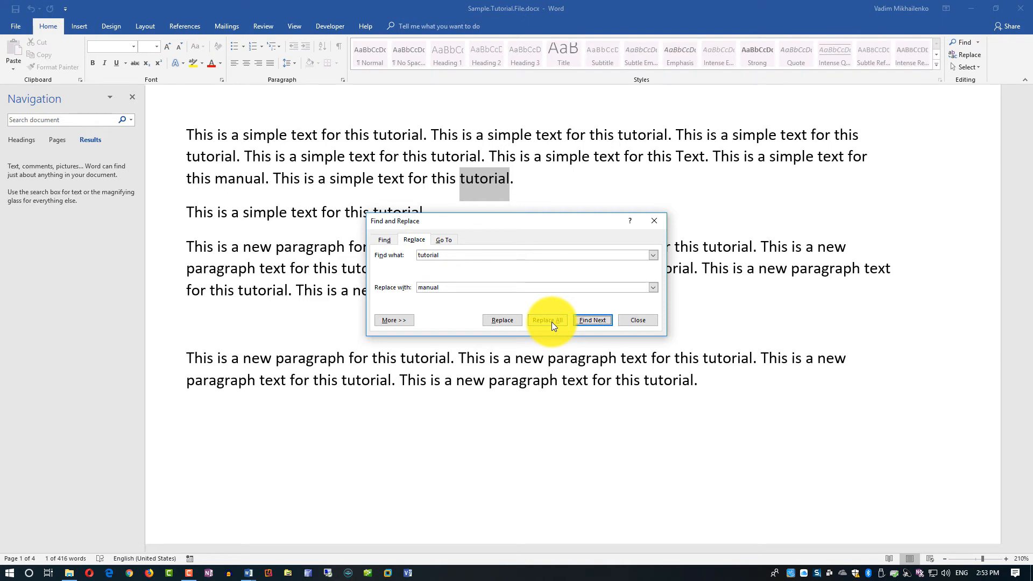
click(547, 321)
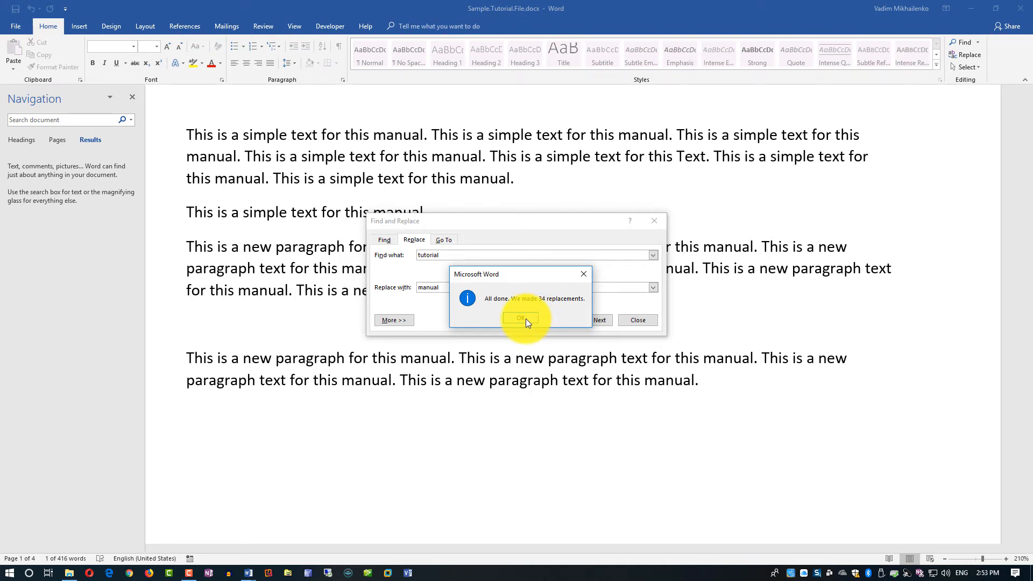
click(521, 317)
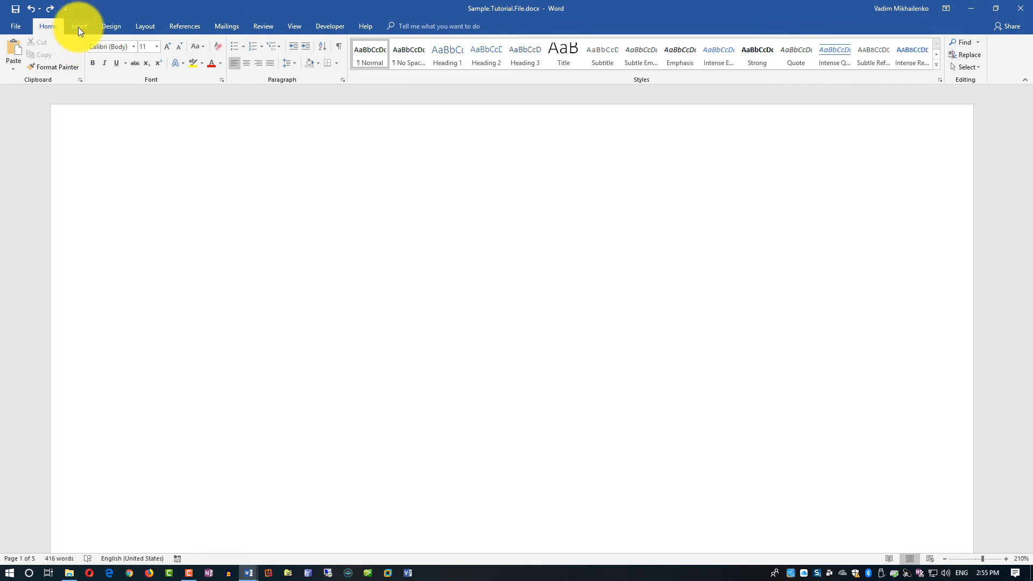
- Insert an empty table of three columns and two rows from the Insert ribbon
click(78, 26)
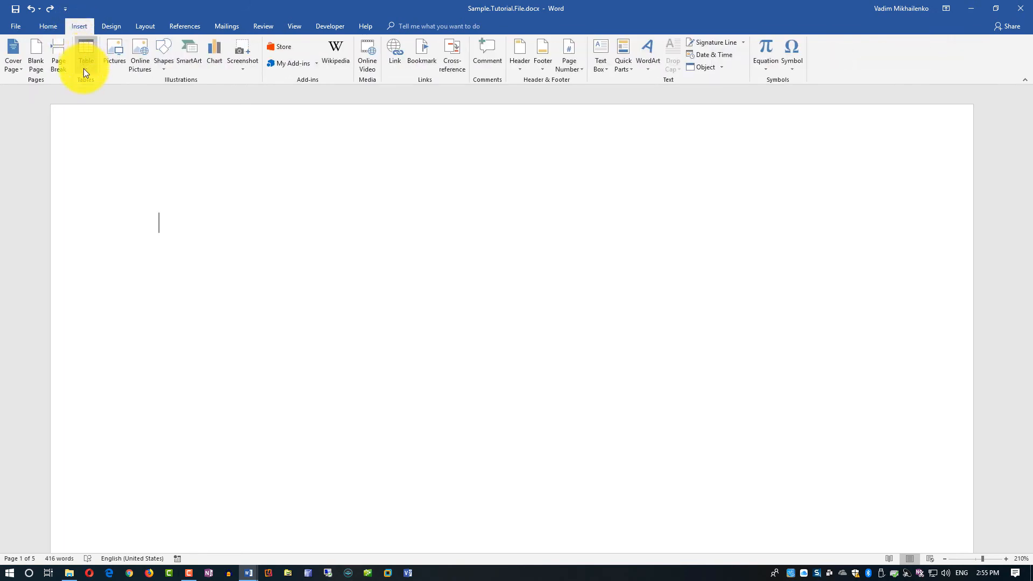
click(86, 51)
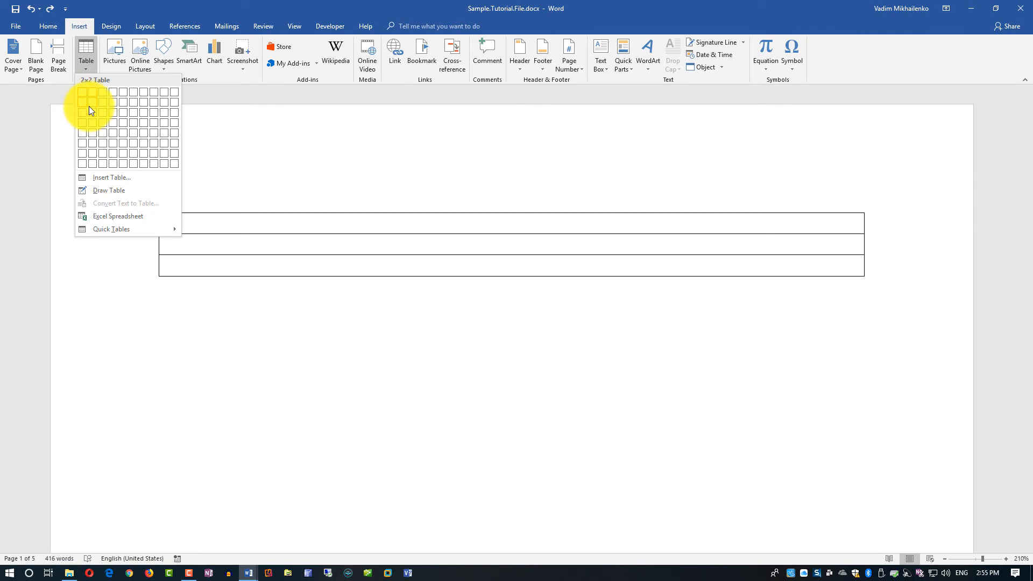
mouse_move(101, 106)
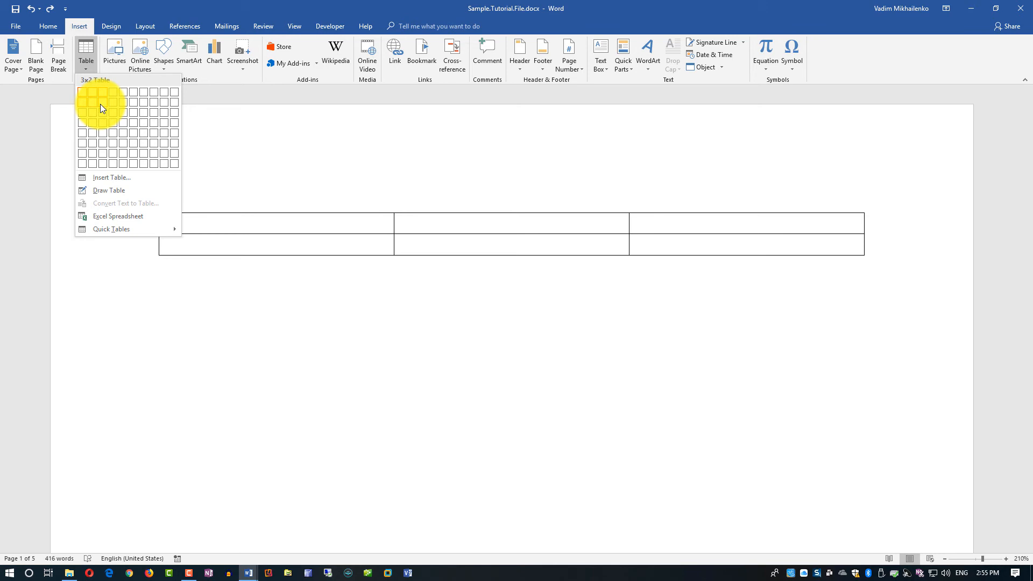
click(114, 105)
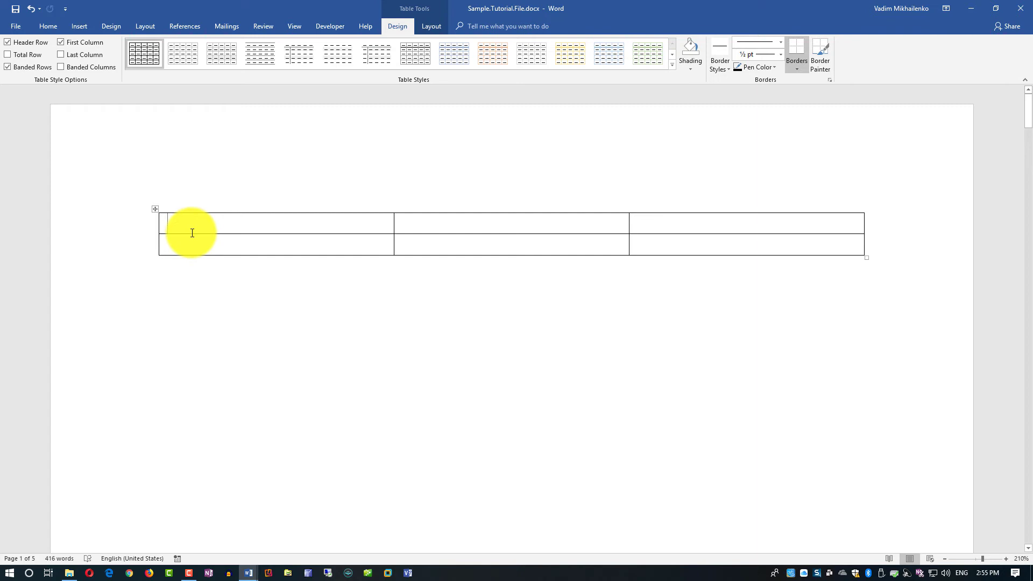
- Enter the header row labels Item, Description, Price
click(171, 224)
text(De)
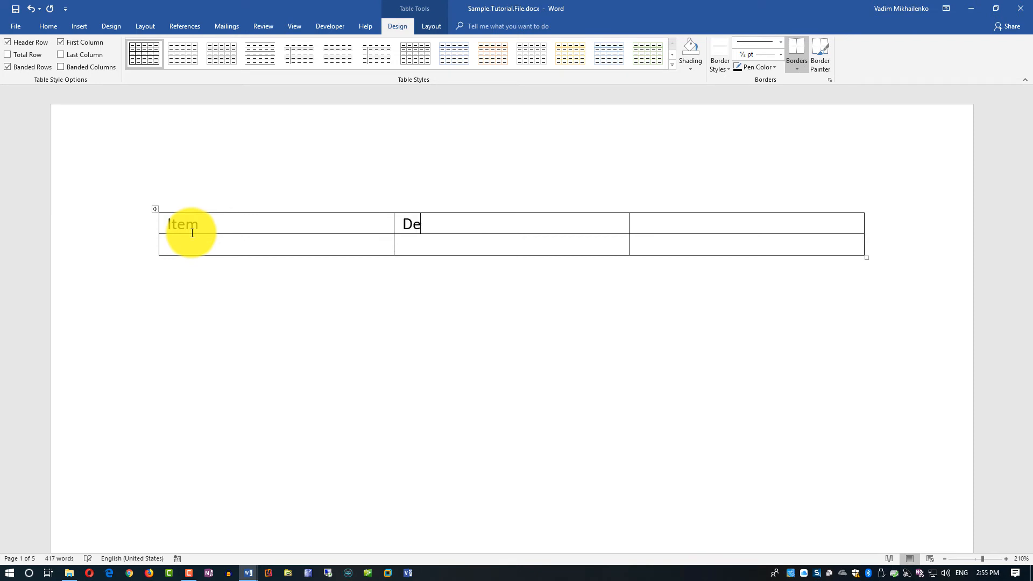
text(scripto)
click(746, 224)
text(Price)
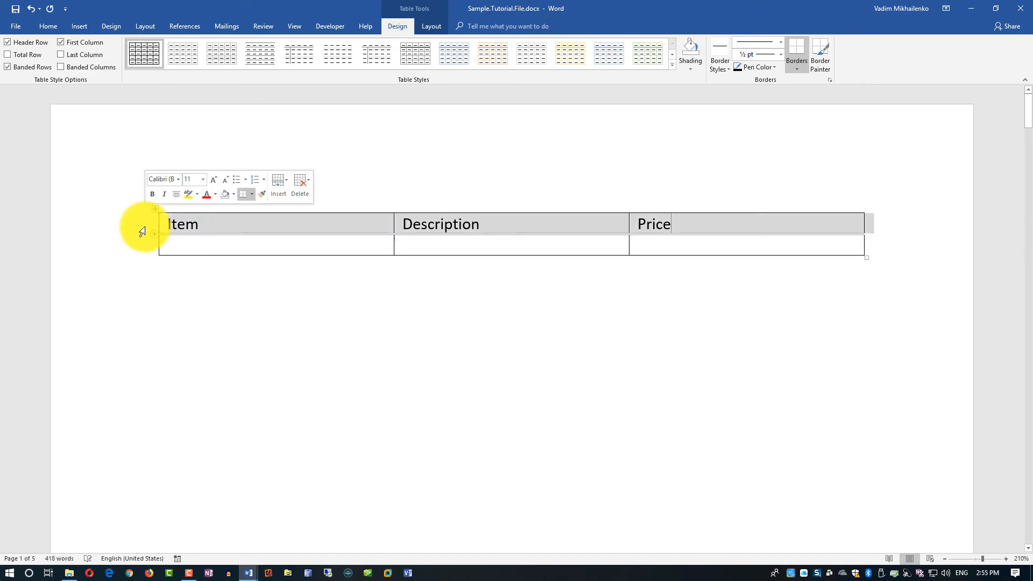
- Fill the second row with Echo Device, Amazon Echo, 49.99
click(193, 247)
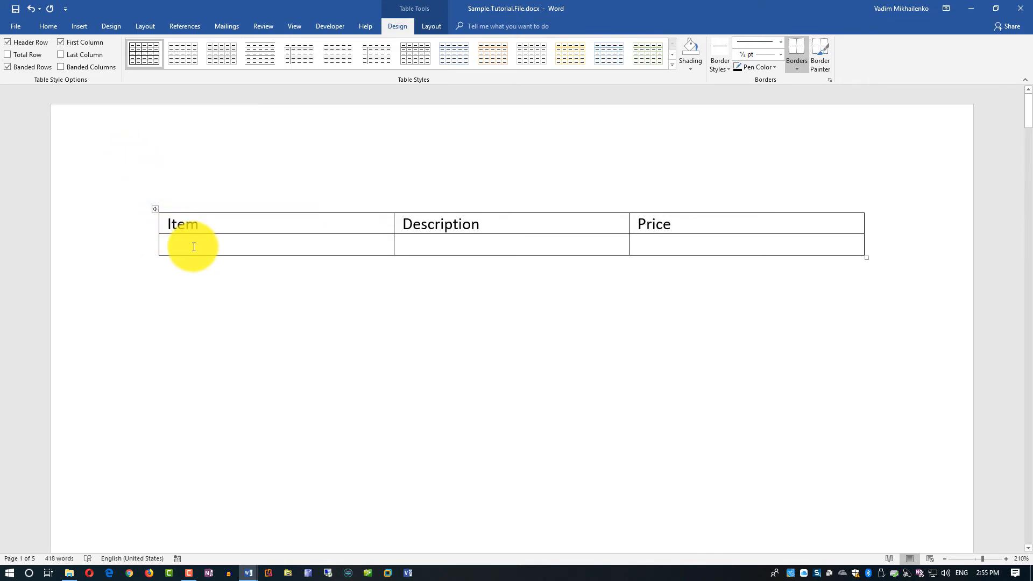
text(Echo Device)
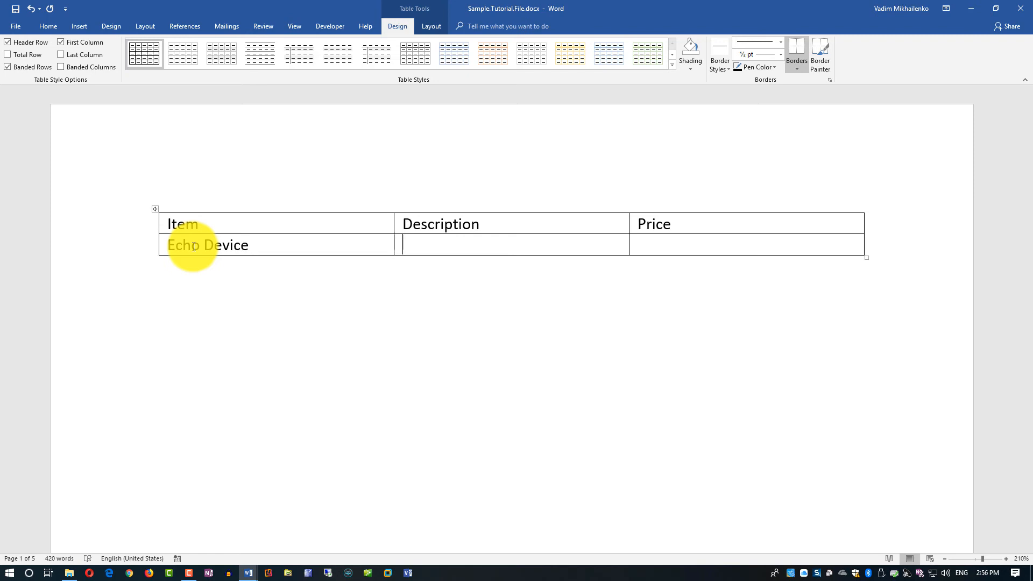
text(Amazon Echo)
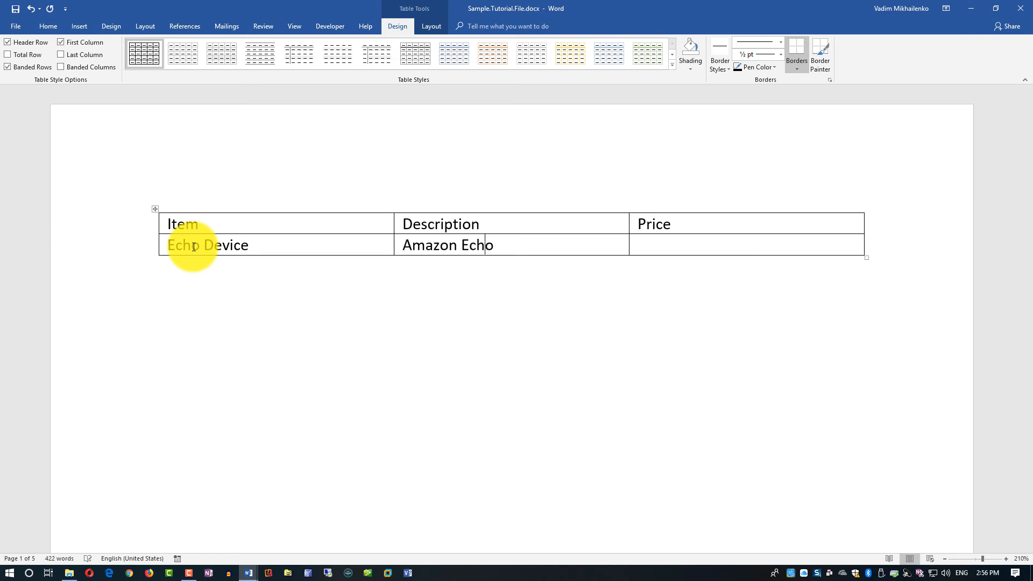
text(49.99)
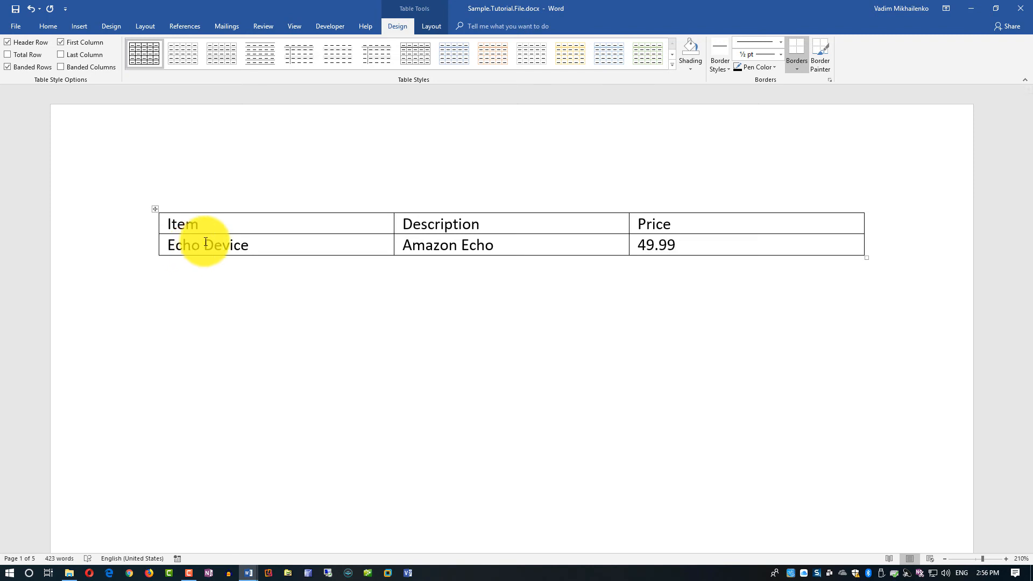
mouse_move(680, 256)
text($)
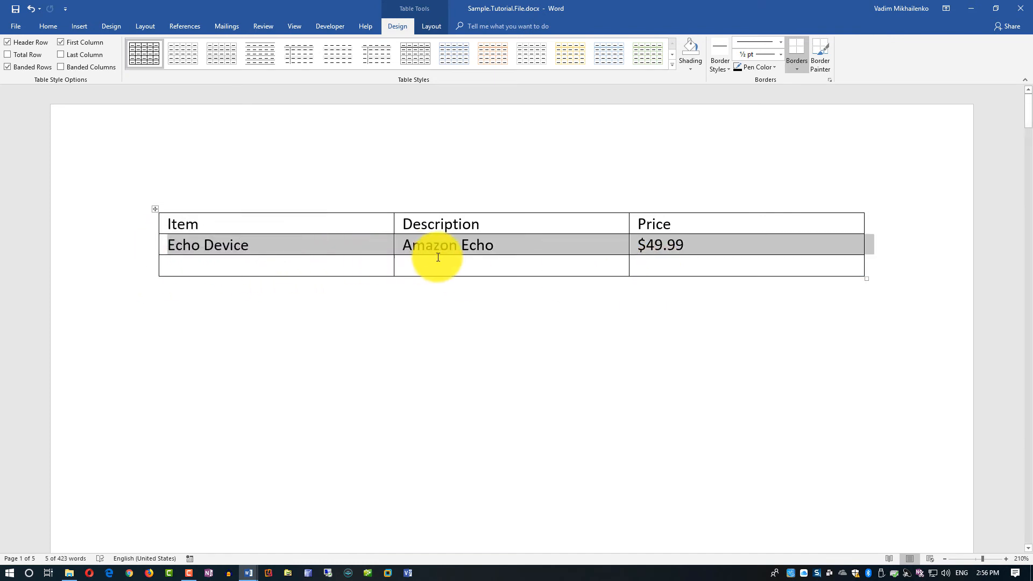
mouse_move(457, 252)
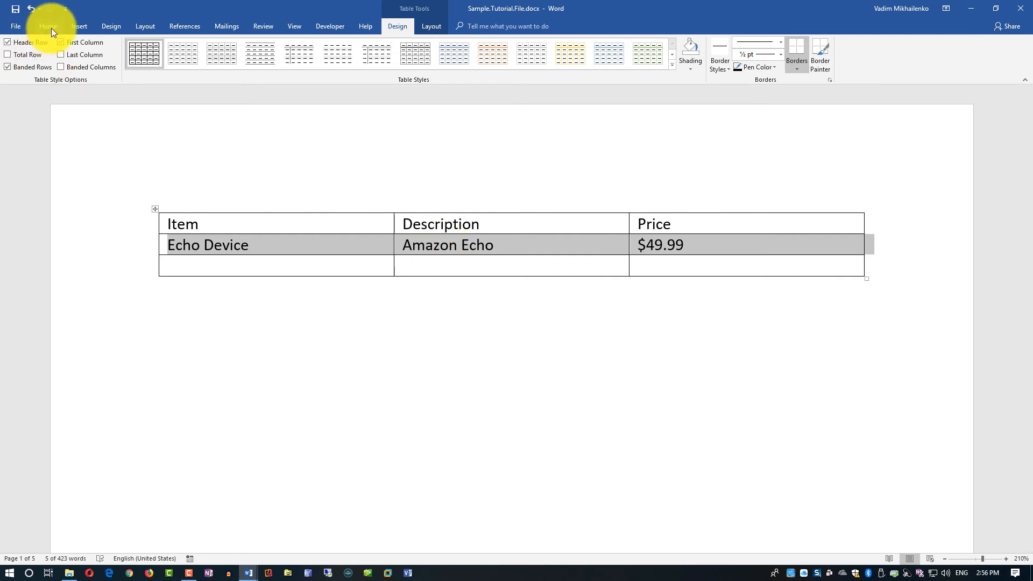
- Paste the copied Echo Device row into the empty row below, then select the header row
click(48, 26)
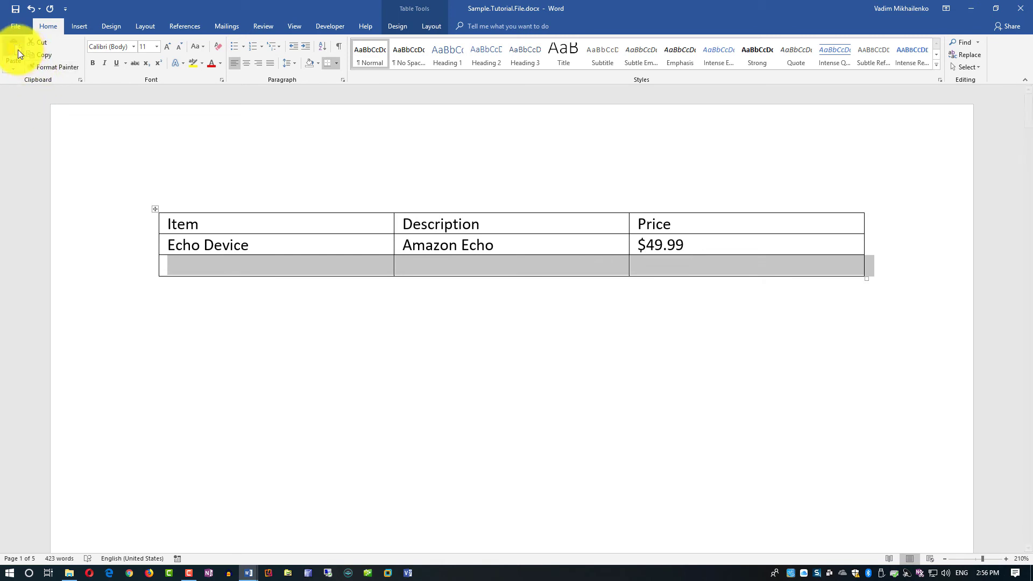
click(11, 56)
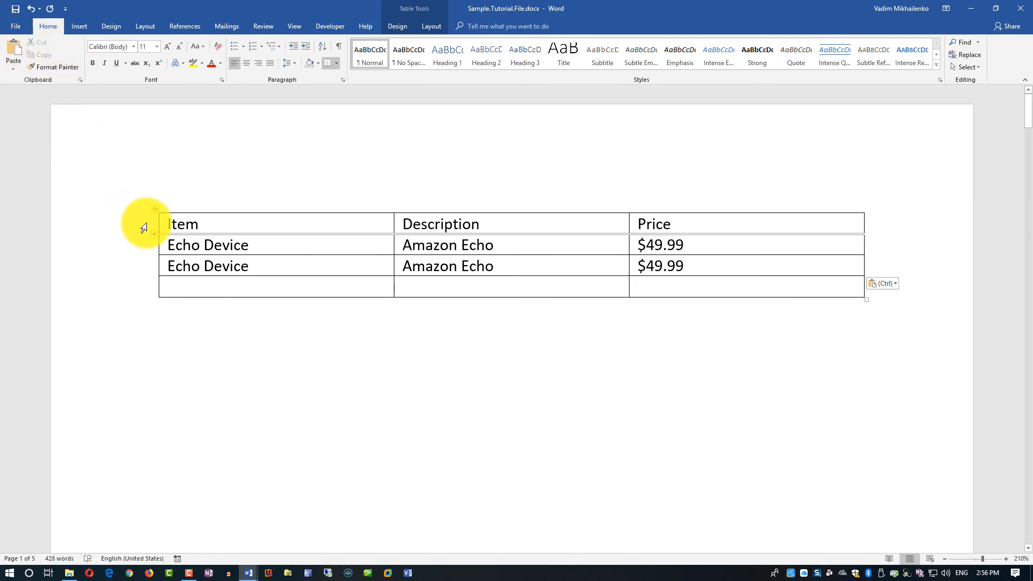
click(144, 224)
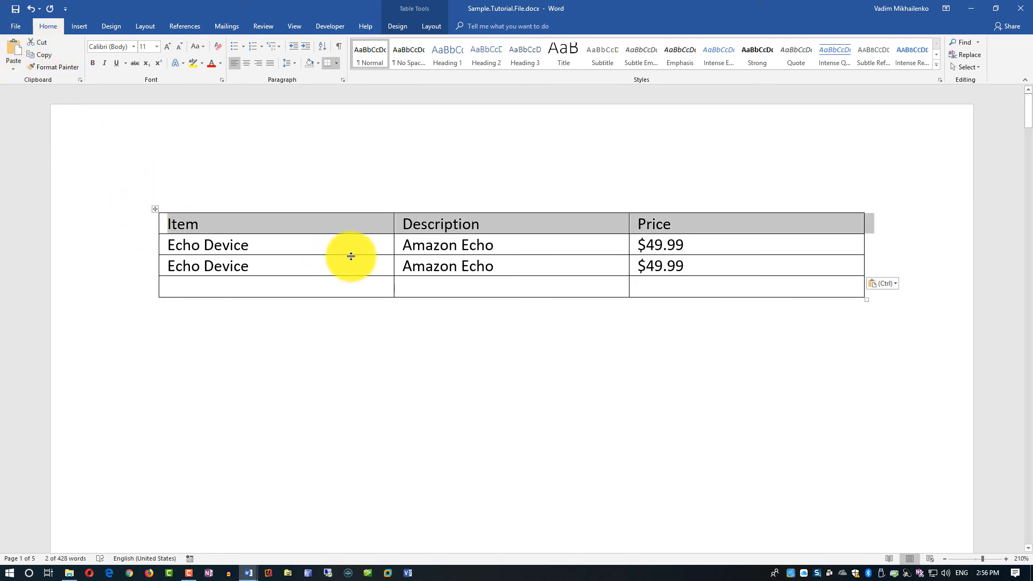
mouse_move(84, 73)
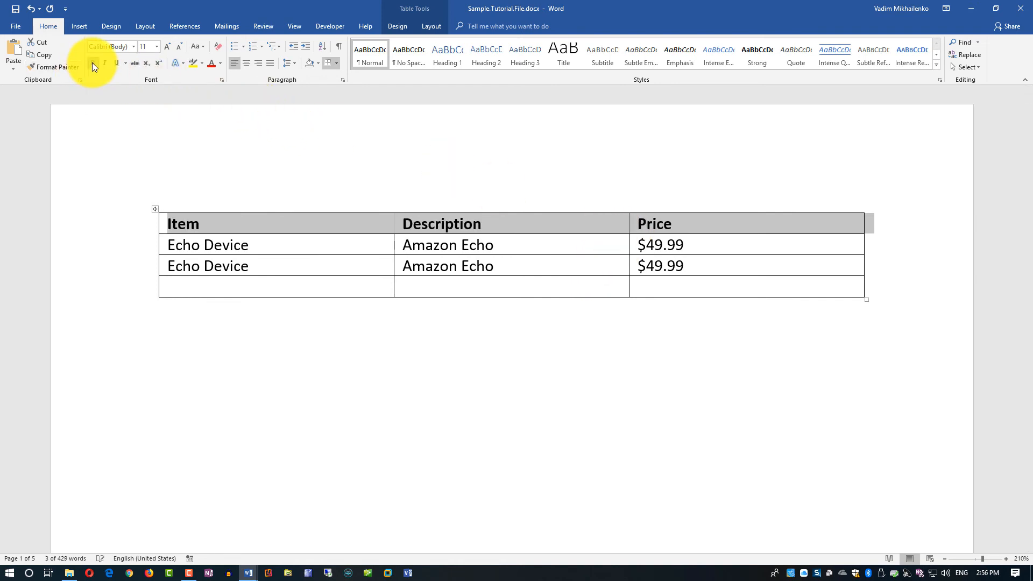
mouse_move(247, 70)
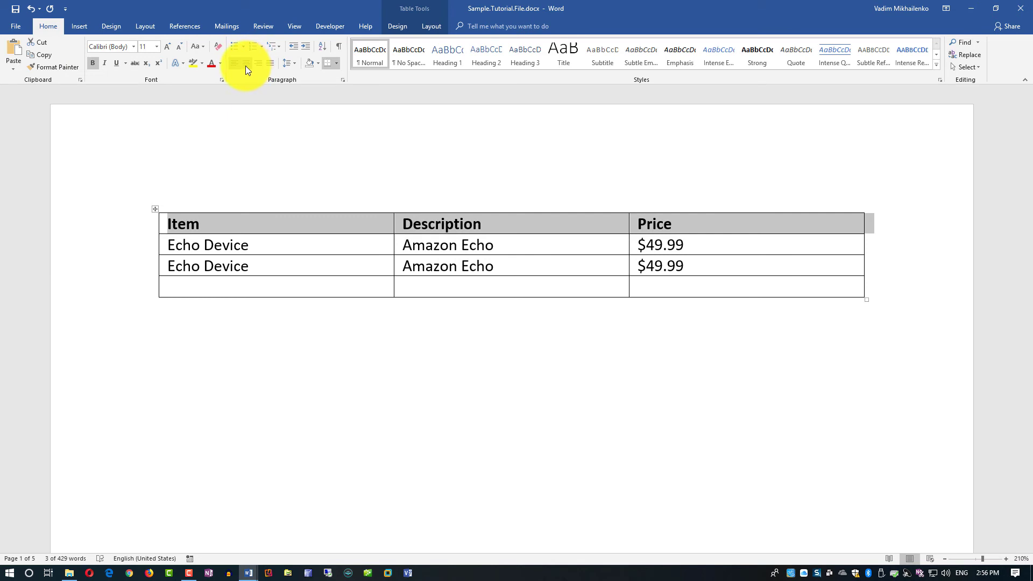
mouse_move(245, 63)
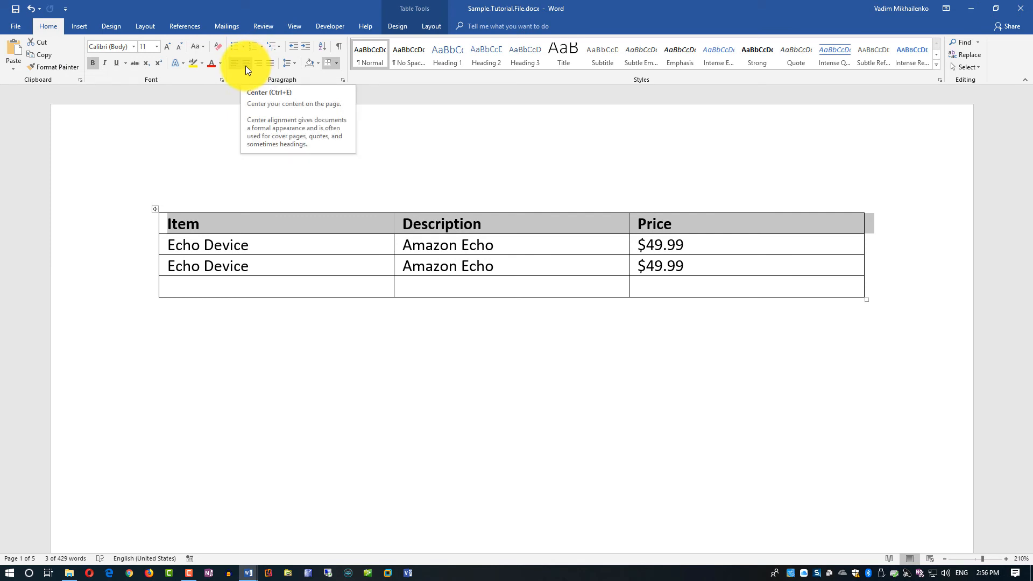
- Centre the header labels, shade the row tan and make it bold
click(246, 62)
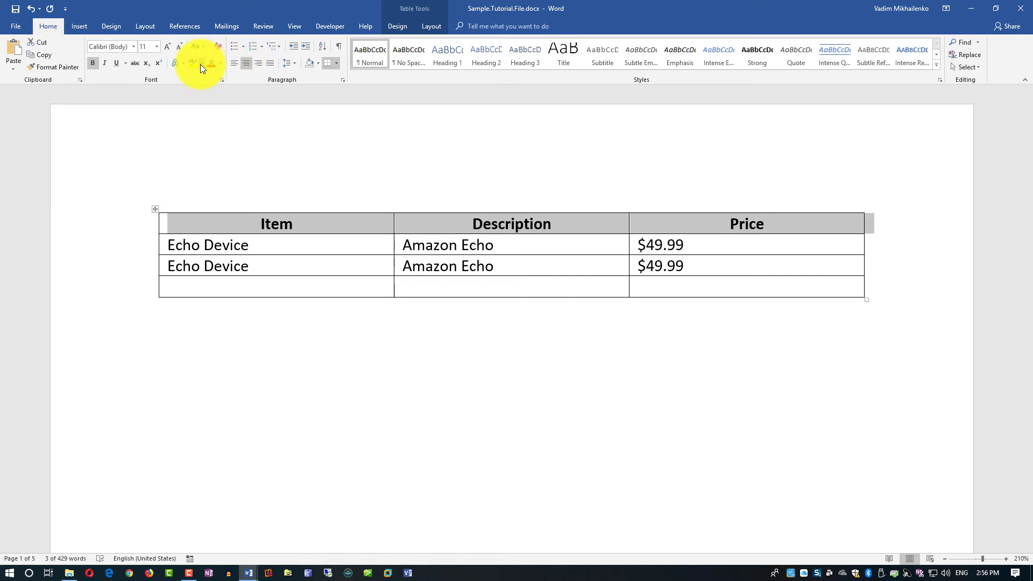
click(327, 62)
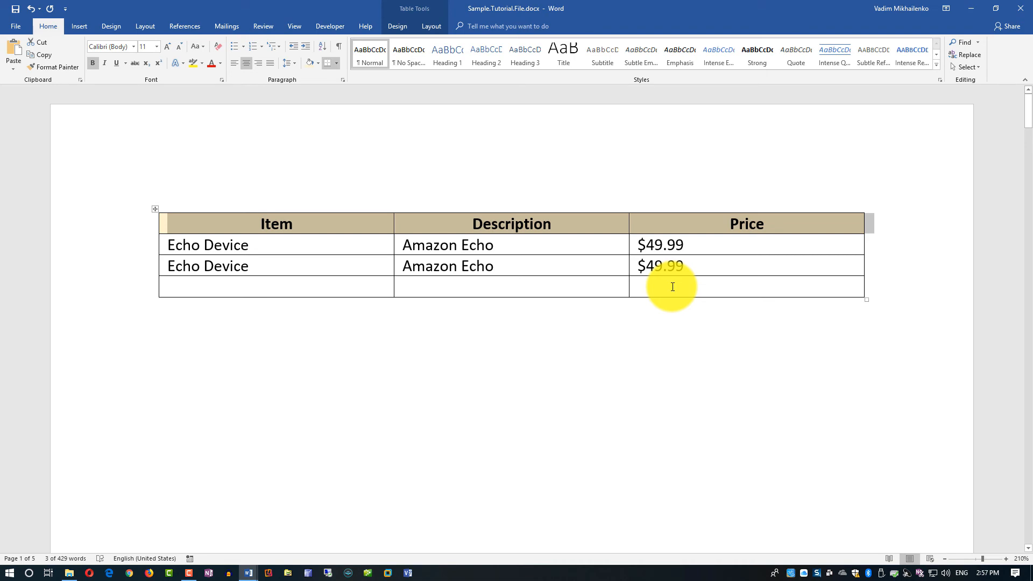
mouse_move(235, 62)
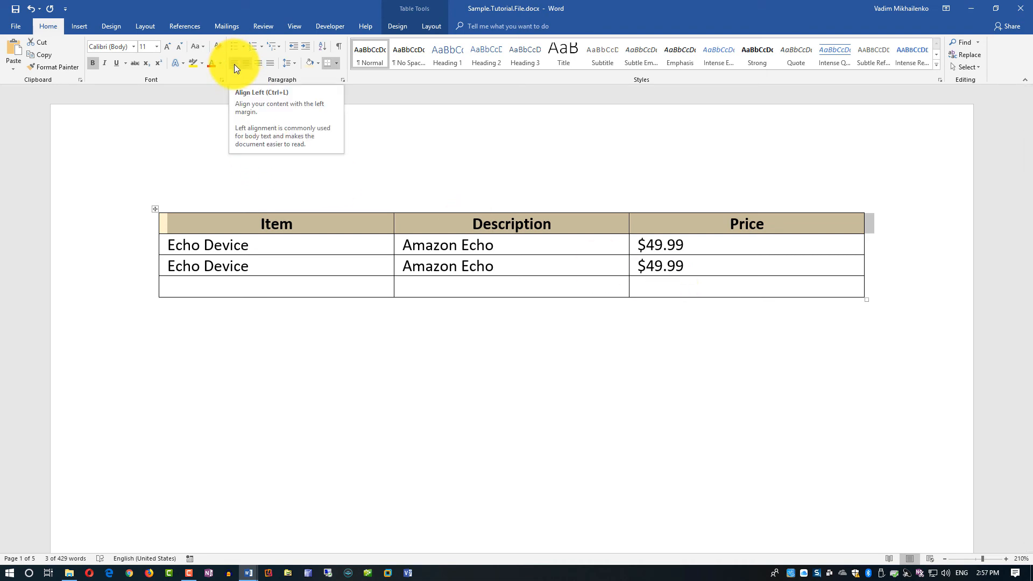
click(232, 63)
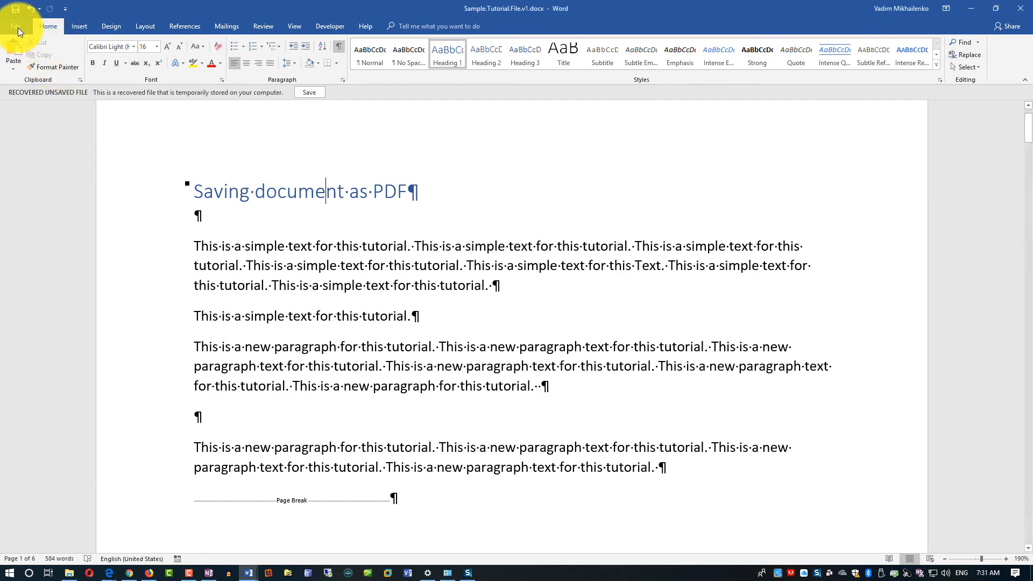
- Save the document as a PDF named Sample.Tutorial.File.v1 via Save As with type PDF (*.pdf)
click(22, 26)
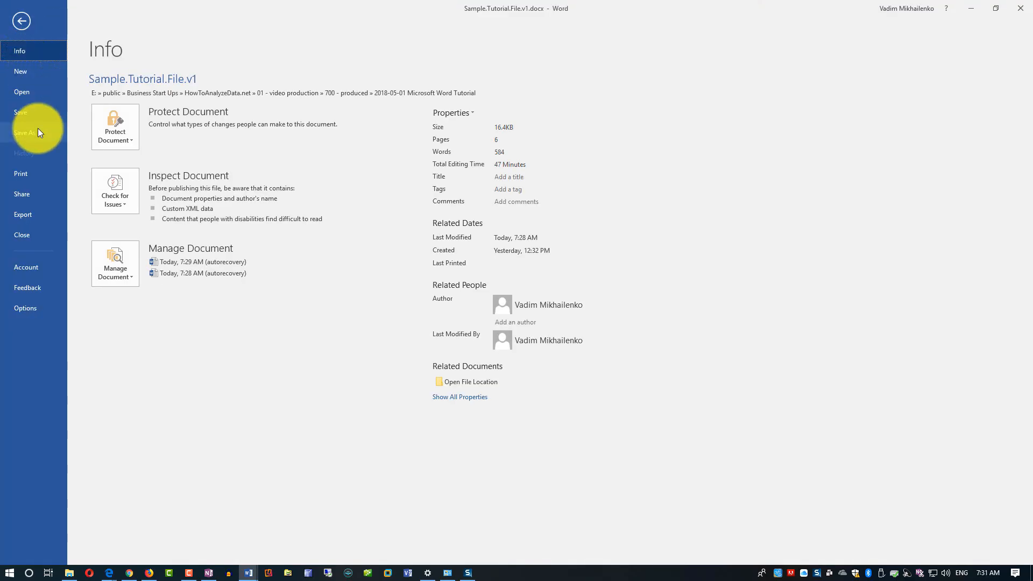
click(23, 132)
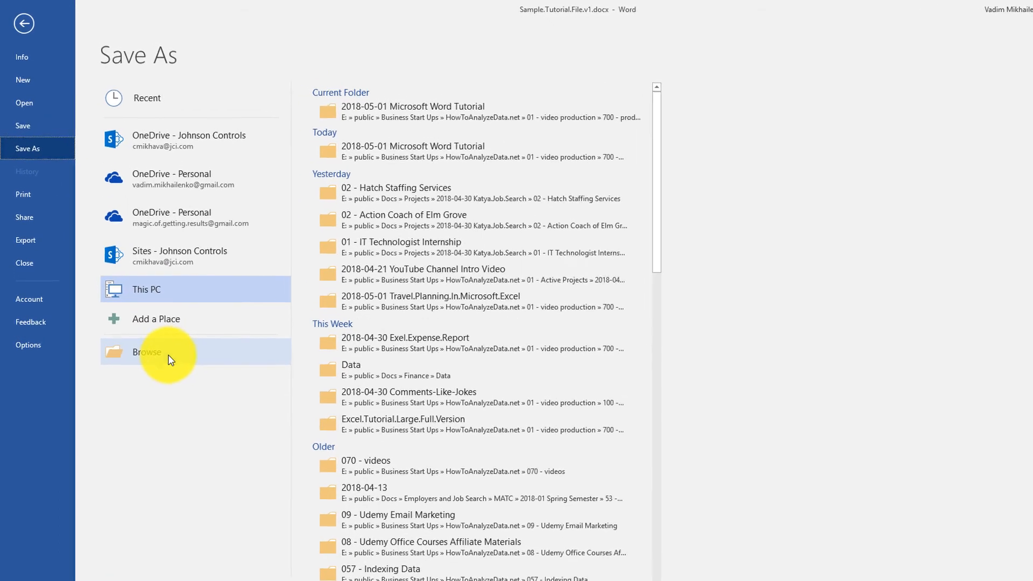
click(146, 352)
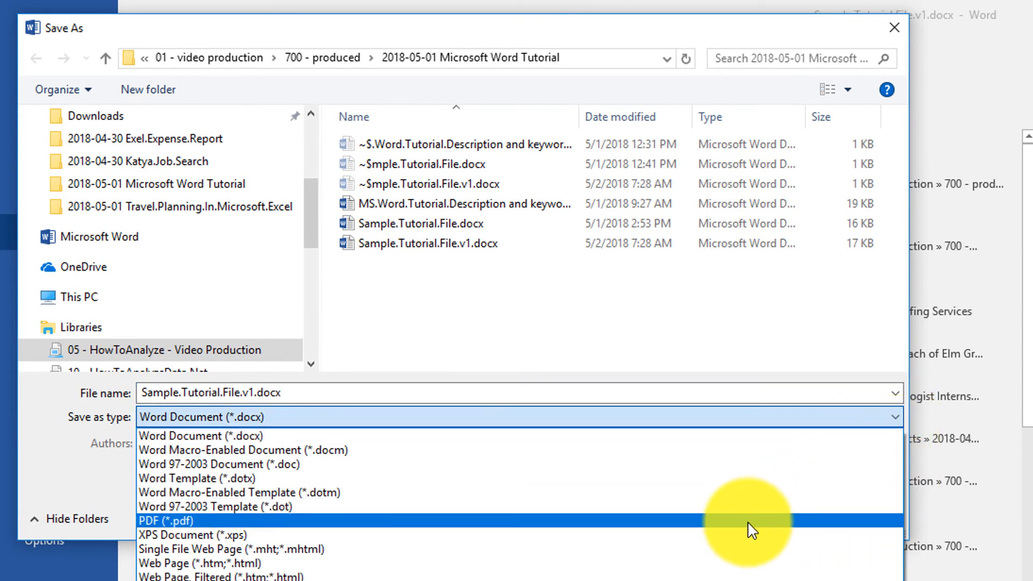
click(162, 520)
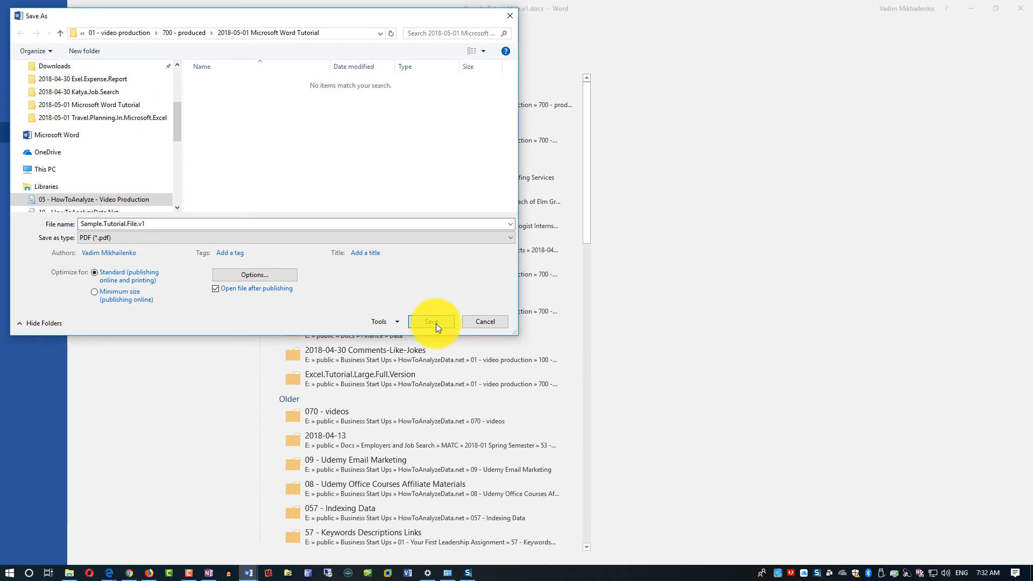
click(430, 321)
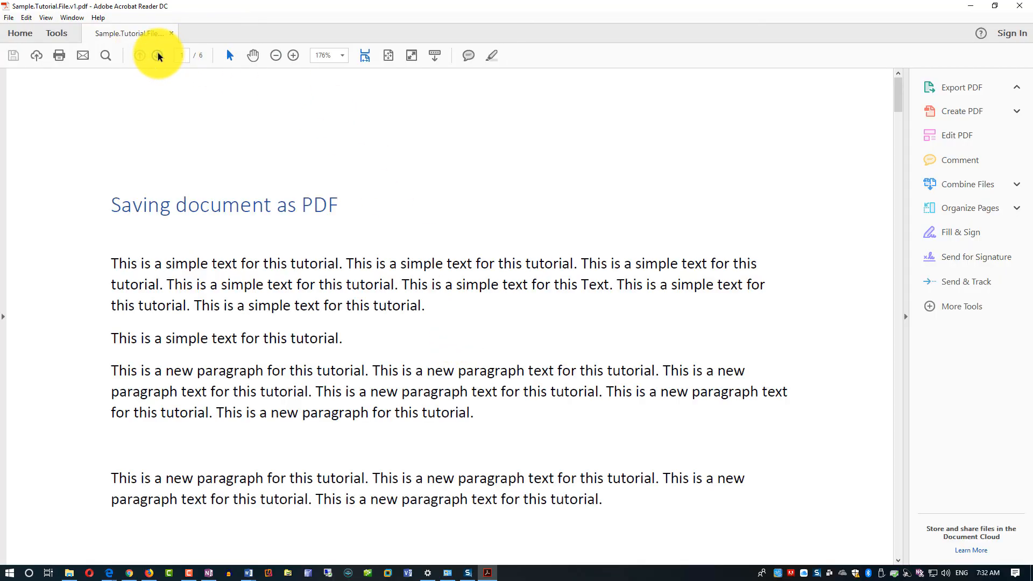
- Scroll through the exported PDF pages in Acrobat Reader to review the tutorial
click(962, 87)
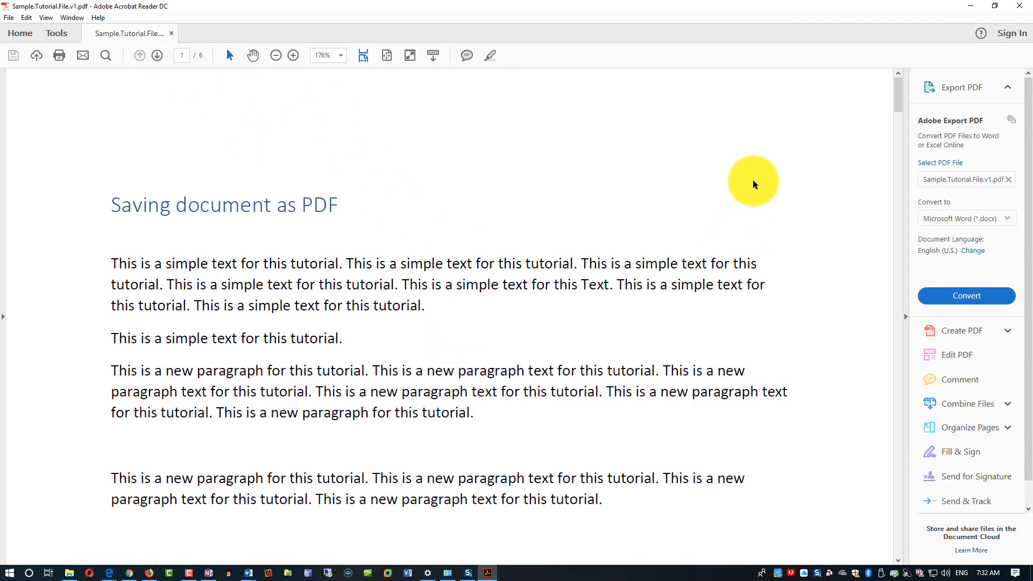
scroll(down, 3)
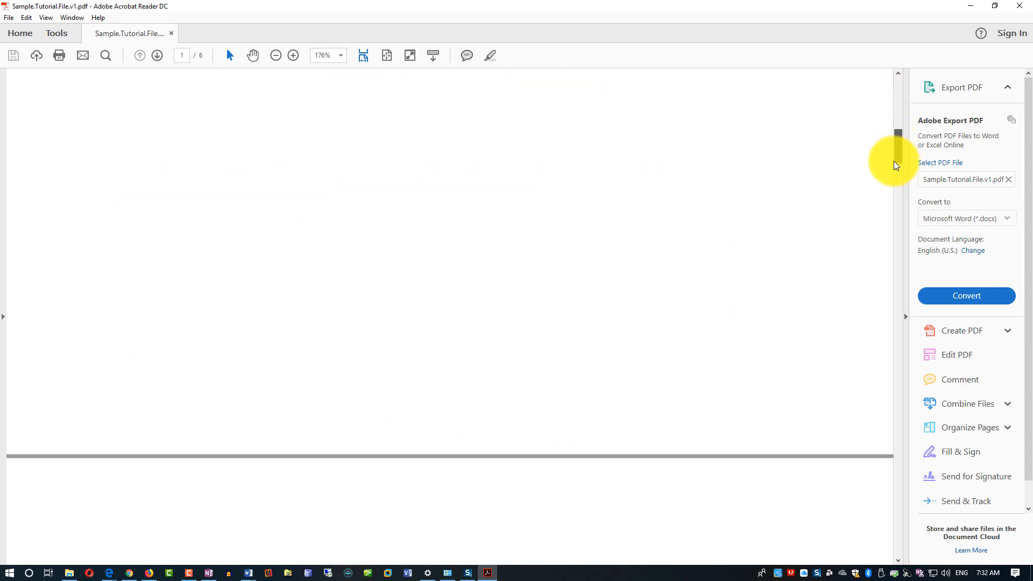
scroll(down, 3)
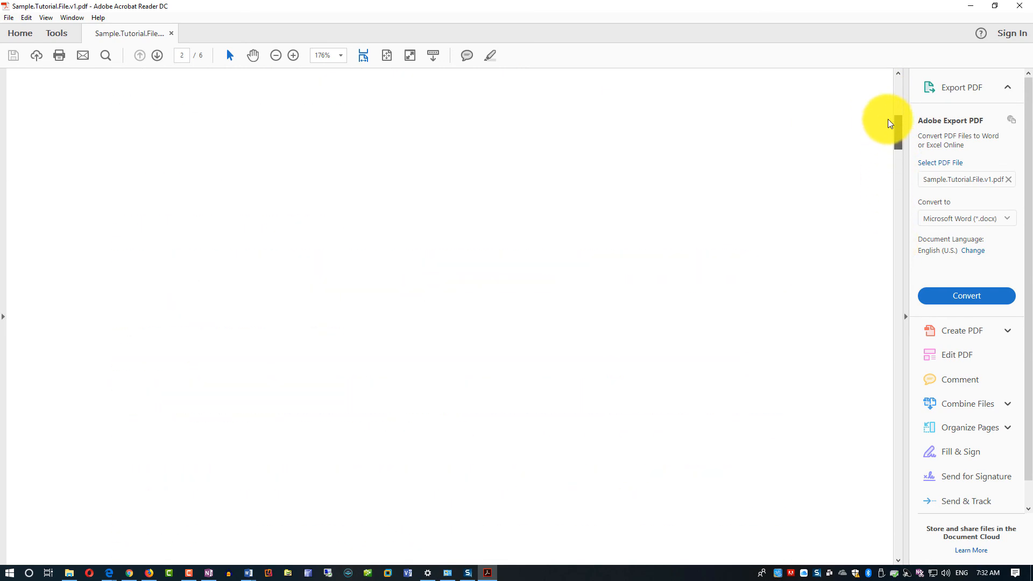
scroll(up, 3)
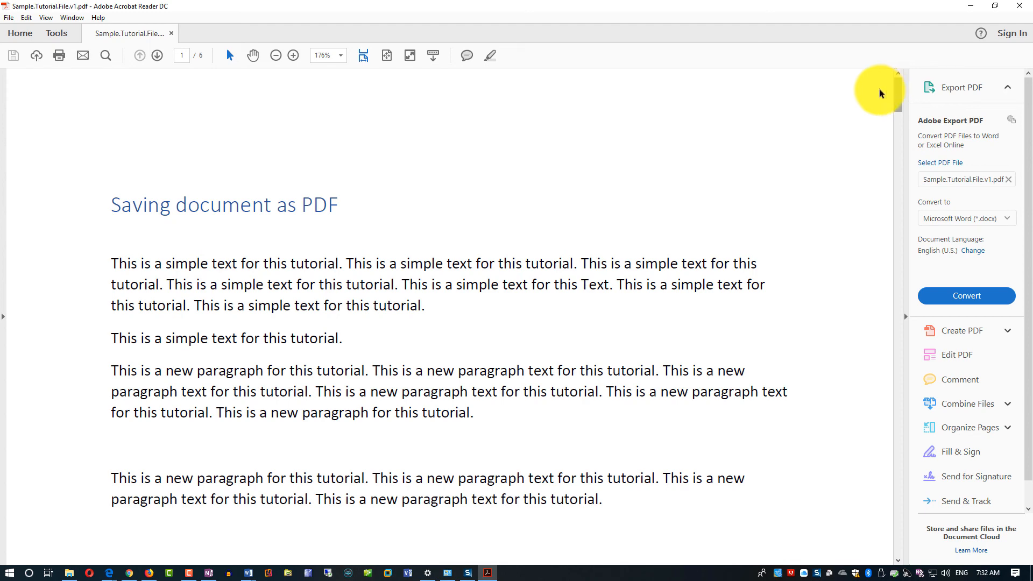
mouse_move(968, 7)
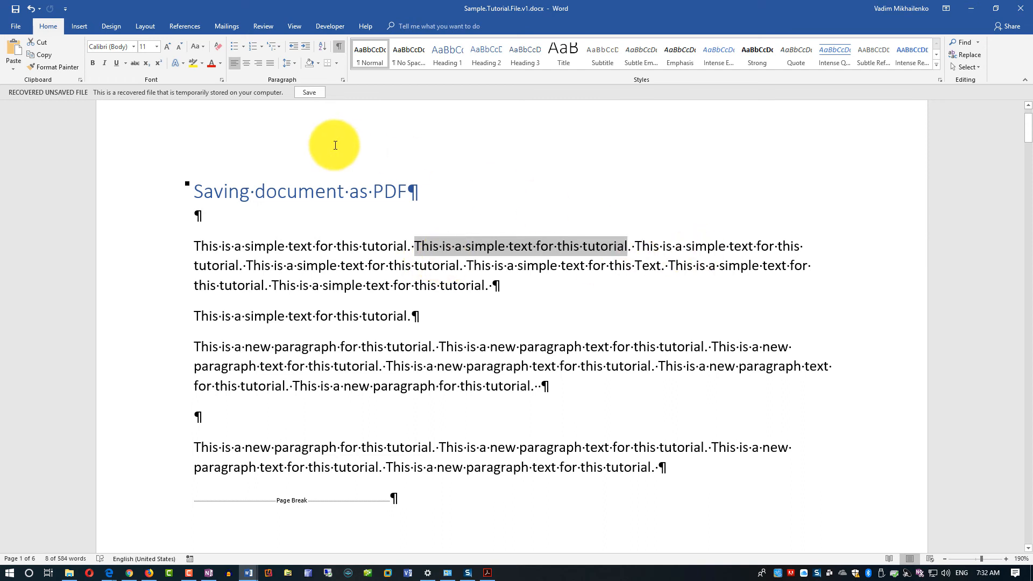
mouse_move(323, 137)
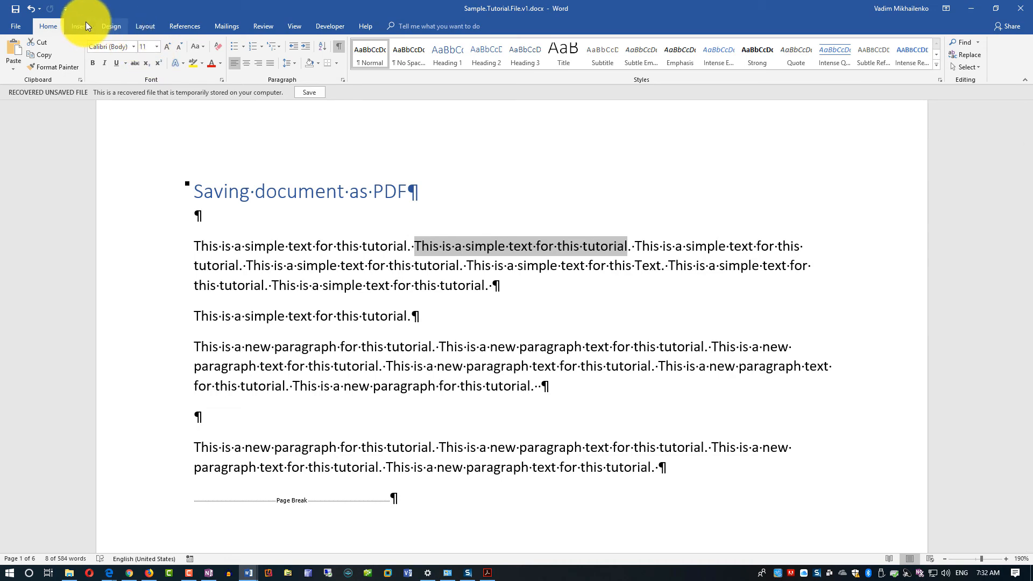
click(79, 26)
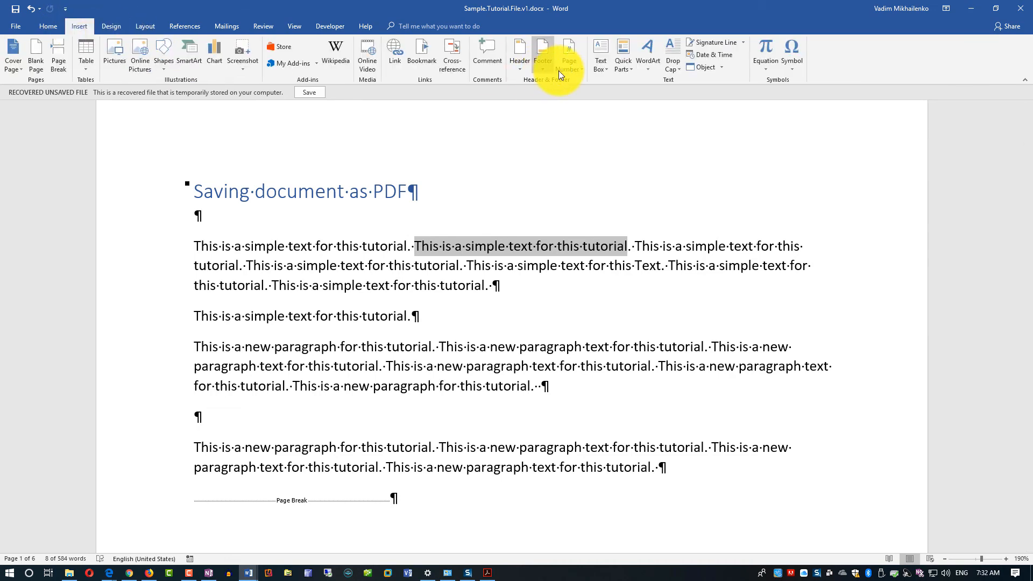
click(395, 51)
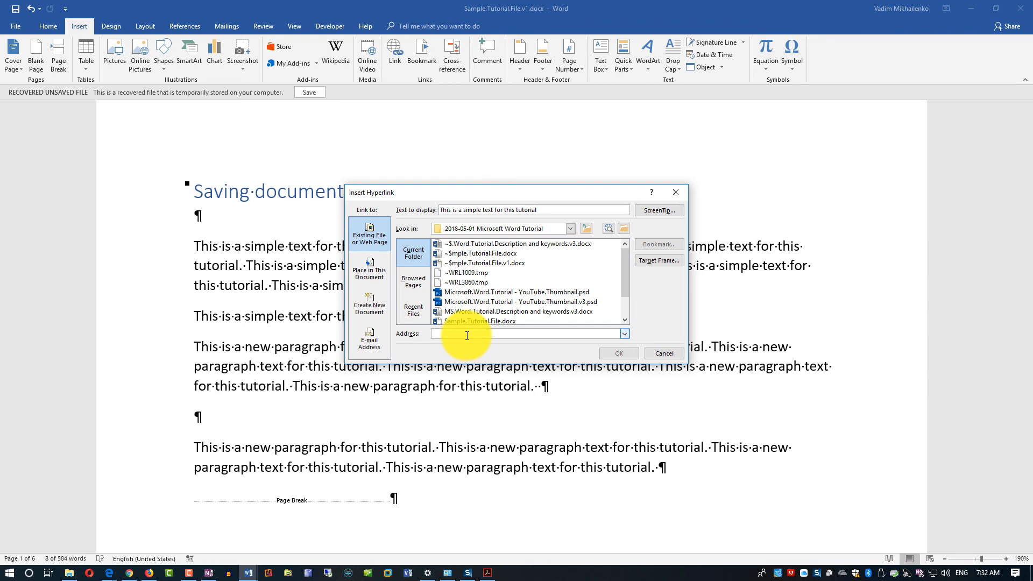
text(http://www.micro)
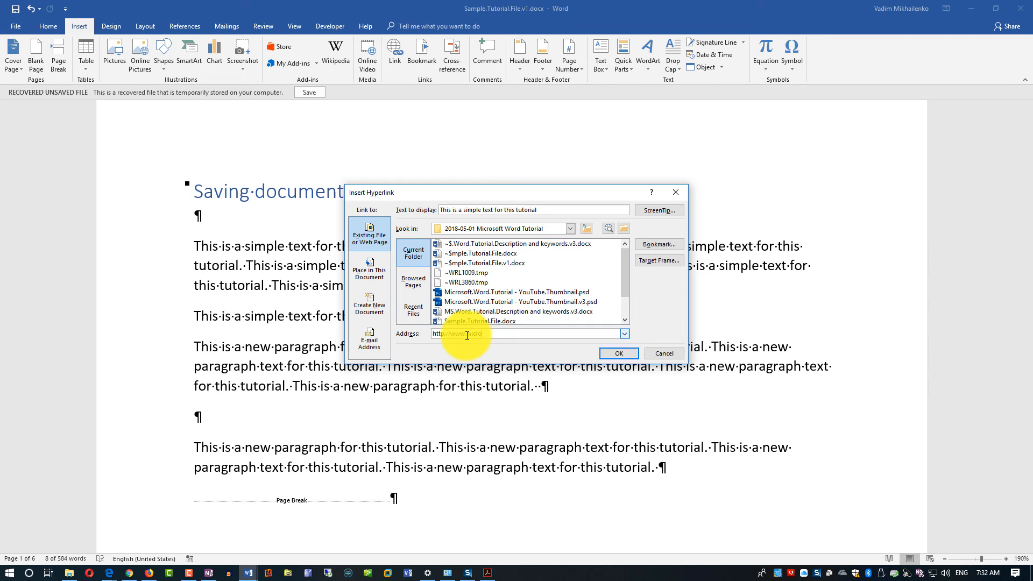
text(http://www.microsoft.com)
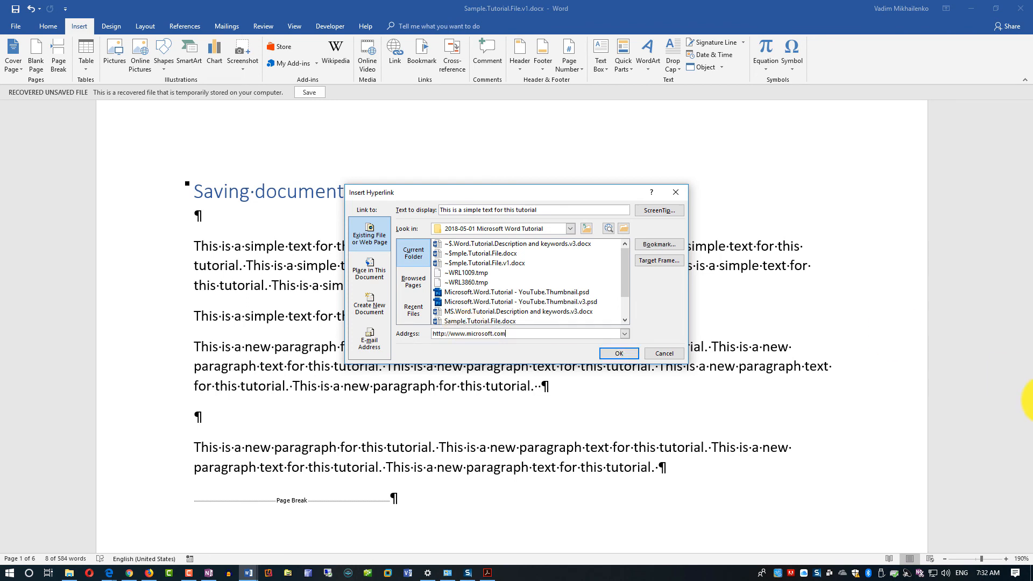
click(618, 354)
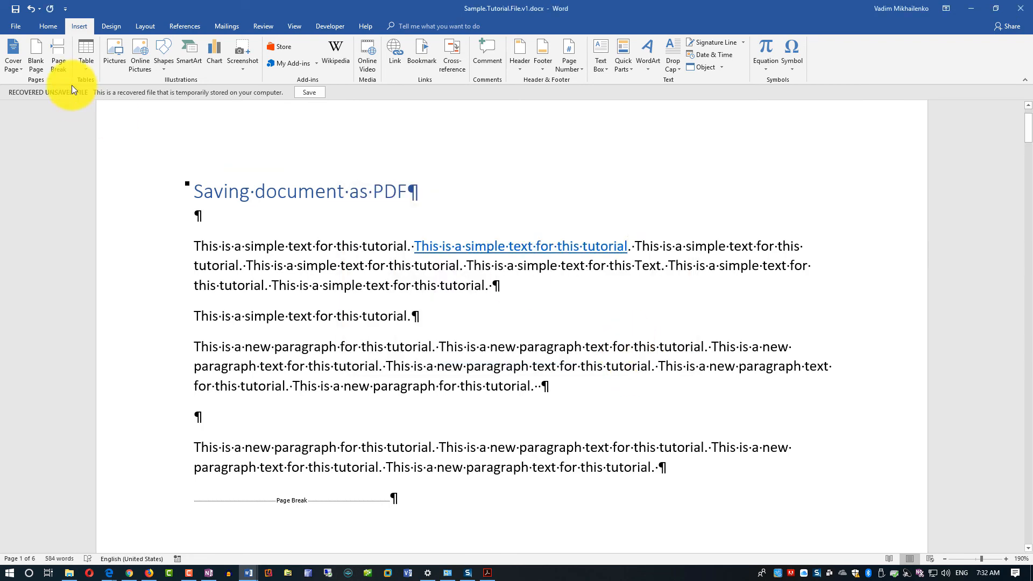
mouse_move(577, 248)
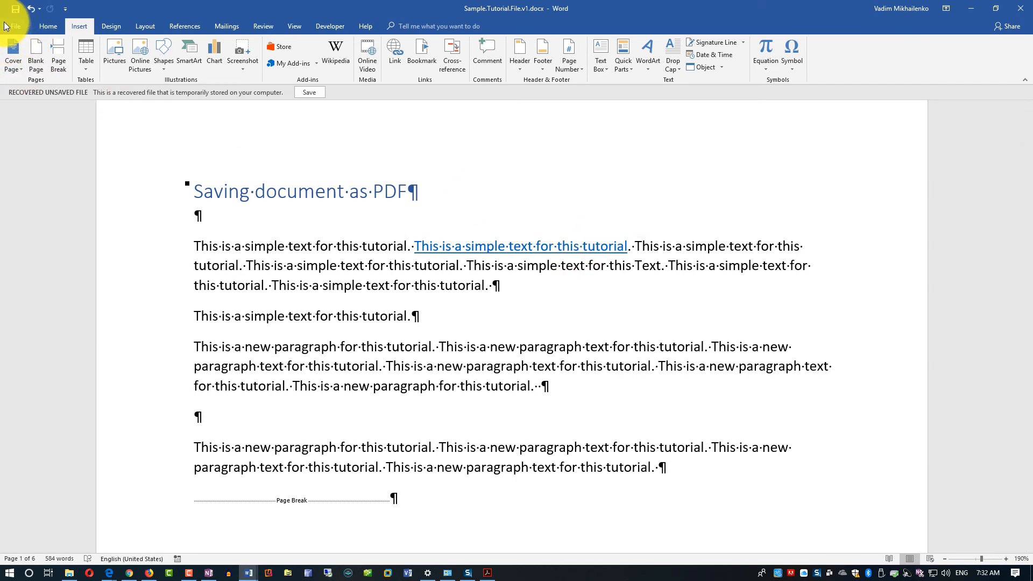
- Paste the copied tutorial paragraphs at the document start, growing it to seven pages
click(15, 26)
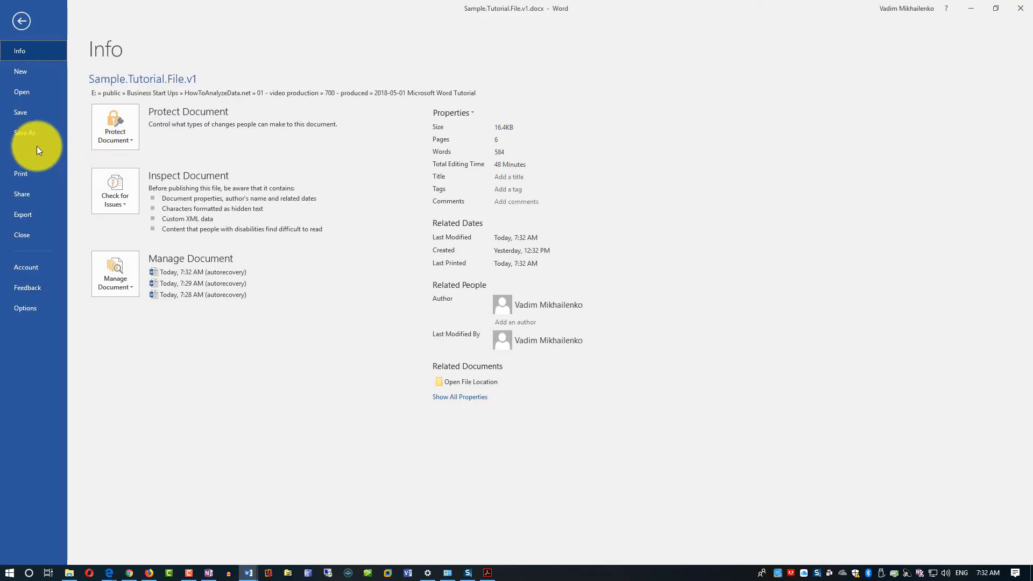
click(26, 132)
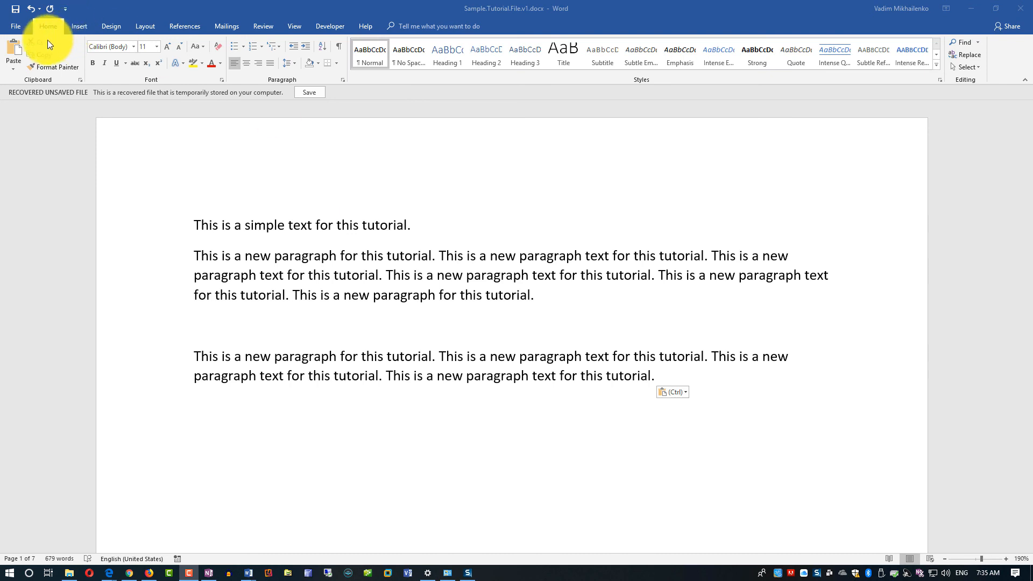
mouse_move(848, 526)
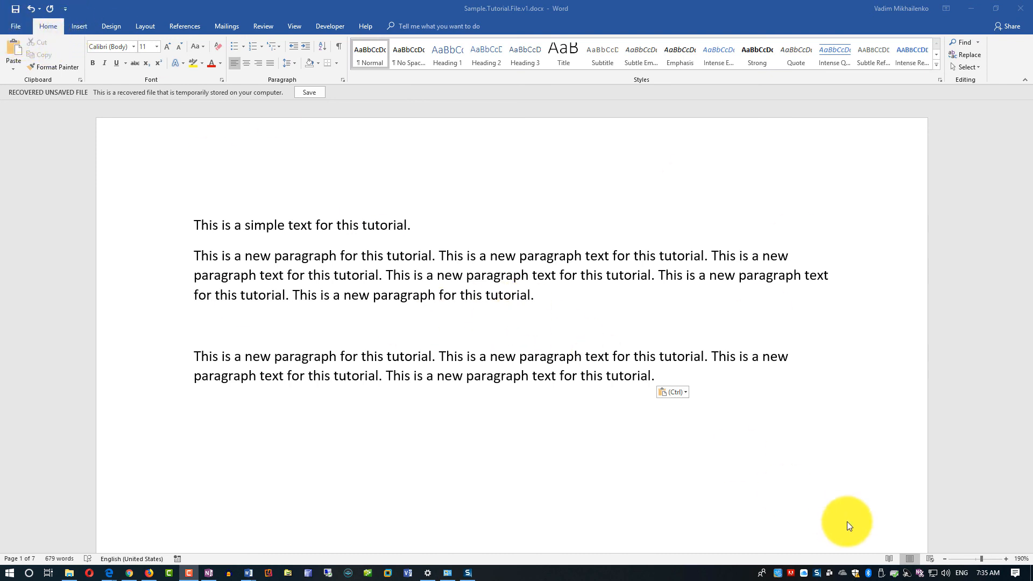
double_click(262, 225)
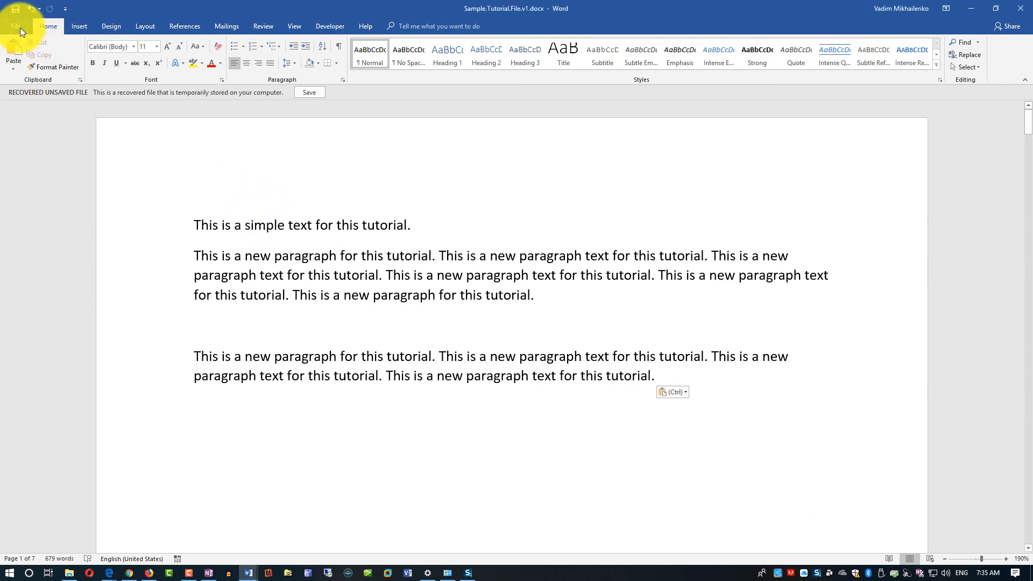
click(18, 26)
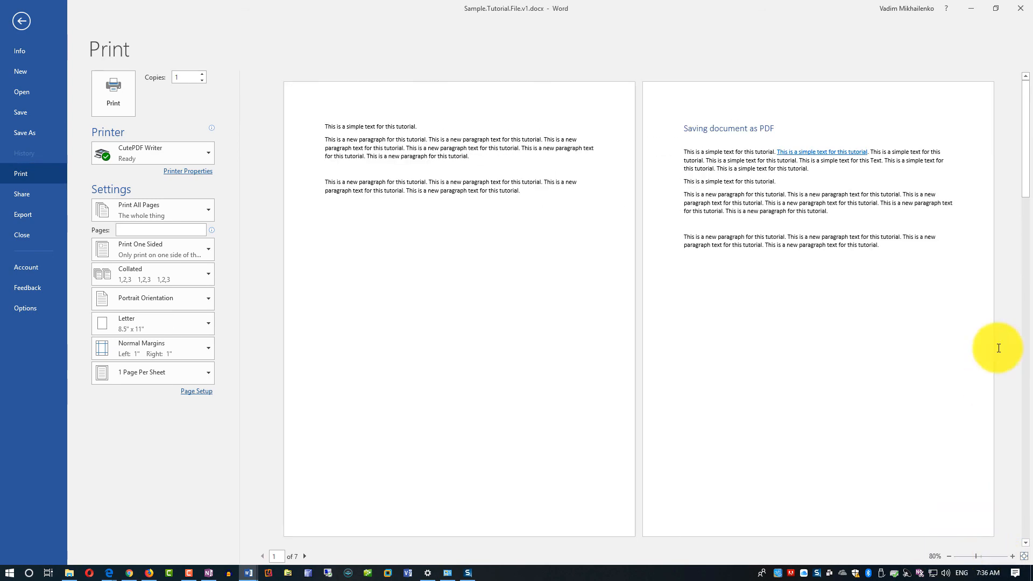
scroll(down, 3)
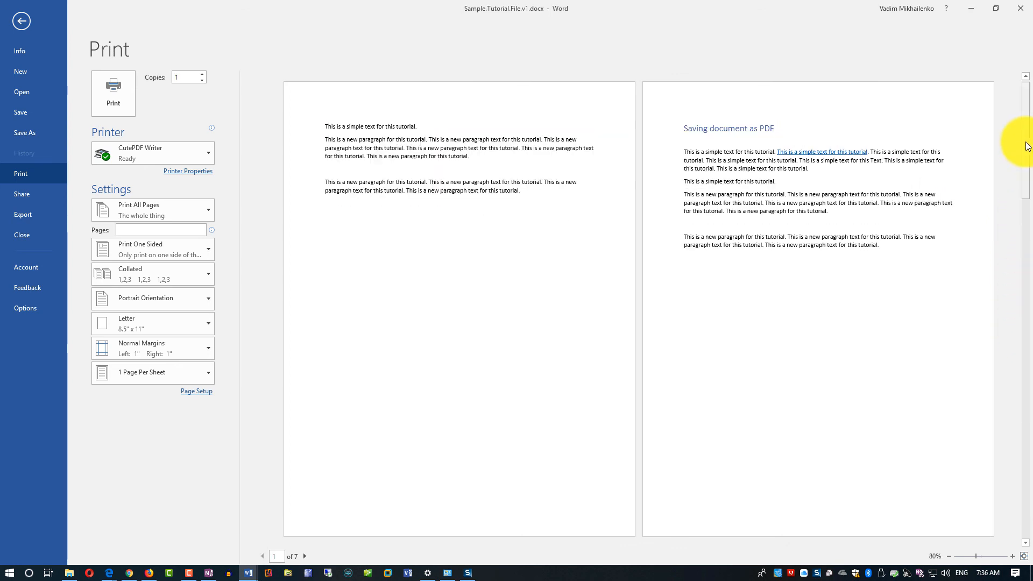
click(21, 22)
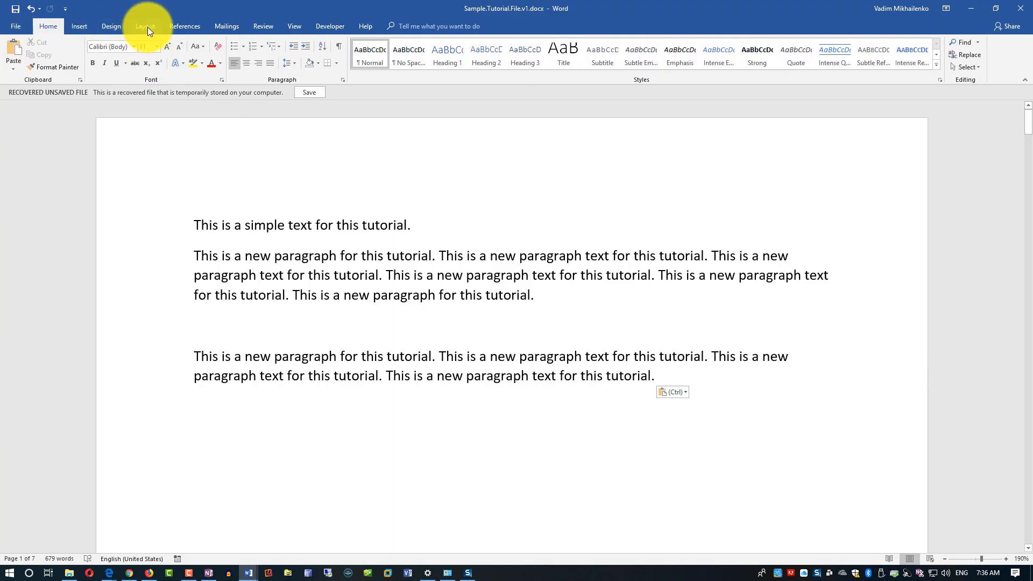
- Review the Margins presets, then set the page Orientation to Landscape
click(144, 26)
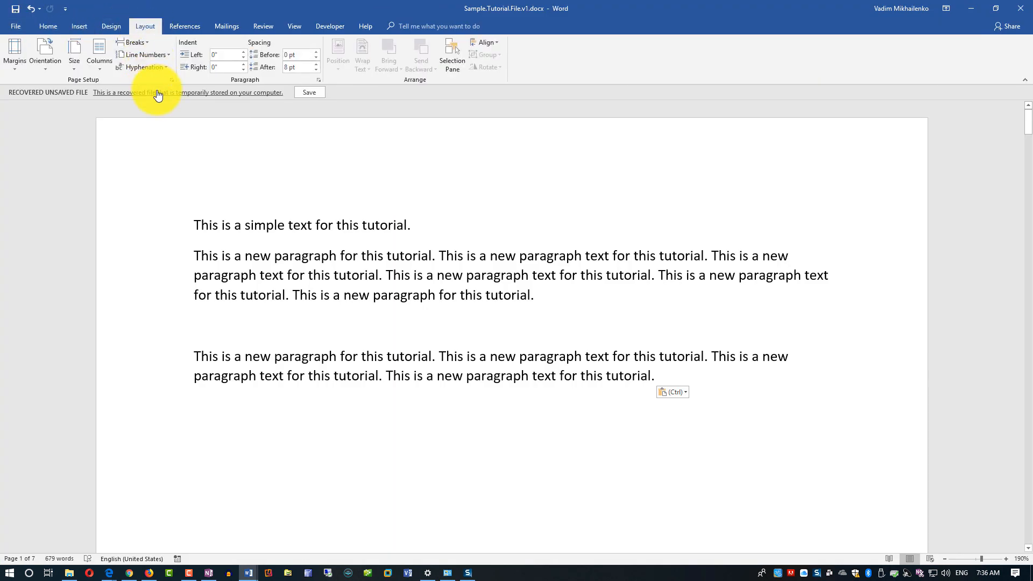
mouse_move(15, 49)
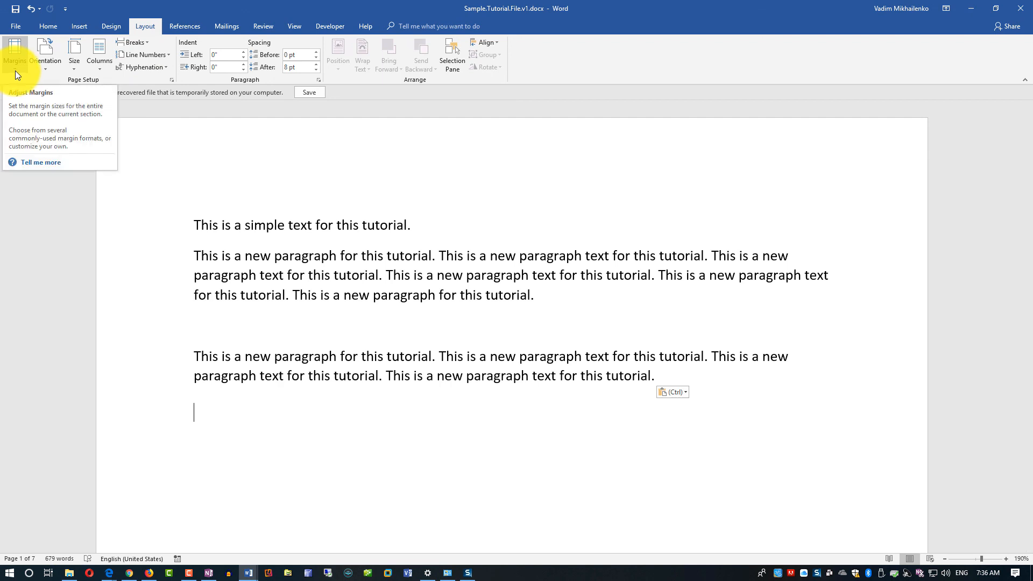
click(15, 48)
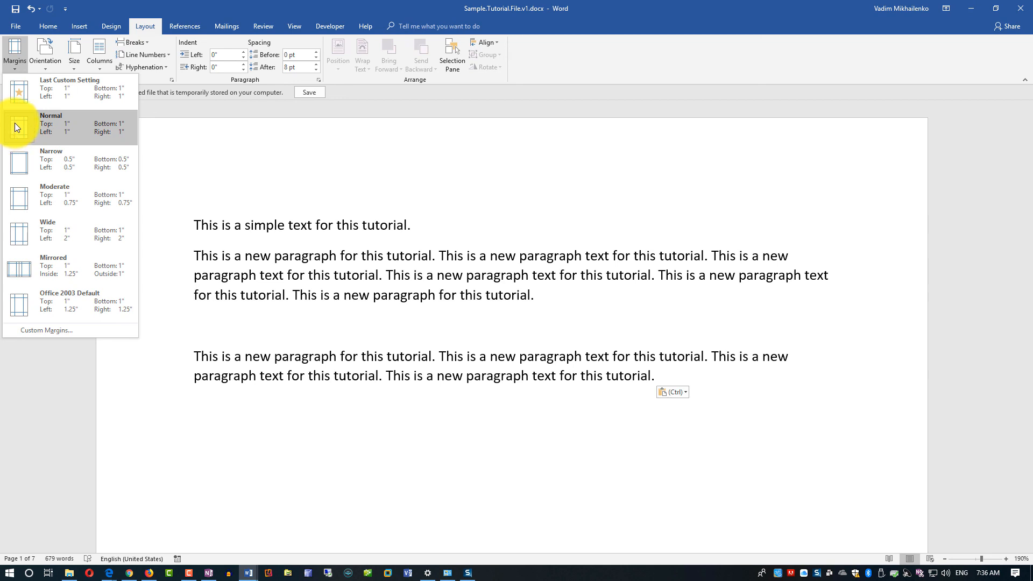
mouse_move(43, 159)
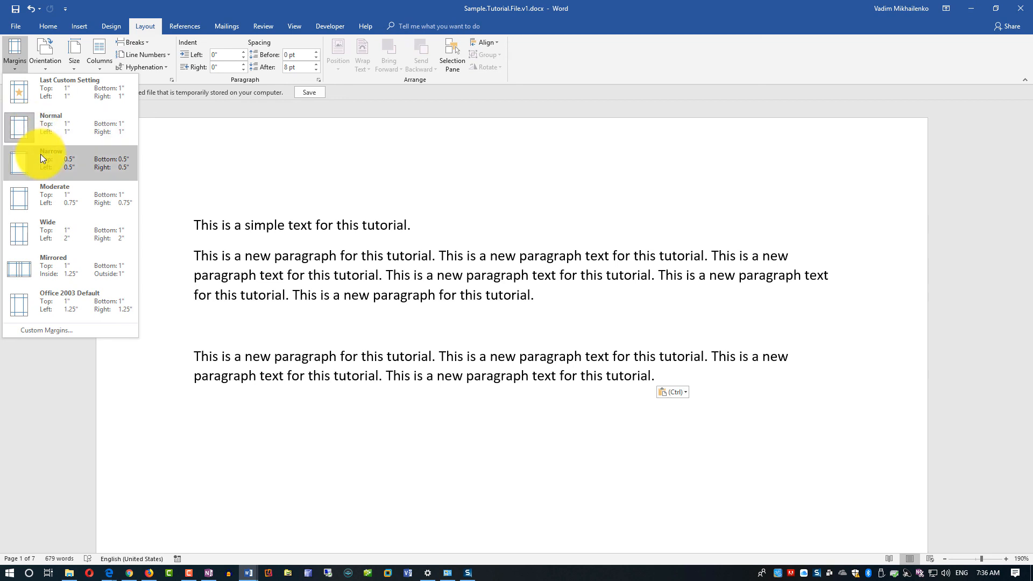
mouse_move(52, 200)
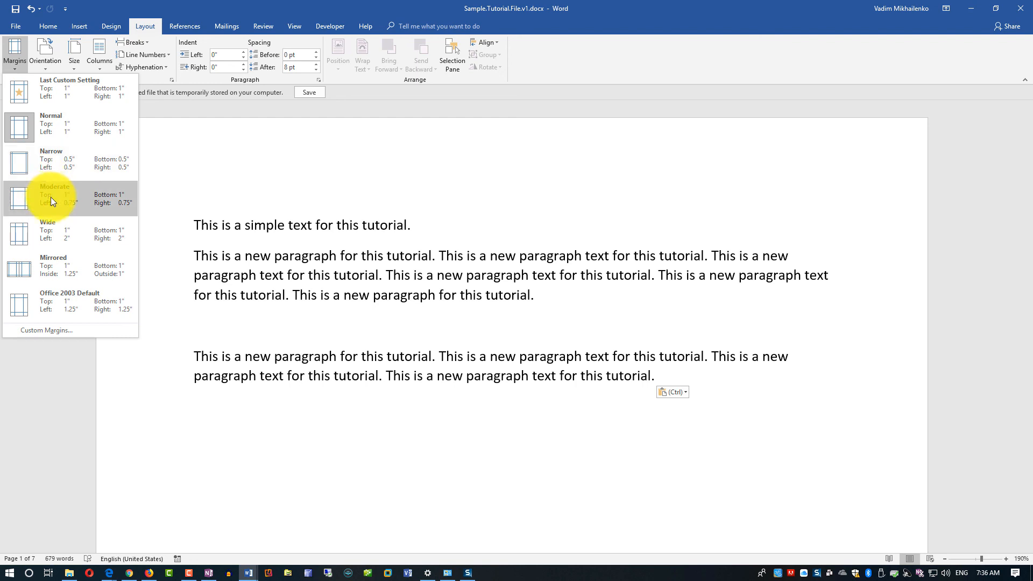
mouse_move(48, 71)
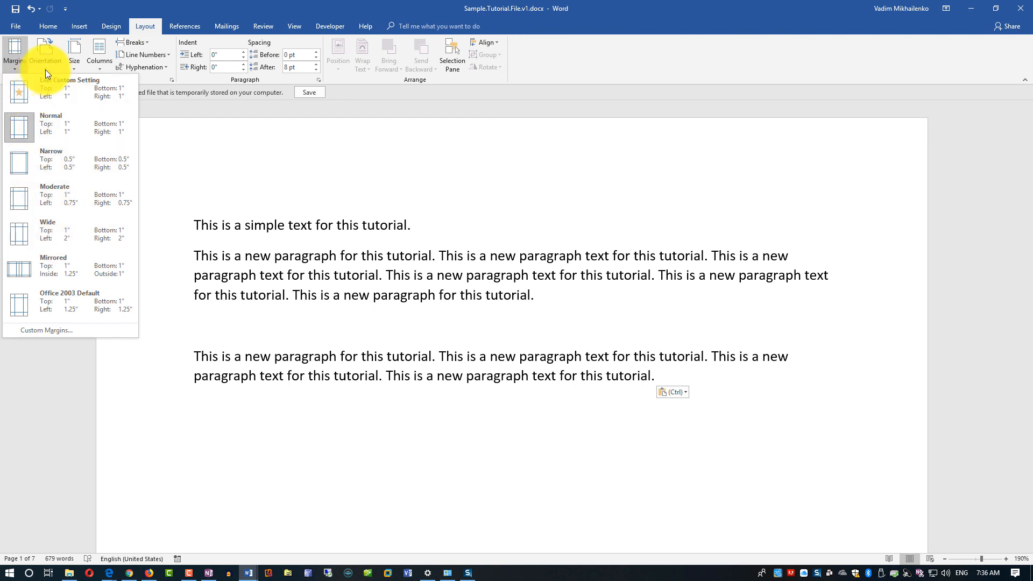
click(45, 51)
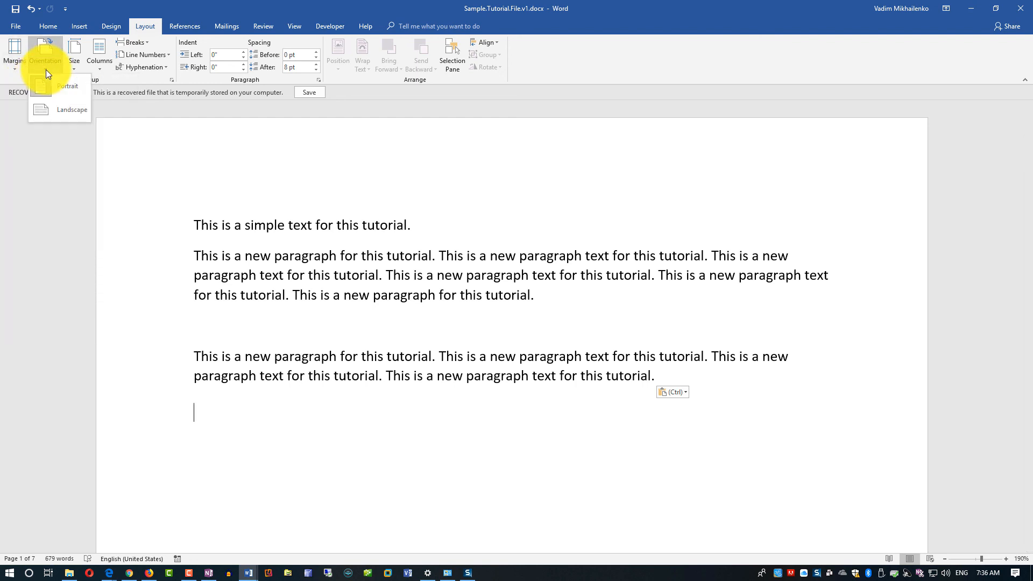
mouse_move(54, 115)
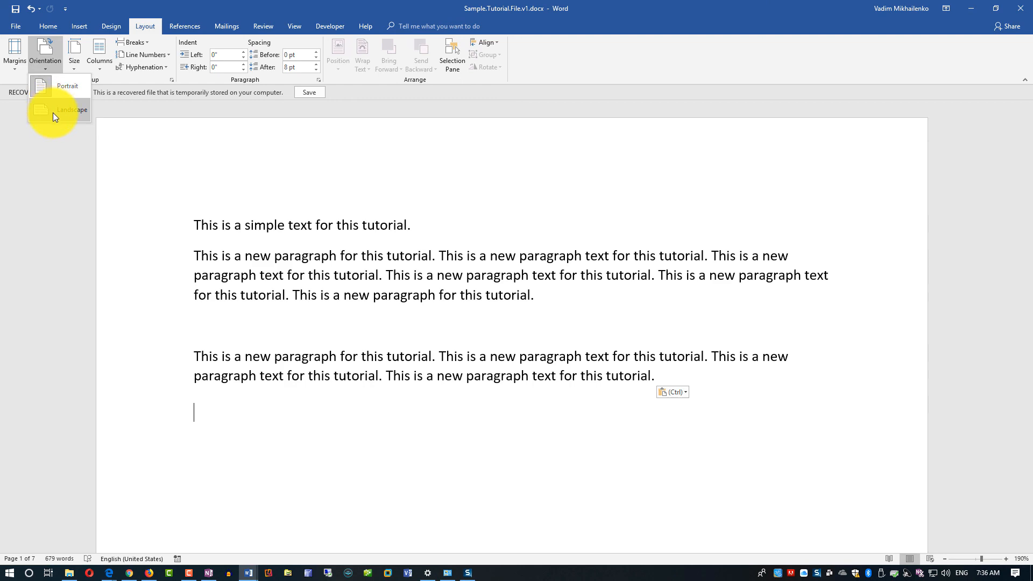
click(65, 110)
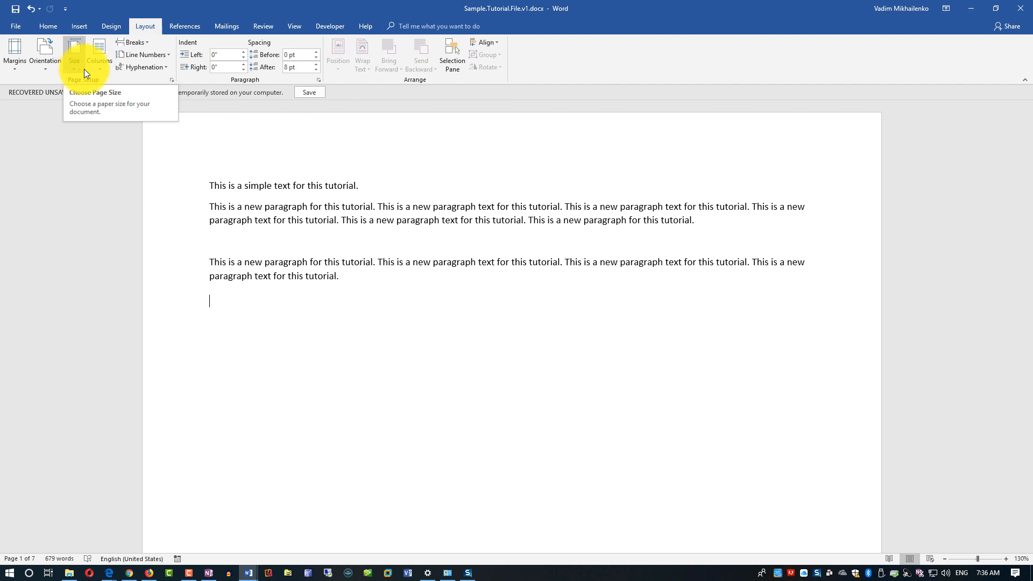
mouse_move(134, 73)
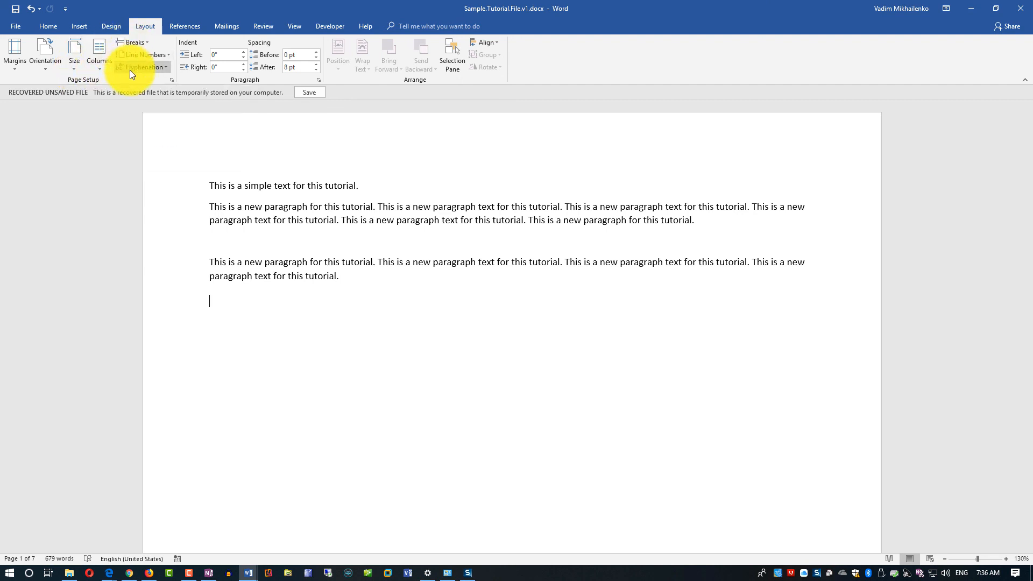
mouse_move(99, 51)
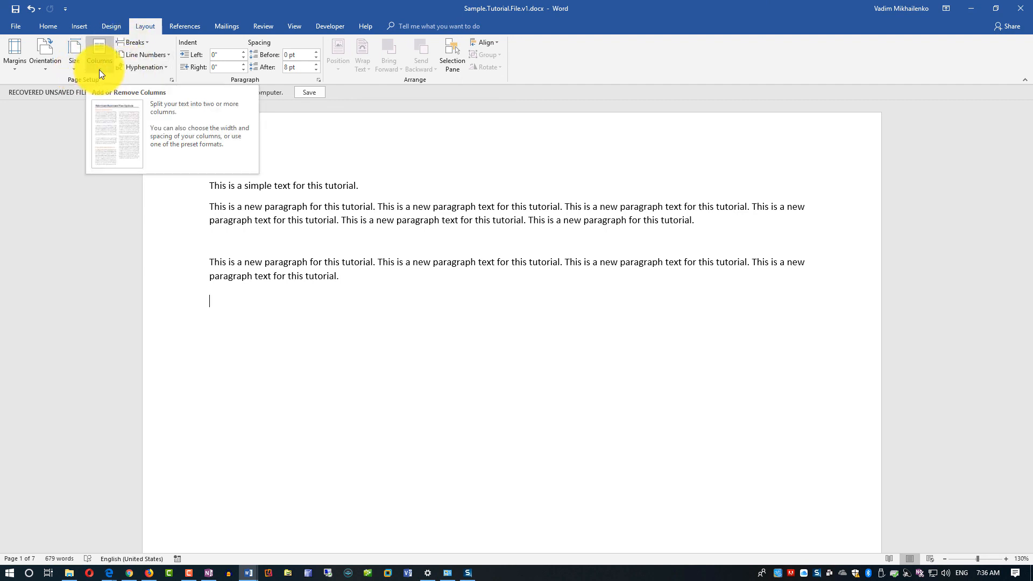
mouse_move(167, 80)
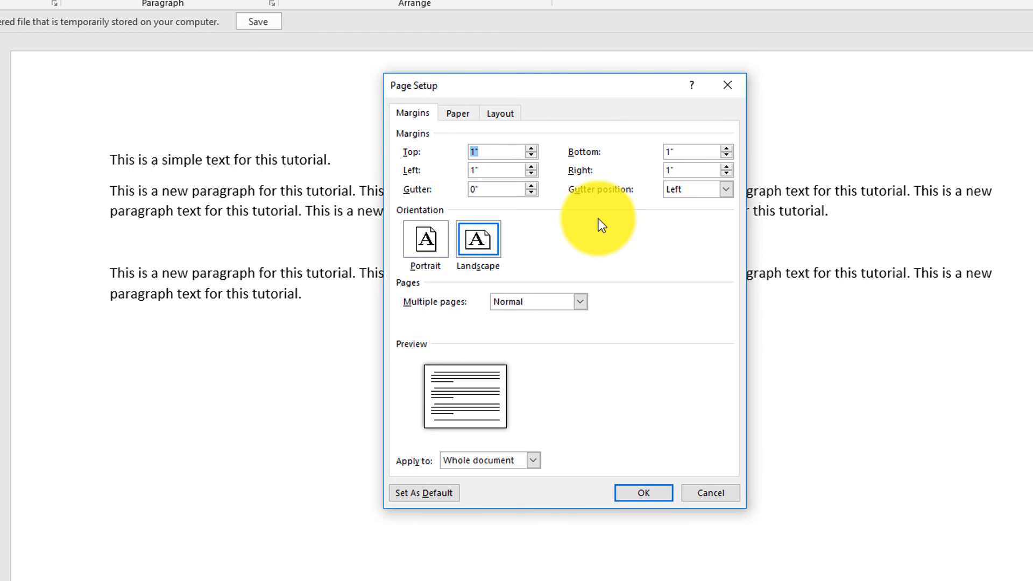
mouse_move(714, 491)
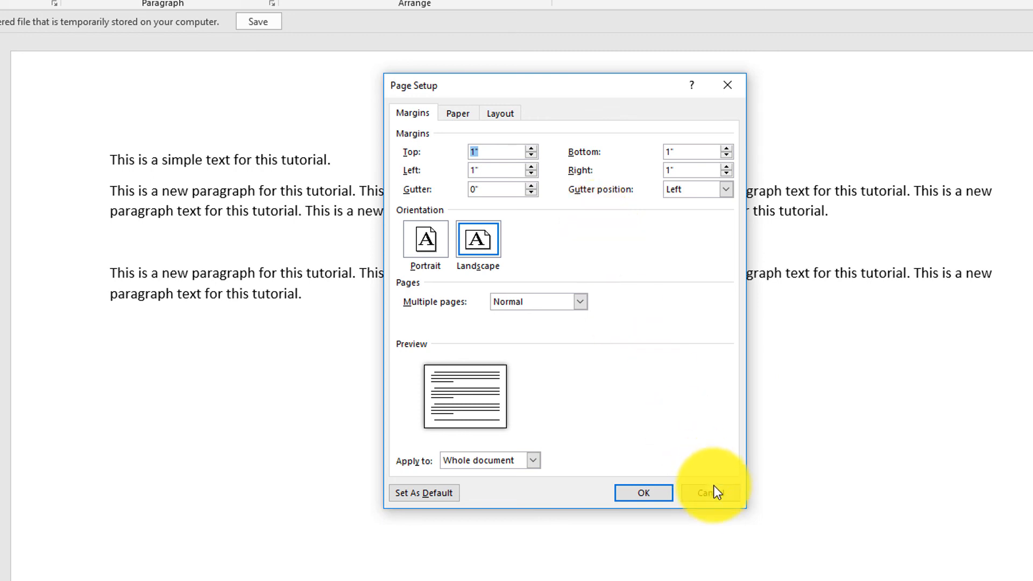
click(710, 493)
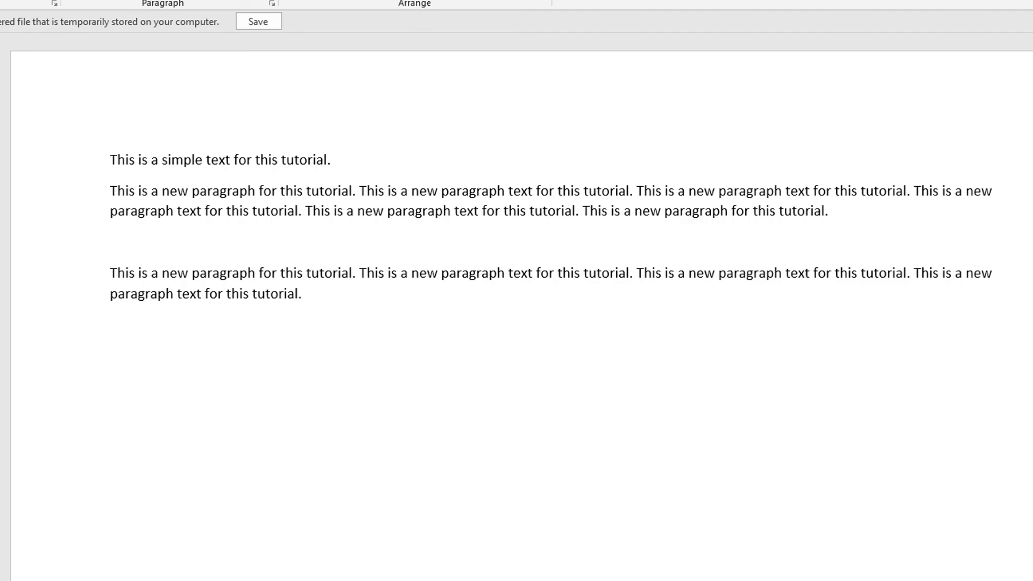